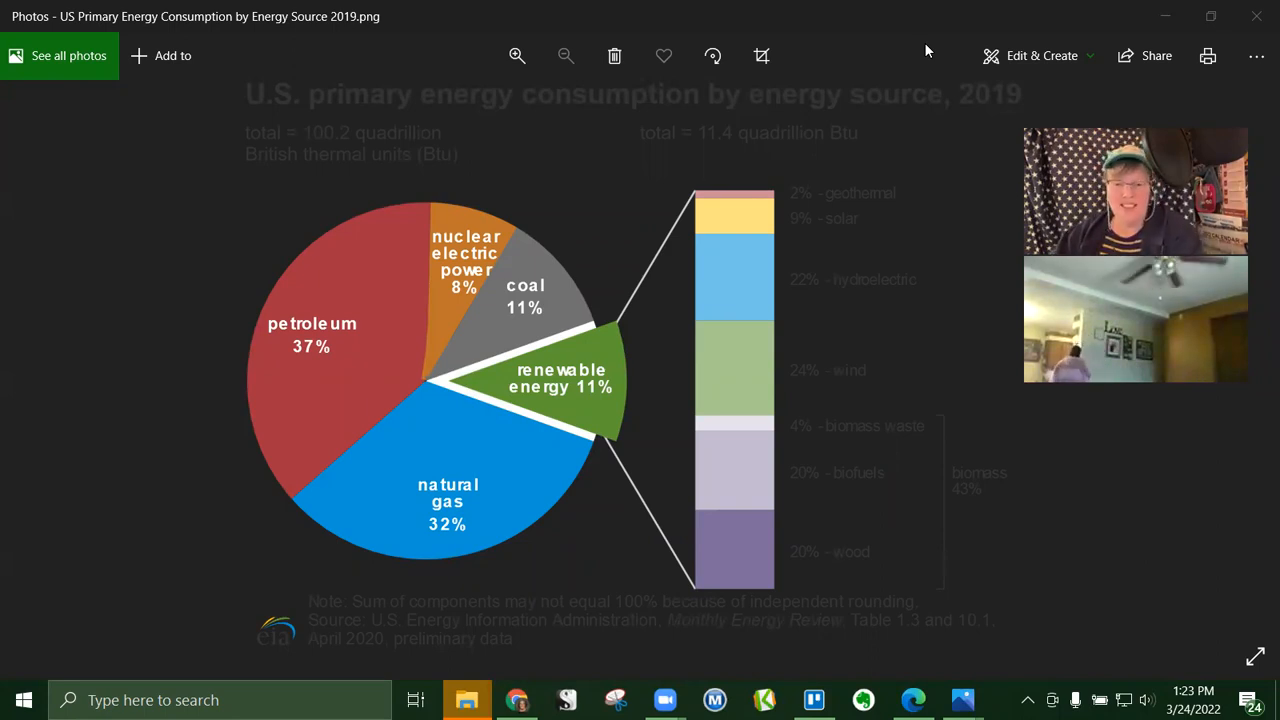
mouse_move(841, 381)
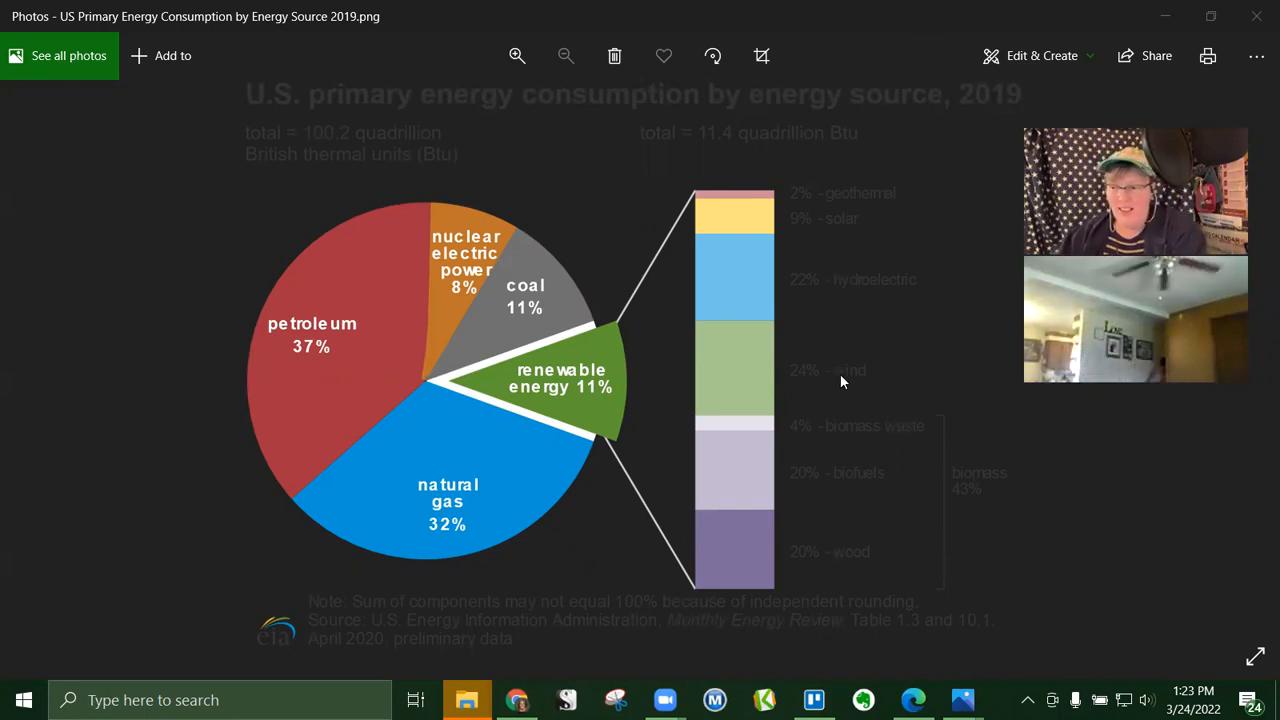
mouse_move(893, 391)
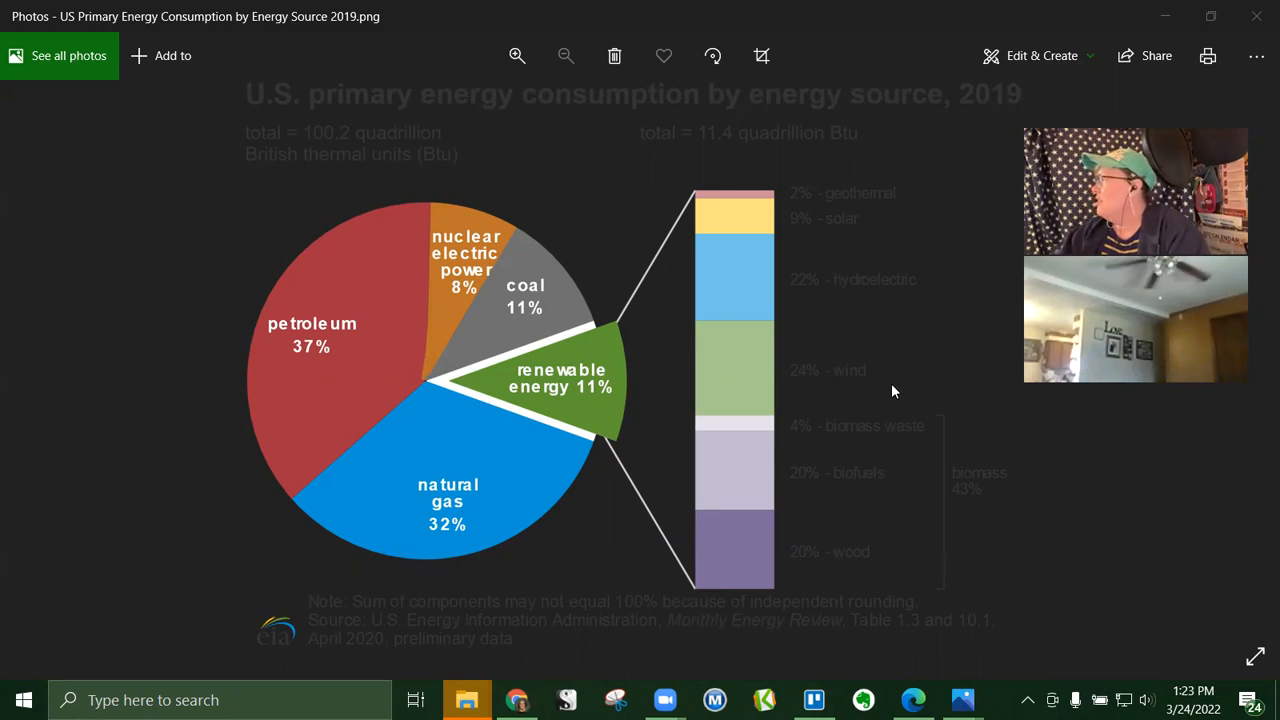
mouse_move(882, 390)
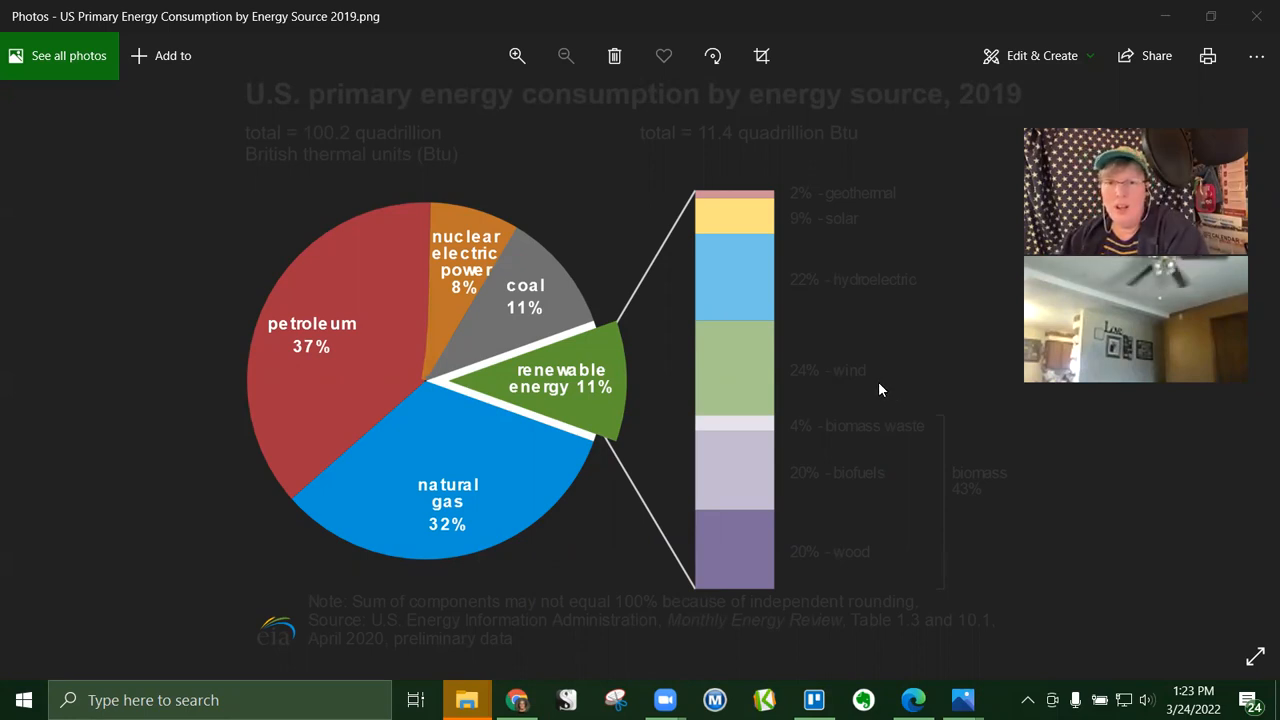
mouse_move(728, 199)
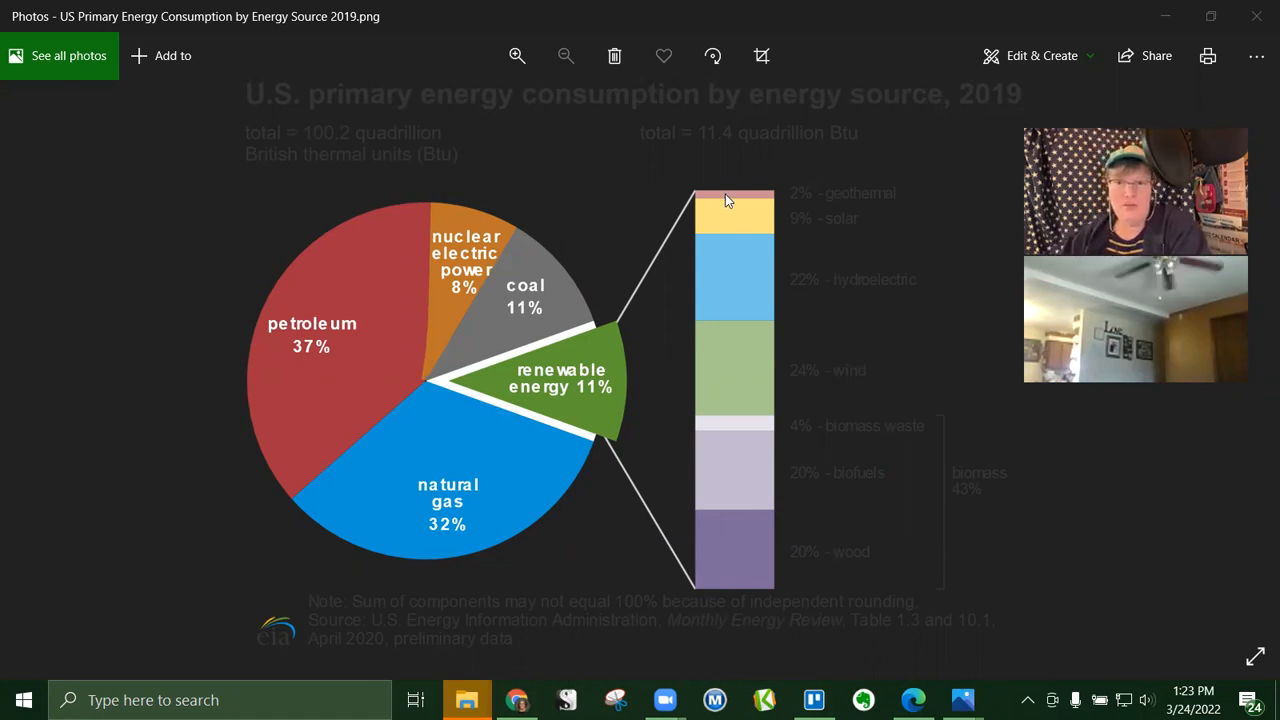
mouse_move(520, 82)
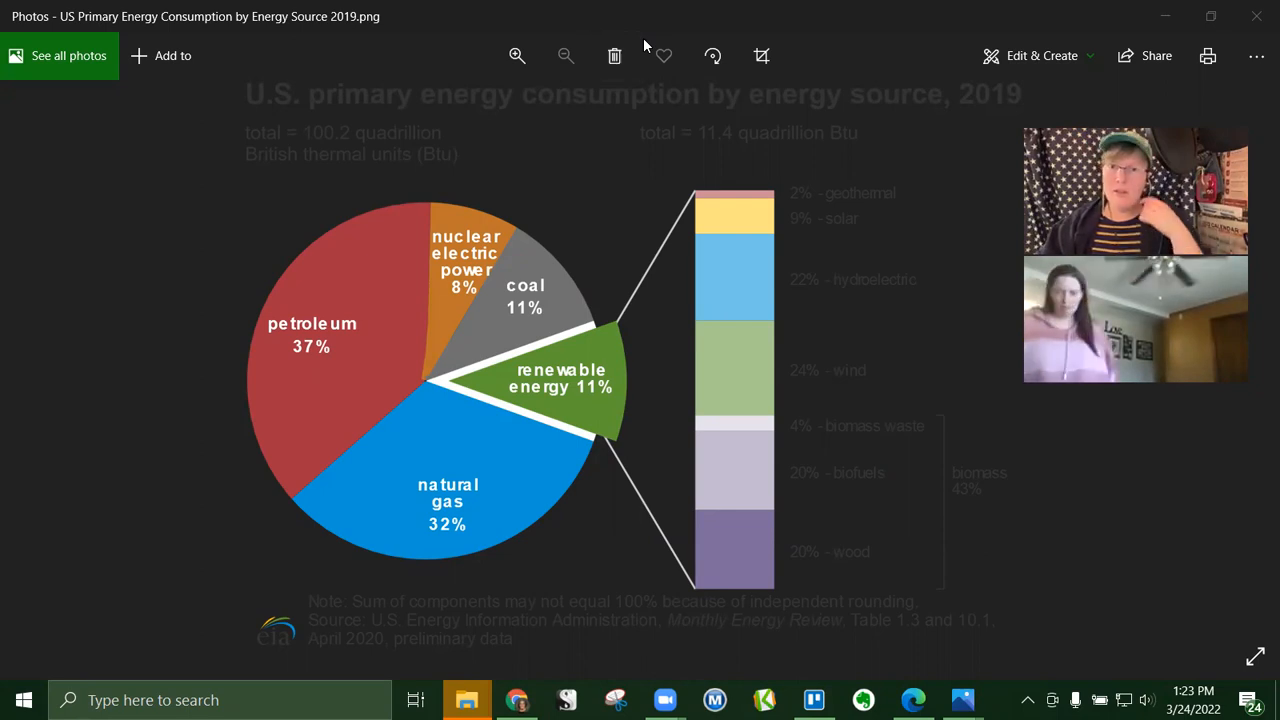
mouse_move(370, 260)
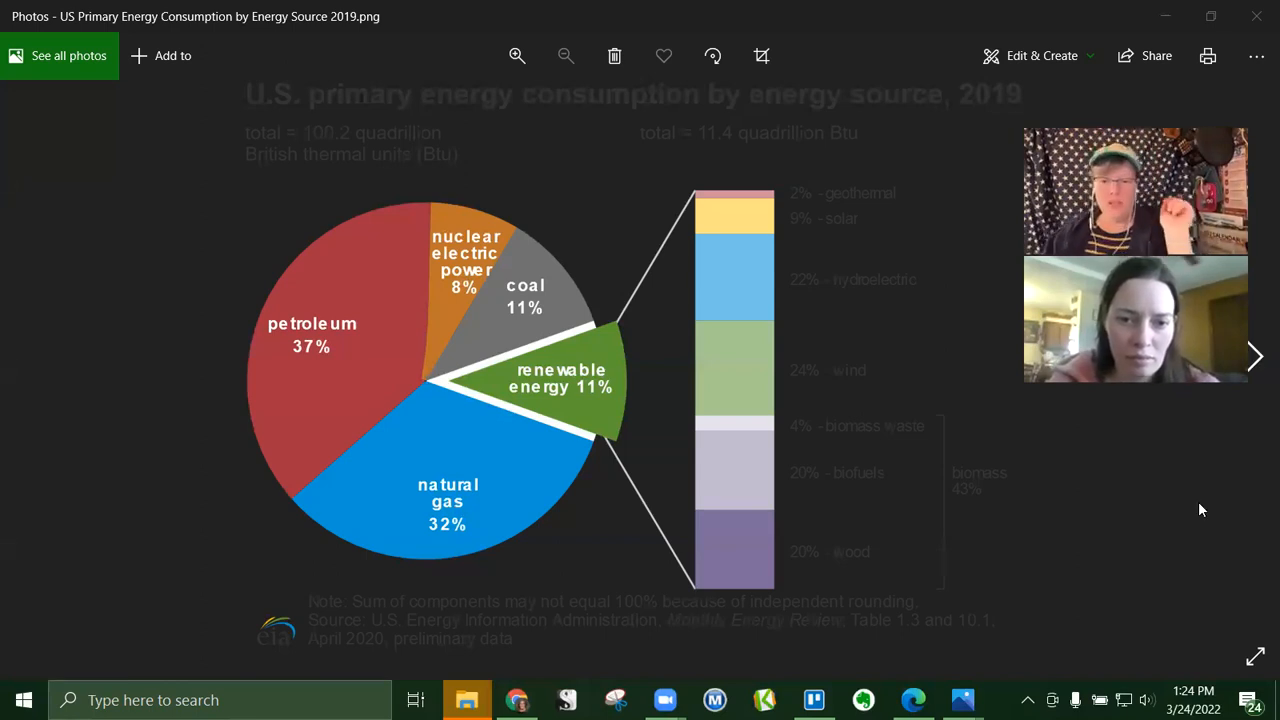
mouse_move(1185, 513)
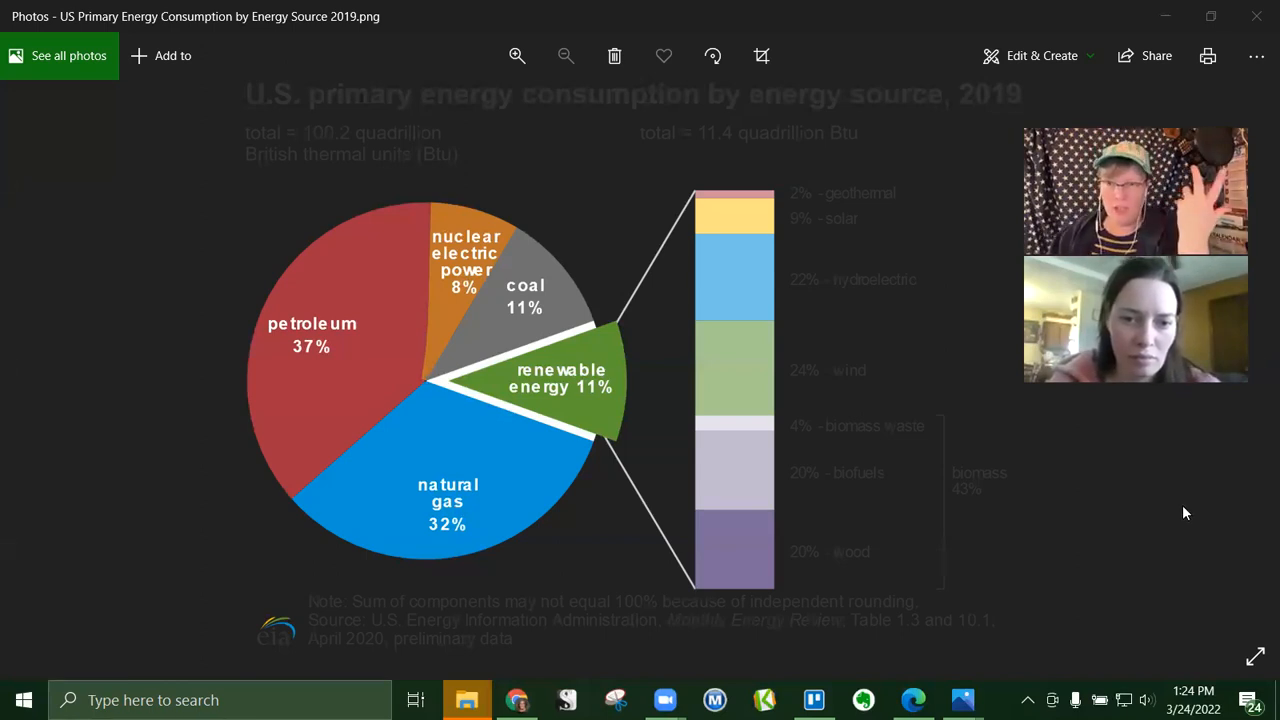
mouse_move(285, 295)
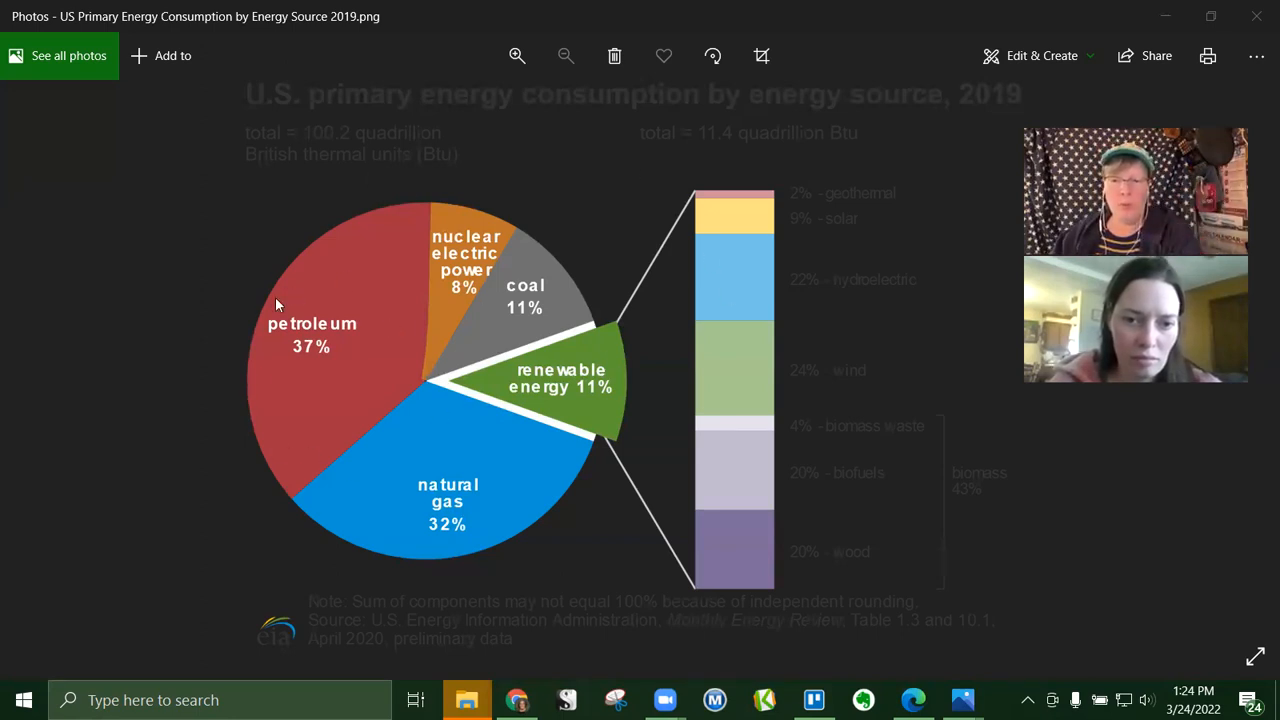
mouse_move(600, 413)
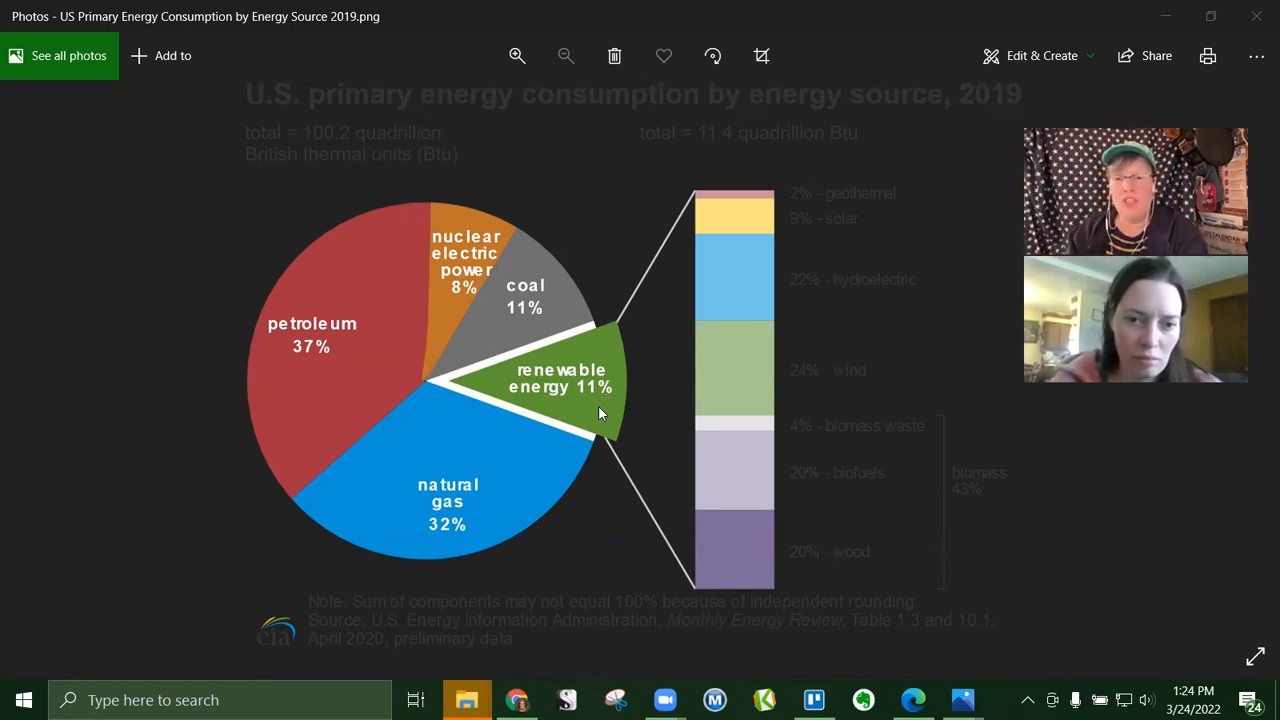
mouse_move(230, 248)
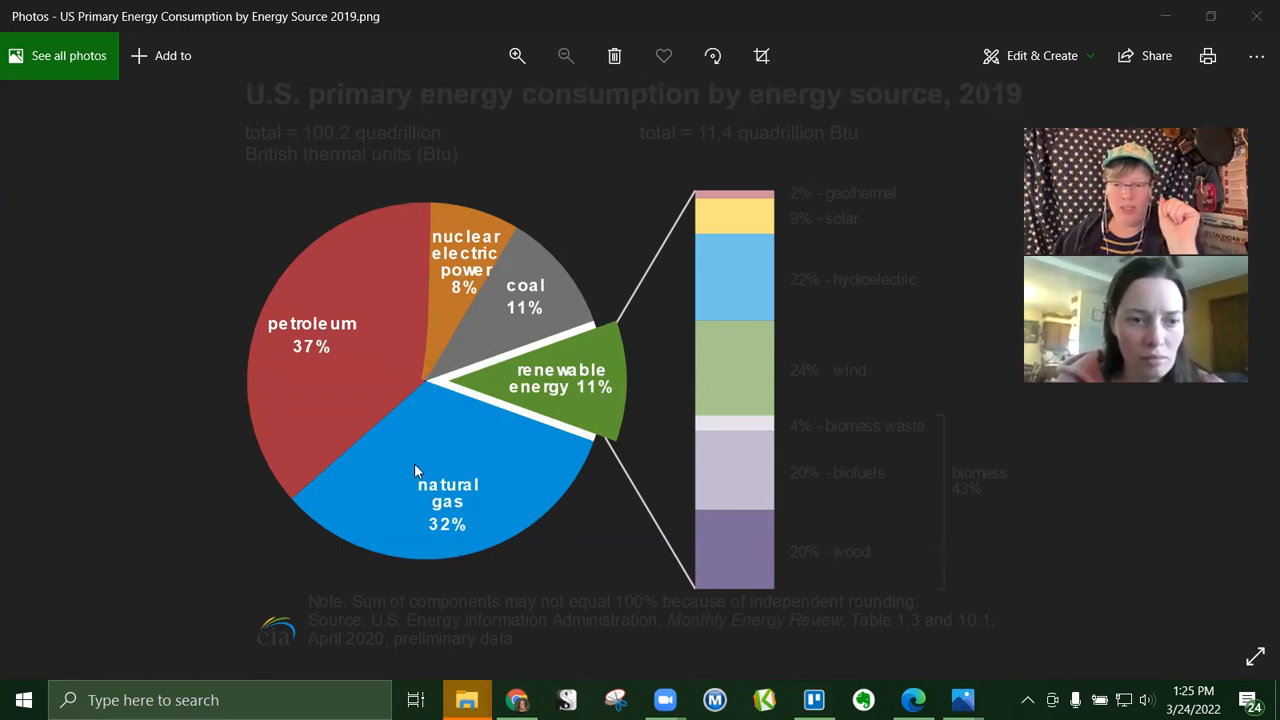
mouse_move(584, 400)
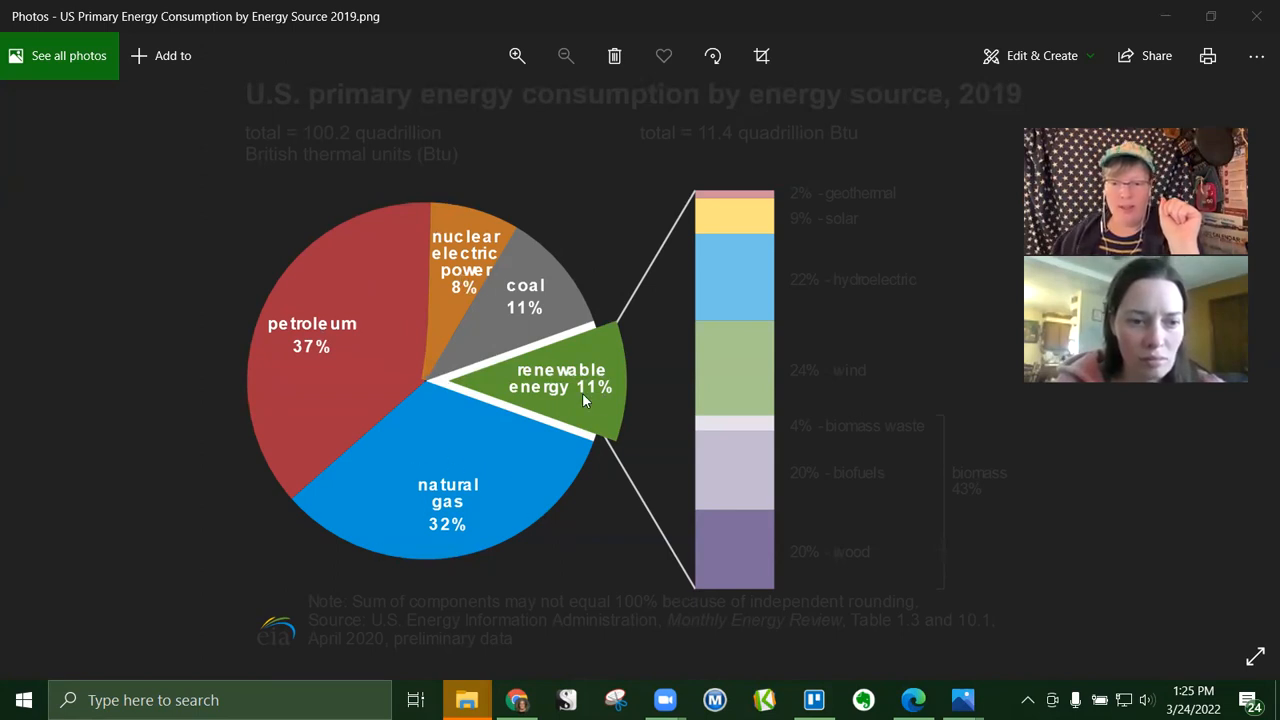
mouse_move(703, 393)
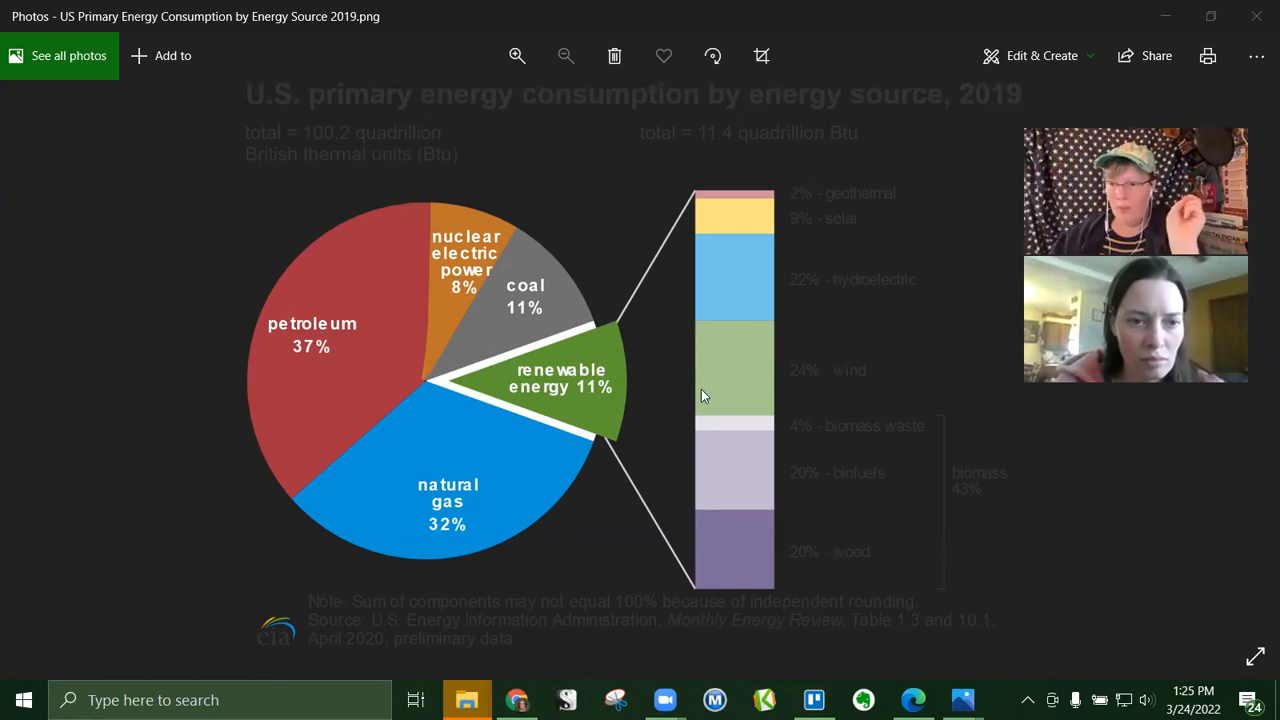
mouse_move(867, 238)
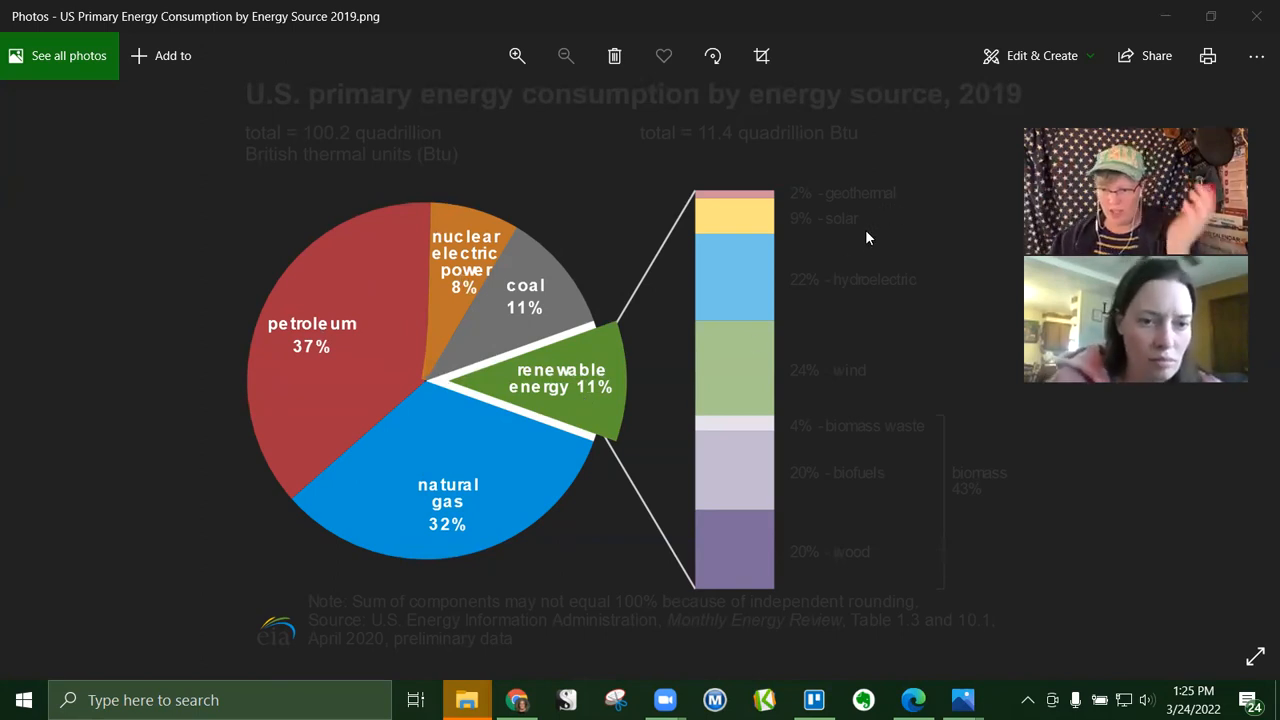
mouse_move(871, 394)
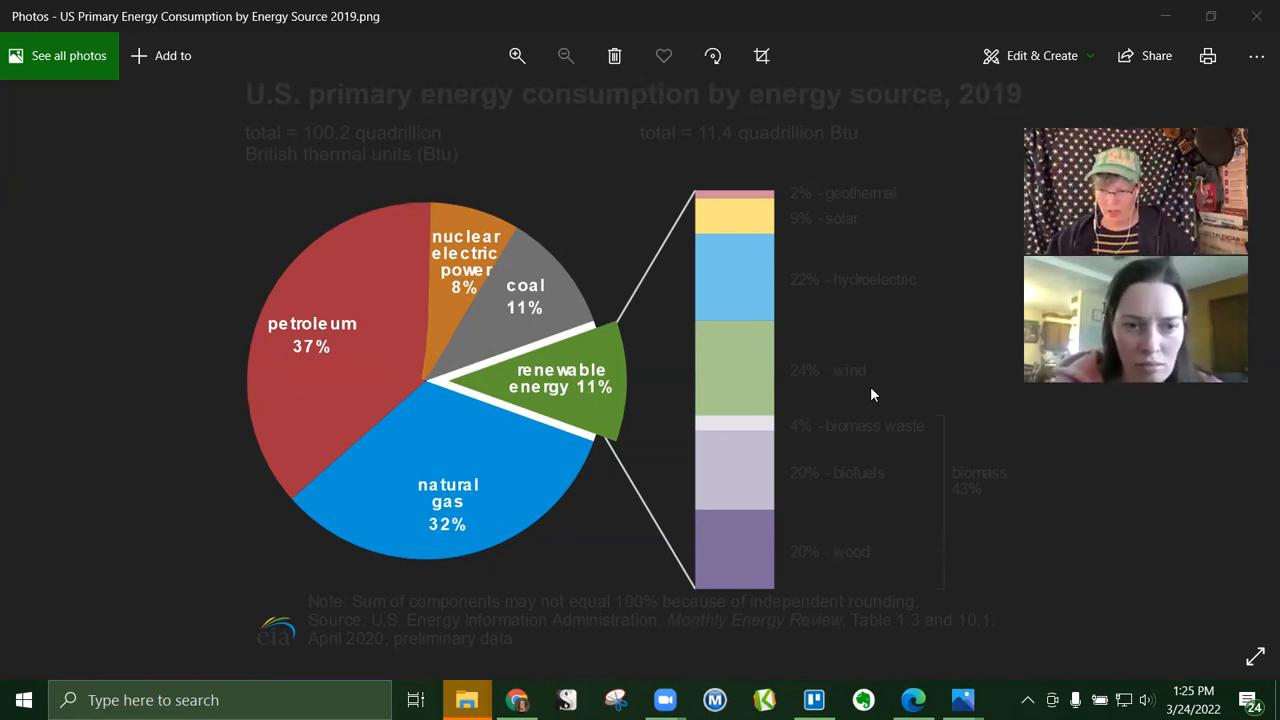
mouse_move(893, 493)
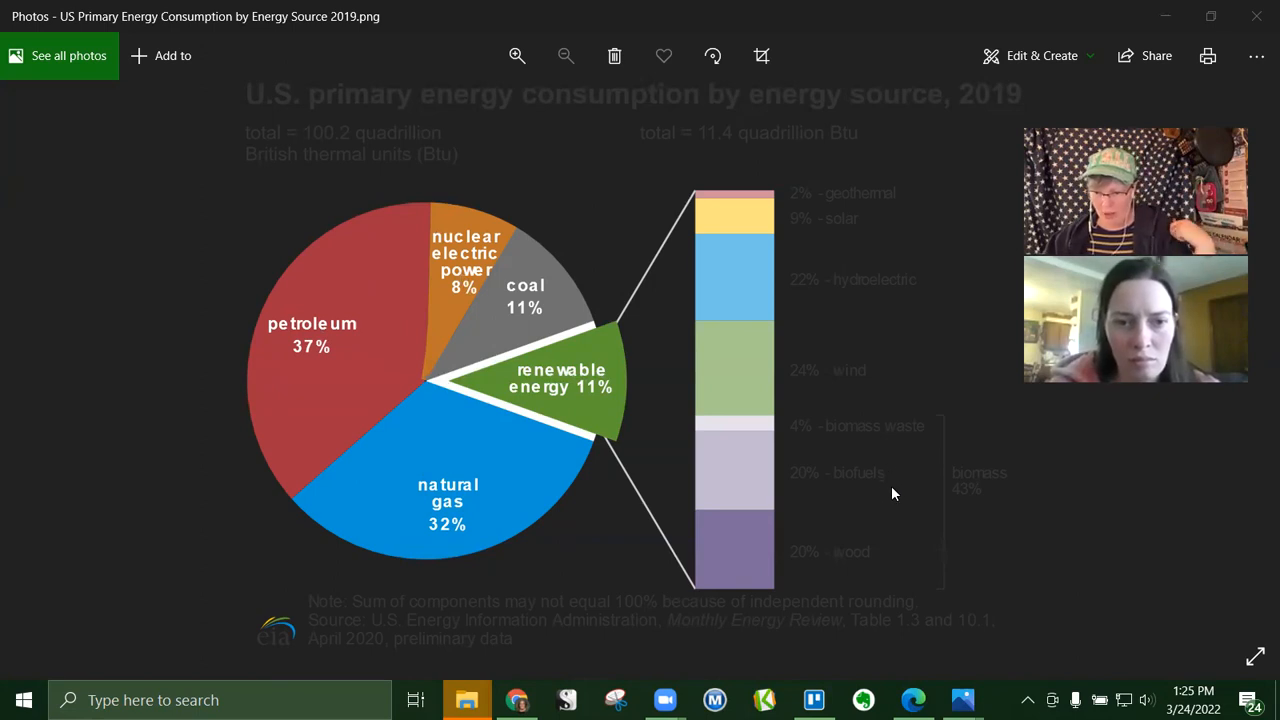
mouse_move(862, 589)
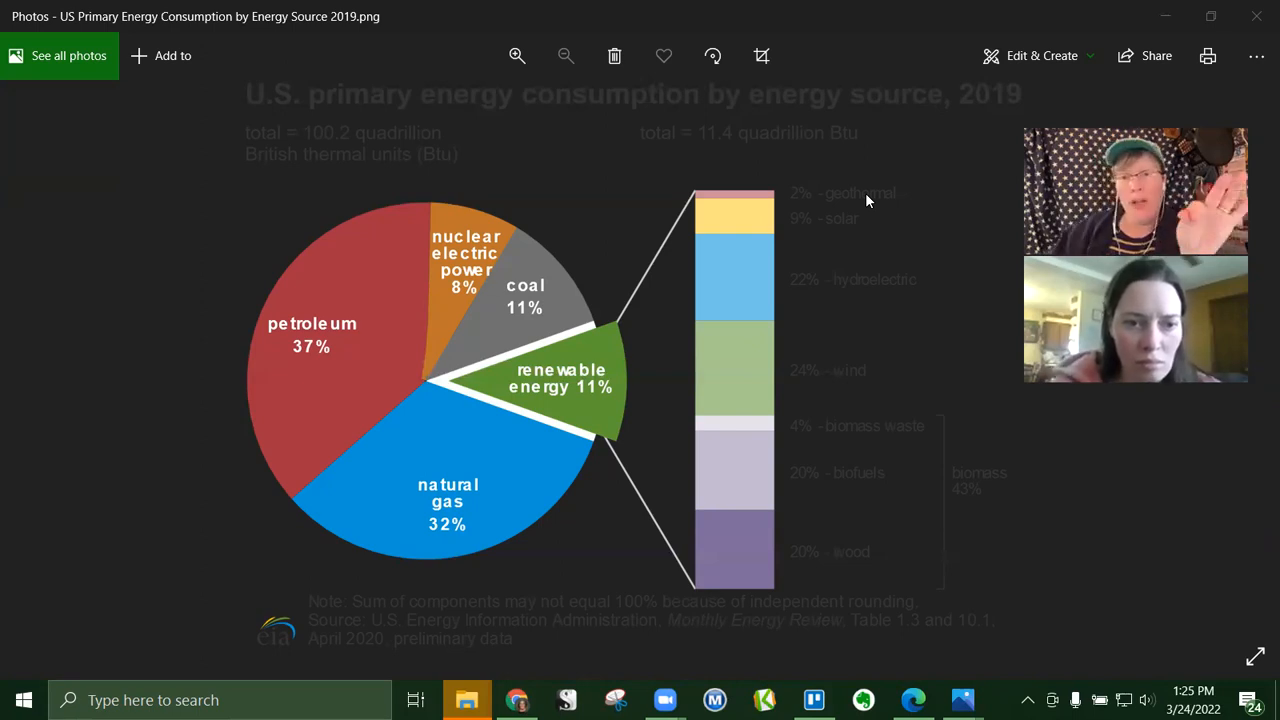
mouse_move(818, 300)
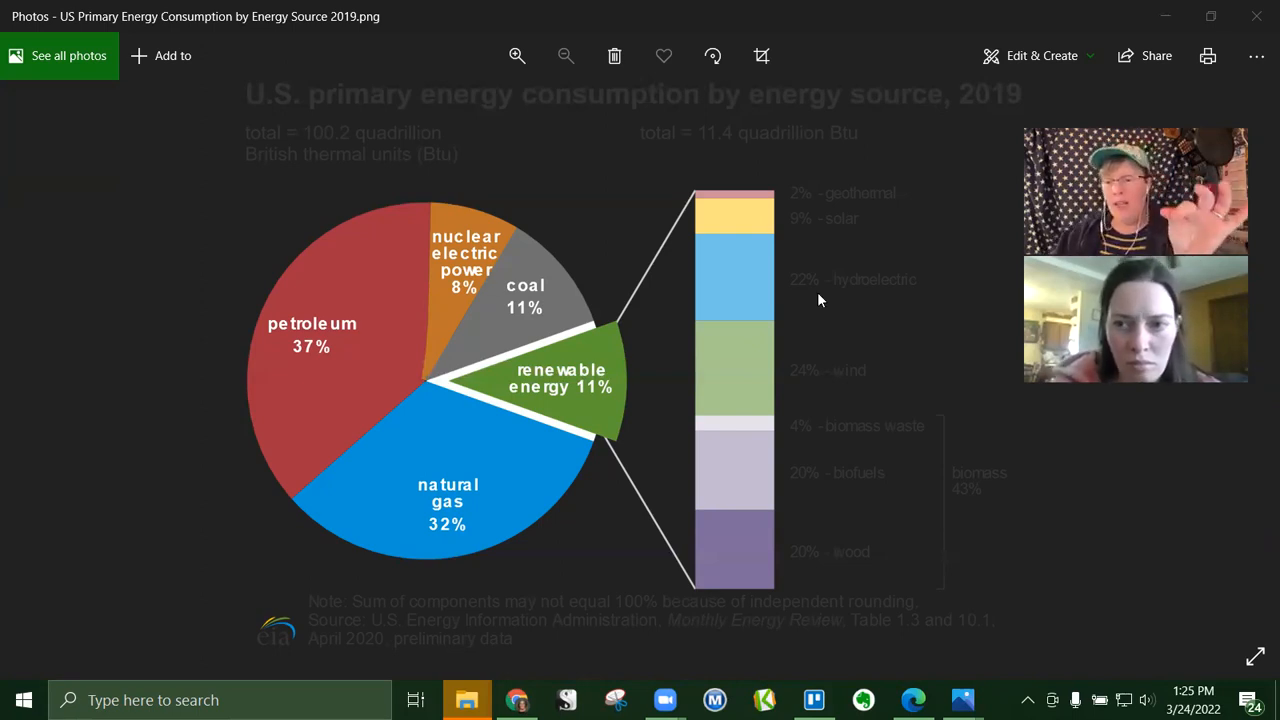
mouse_move(855, 393)
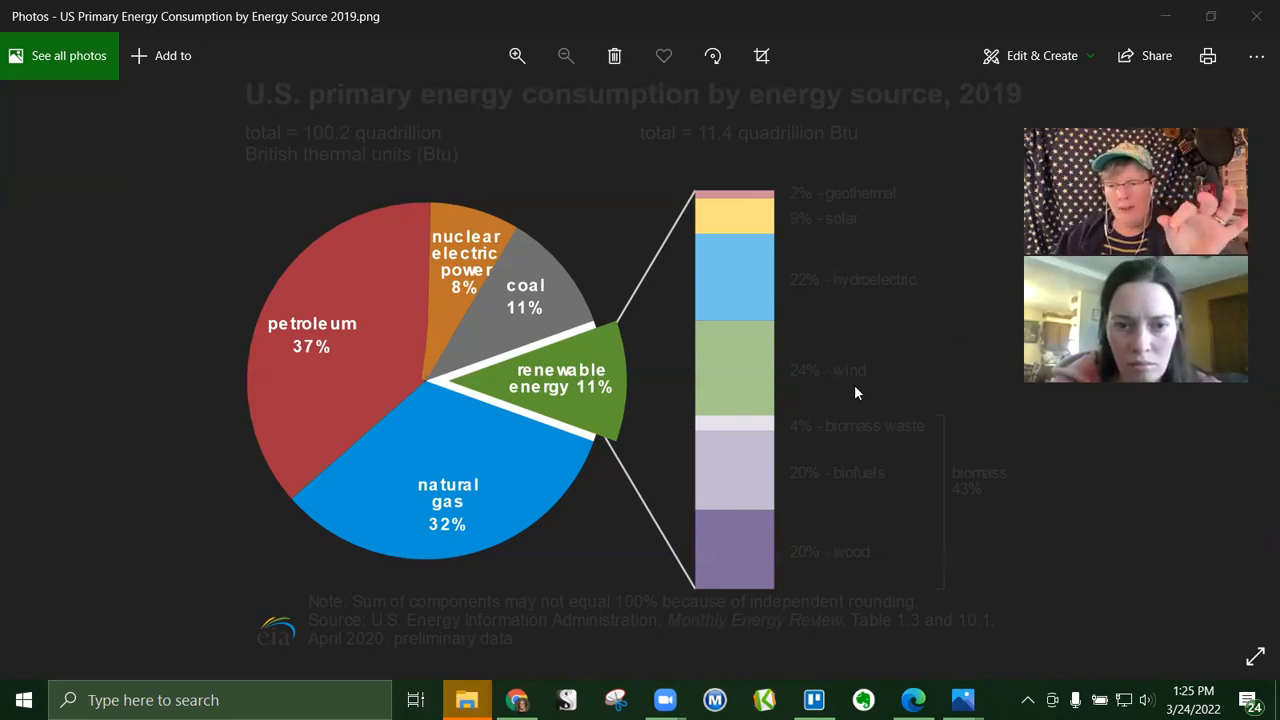
mouse_move(845, 247)
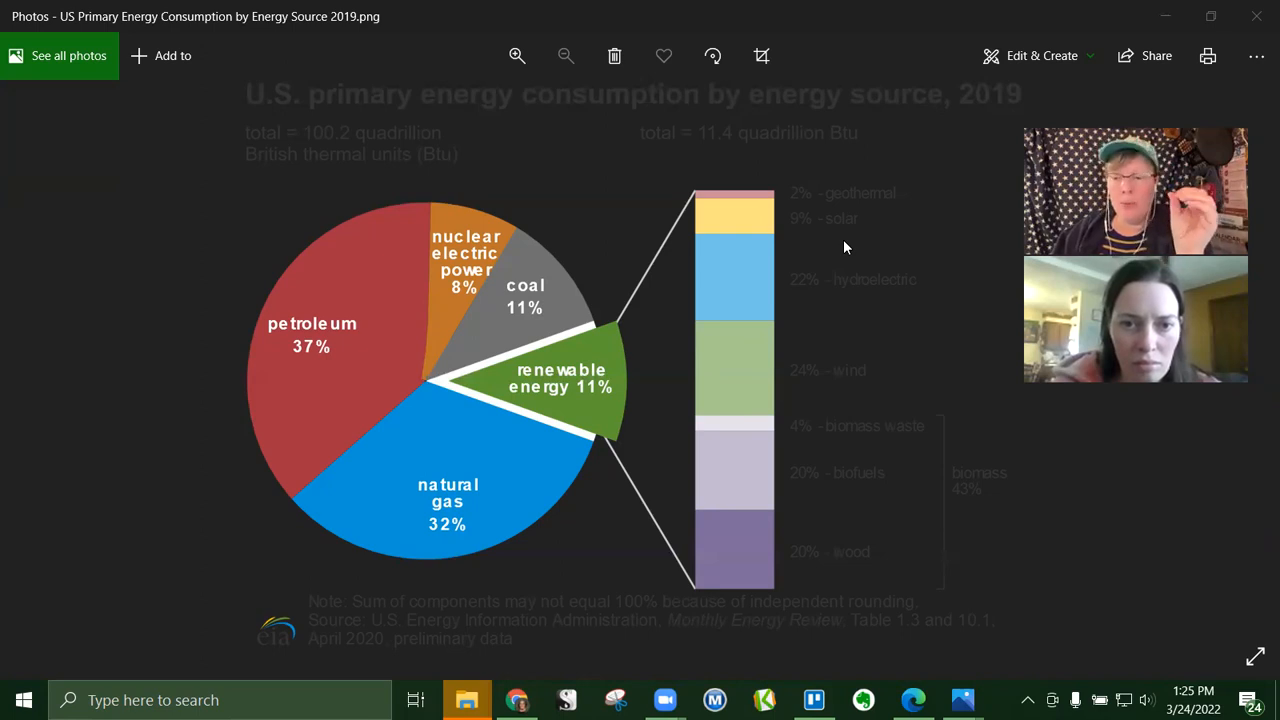
mouse_move(880, 375)
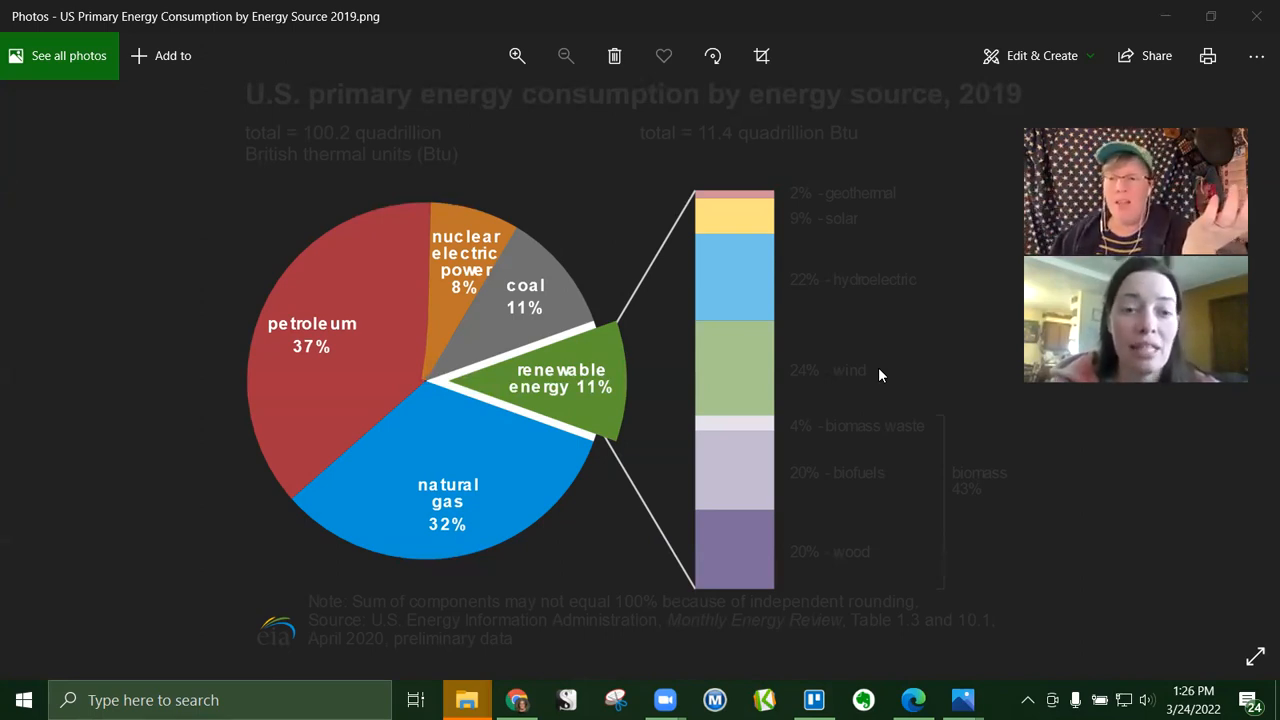
mouse_move(848, 340)
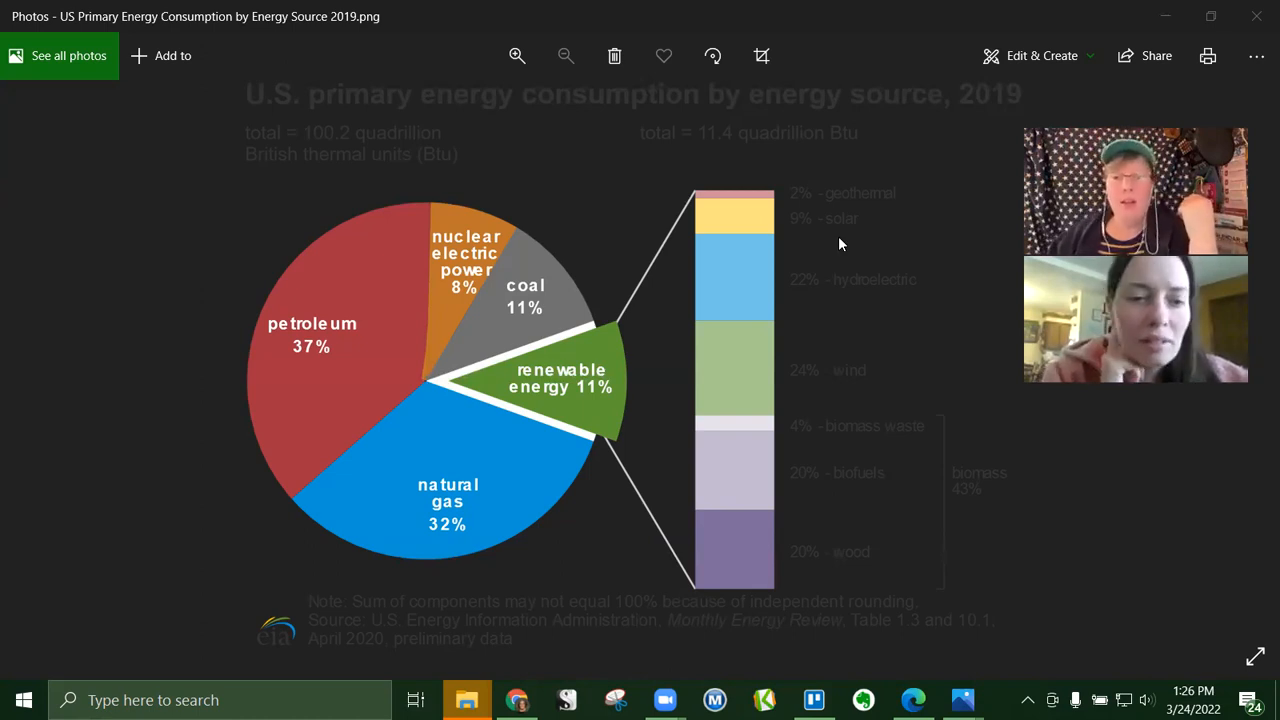
mouse_move(851, 283)
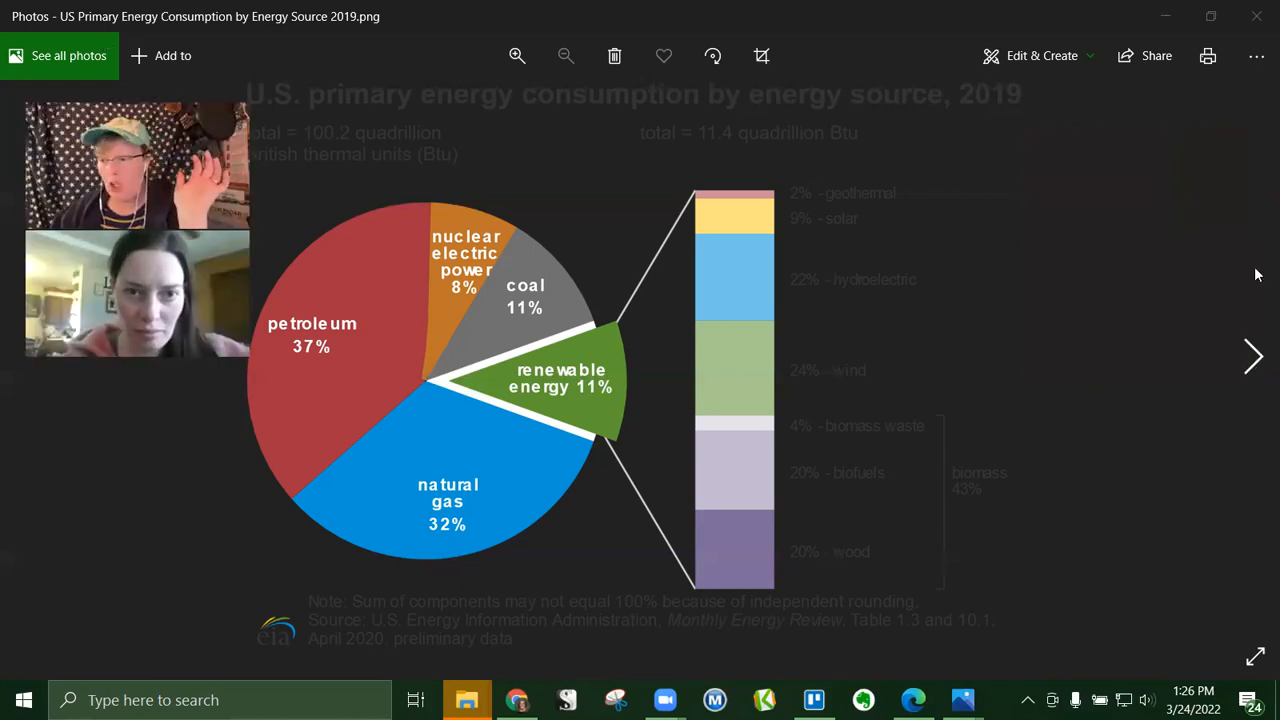
Advance past the vegan leather screenshot to the 'what else is made from oil' diagram
left_click(1253, 357)
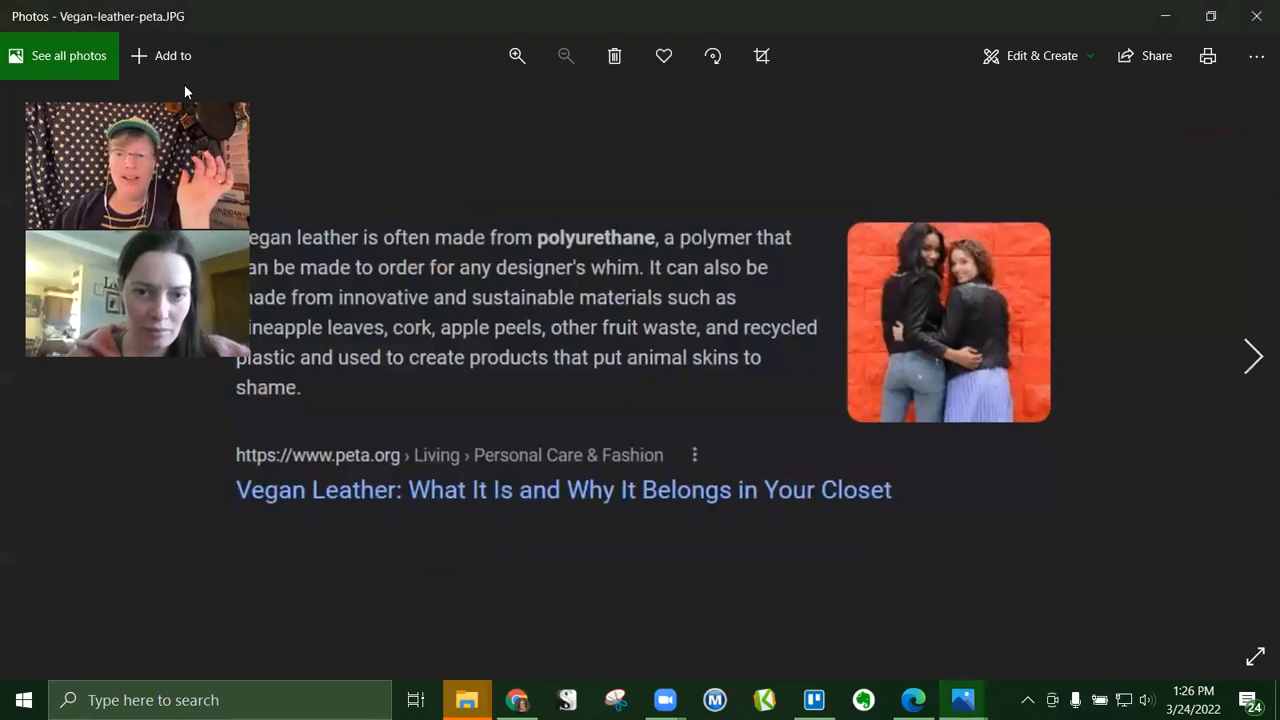
mouse_move(1220, 42)
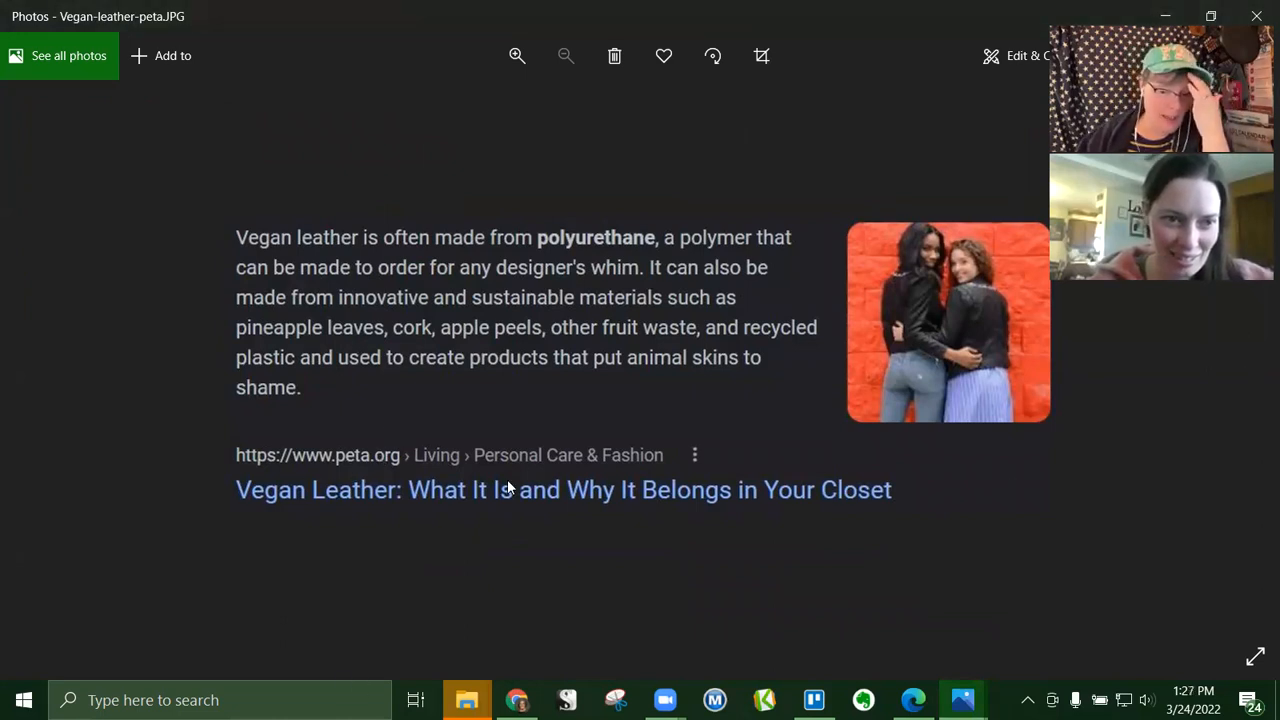
mouse_move(268, 332)
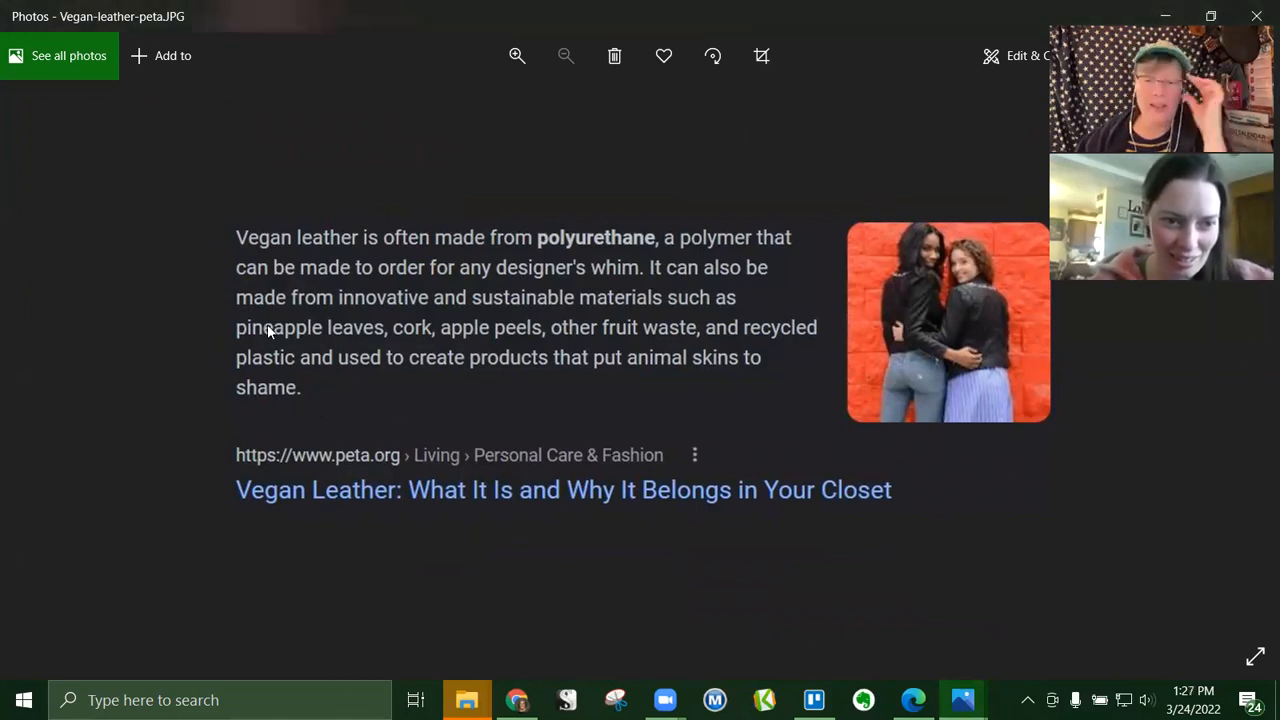
mouse_move(530, 278)
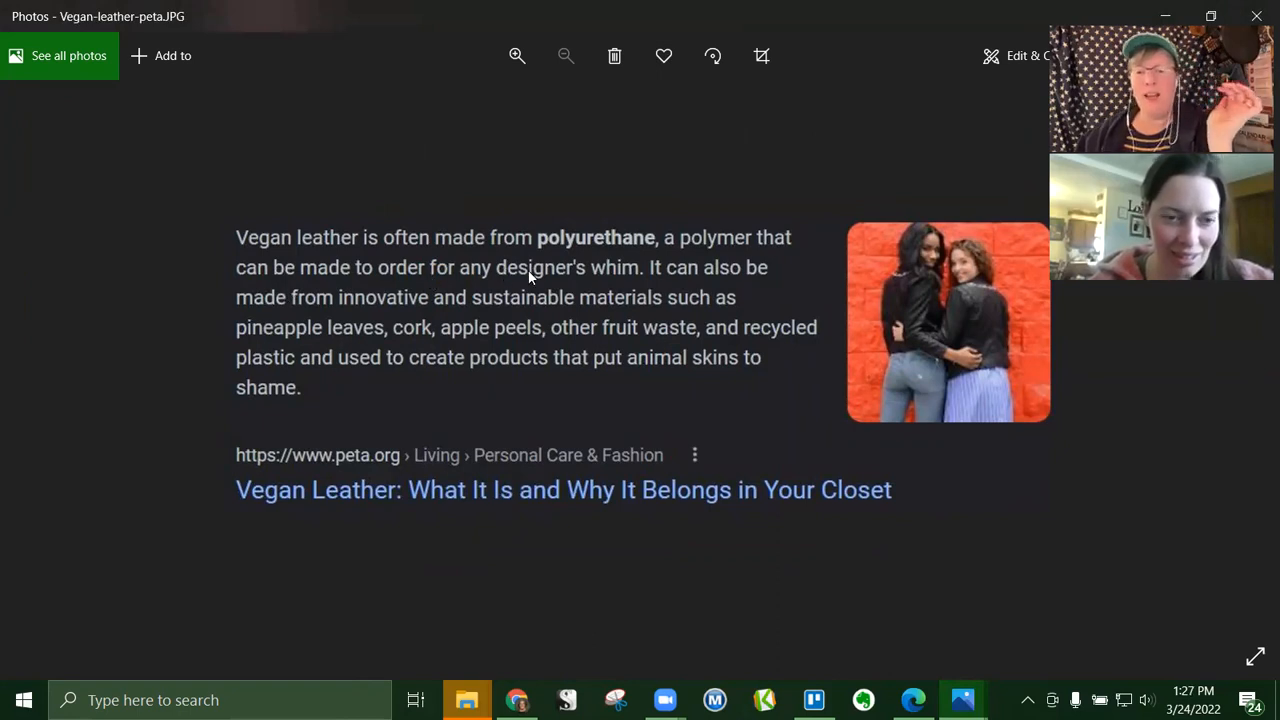
mouse_move(767, 263)
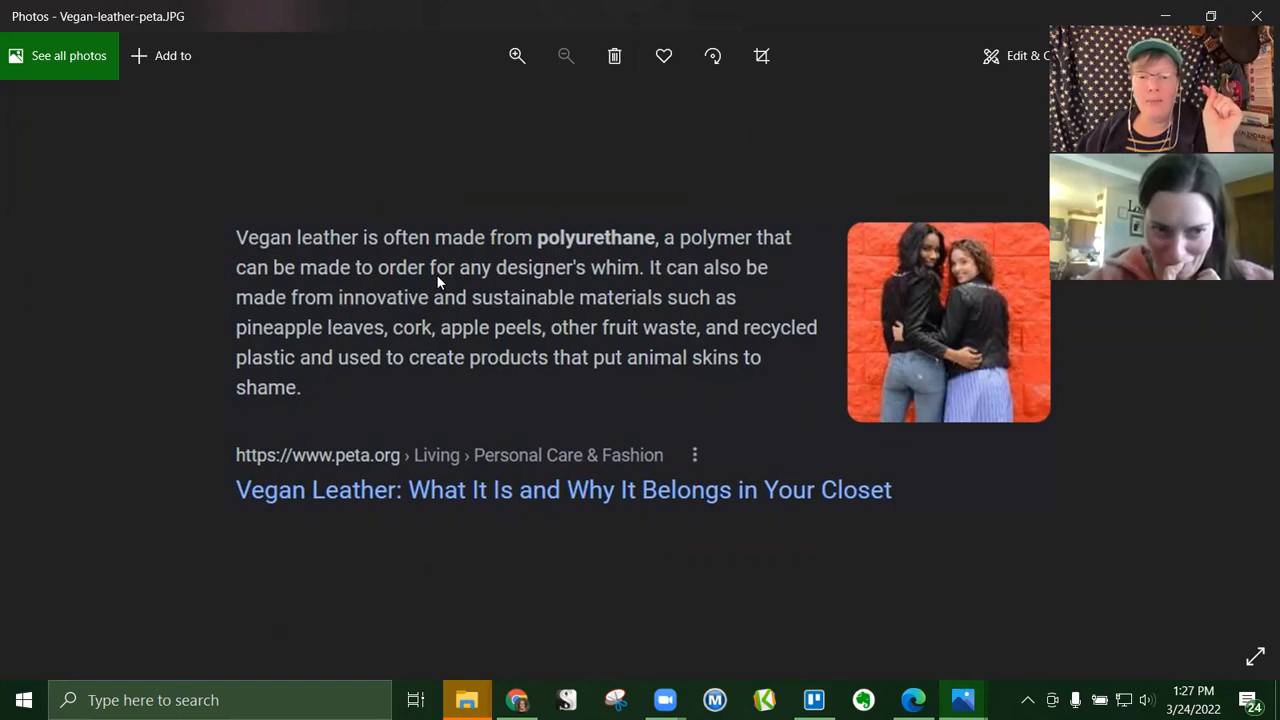
mouse_move(645, 303)
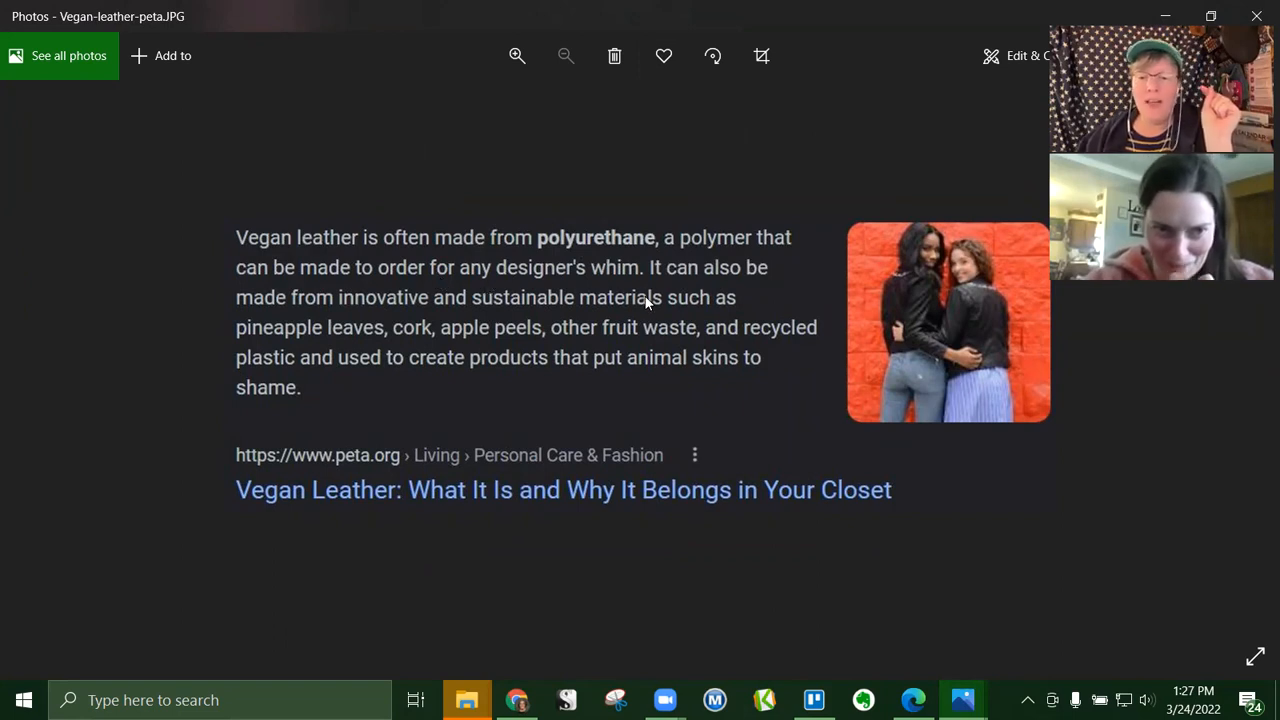
mouse_move(238, 327)
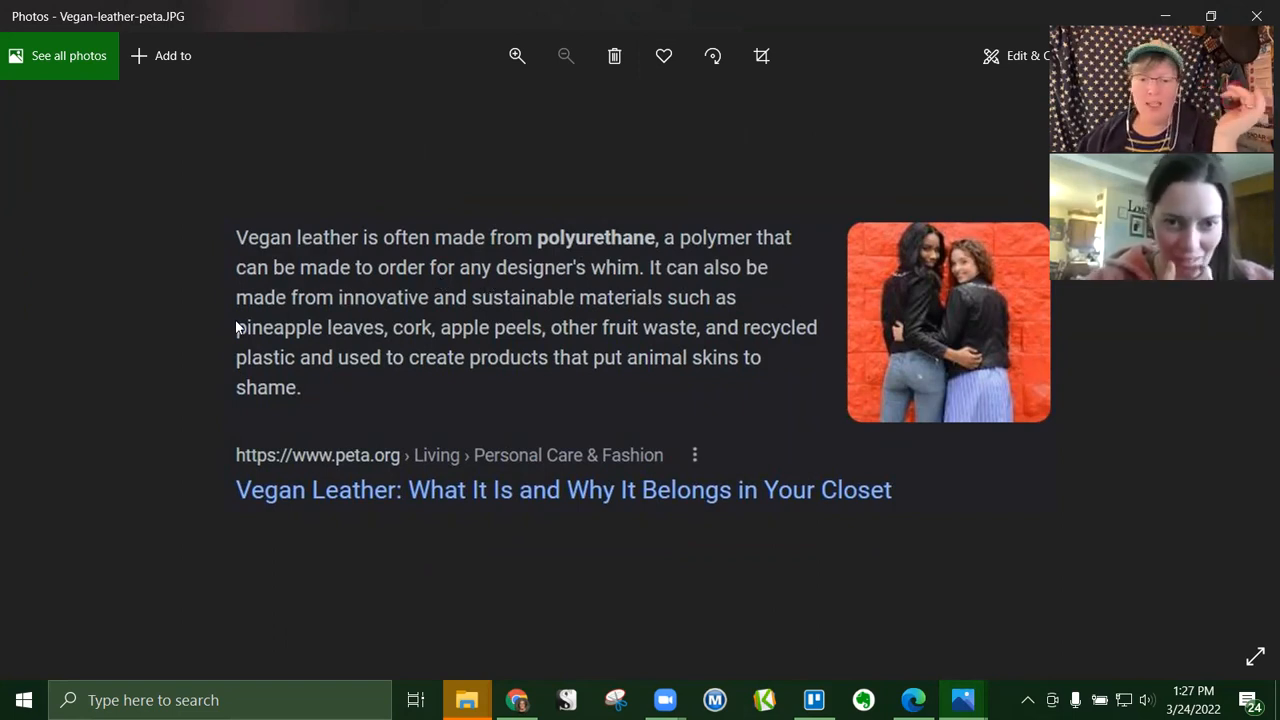
mouse_move(610, 329)
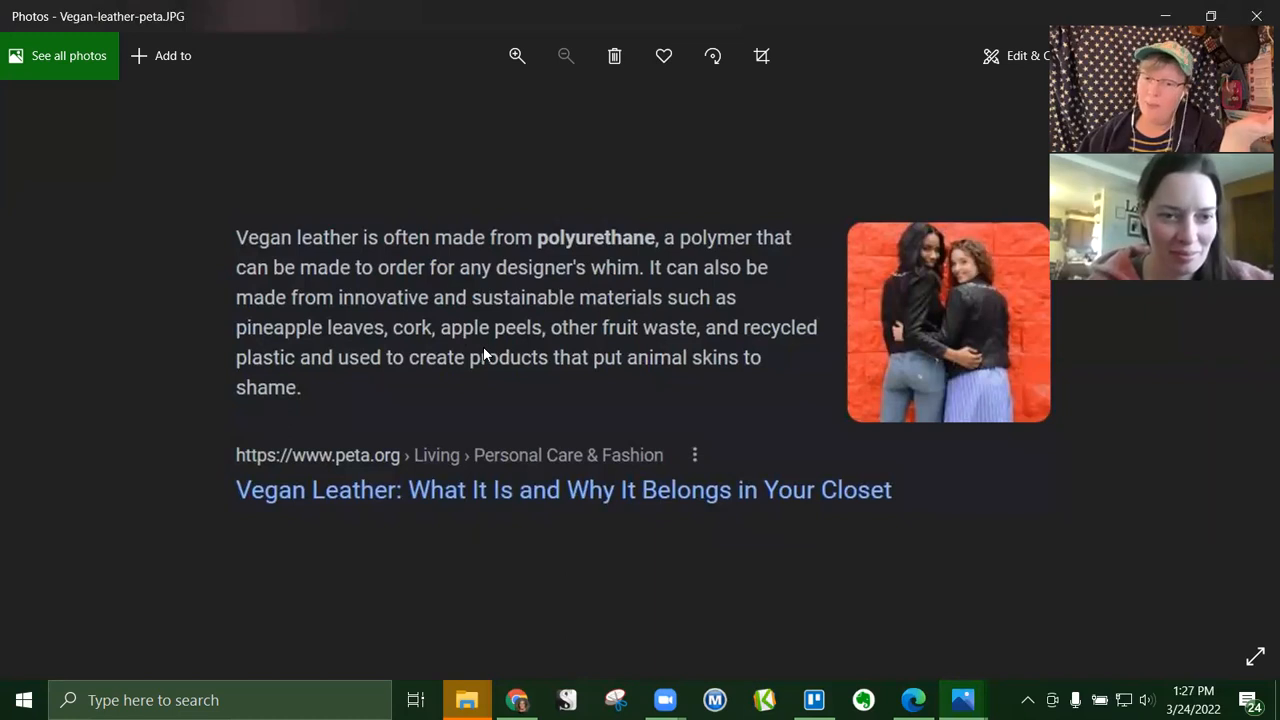
mouse_move(718, 353)
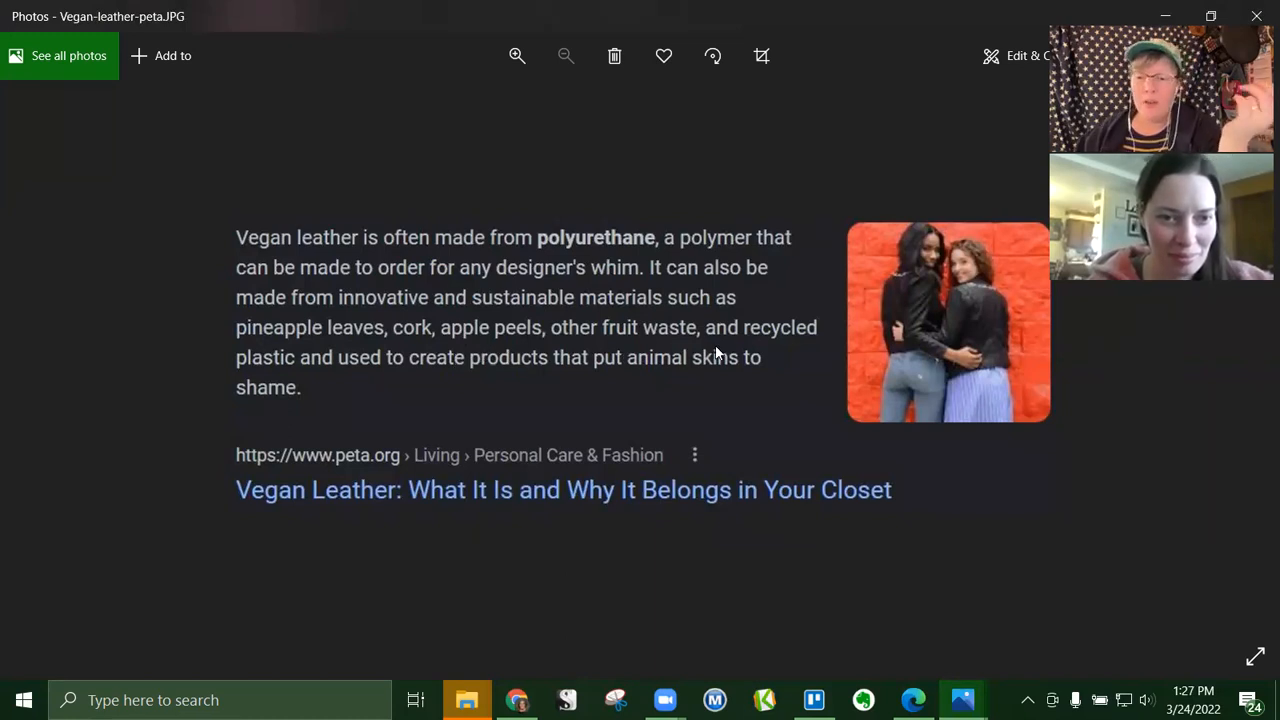
mouse_move(327, 382)
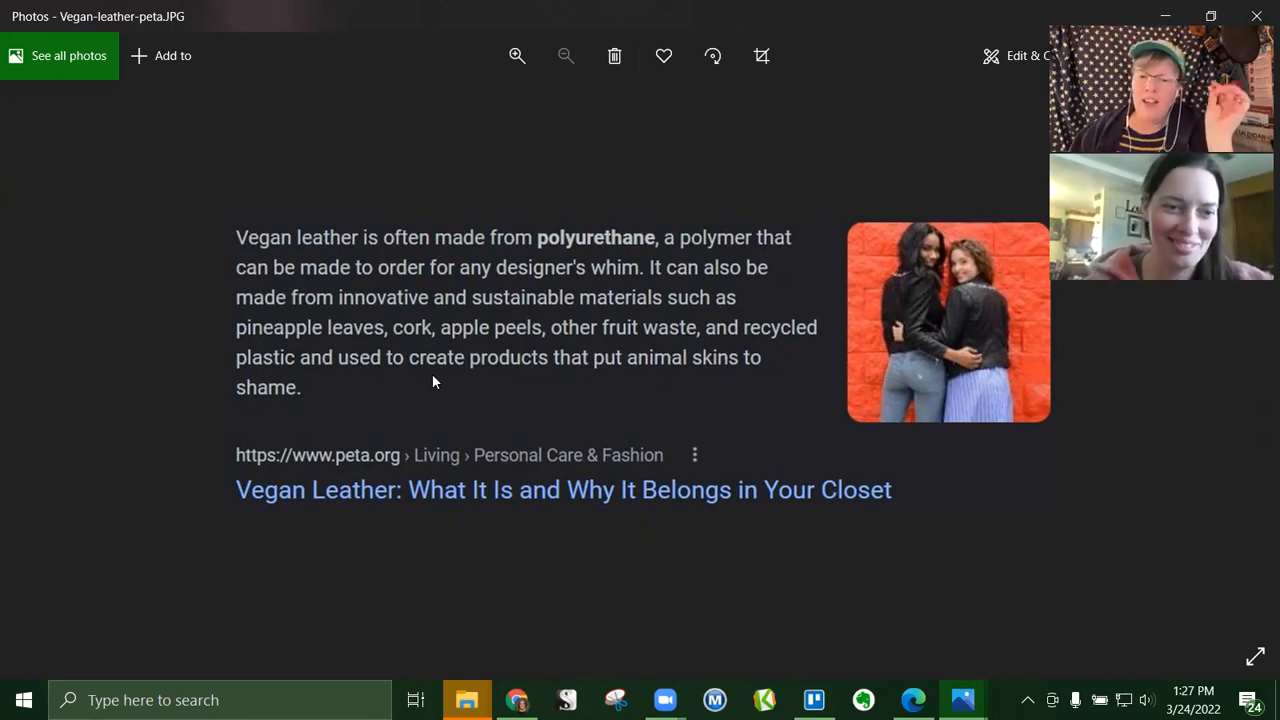
mouse_move(700, 367)
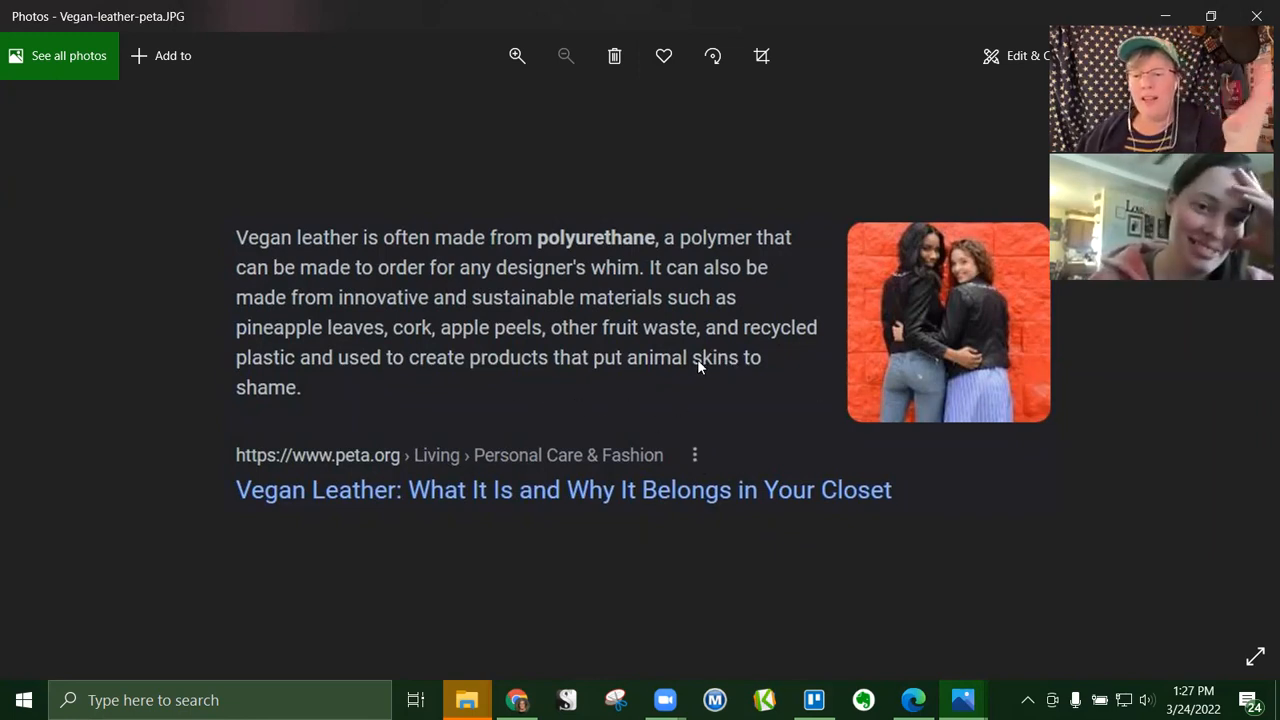
mouse_move(800, 378)
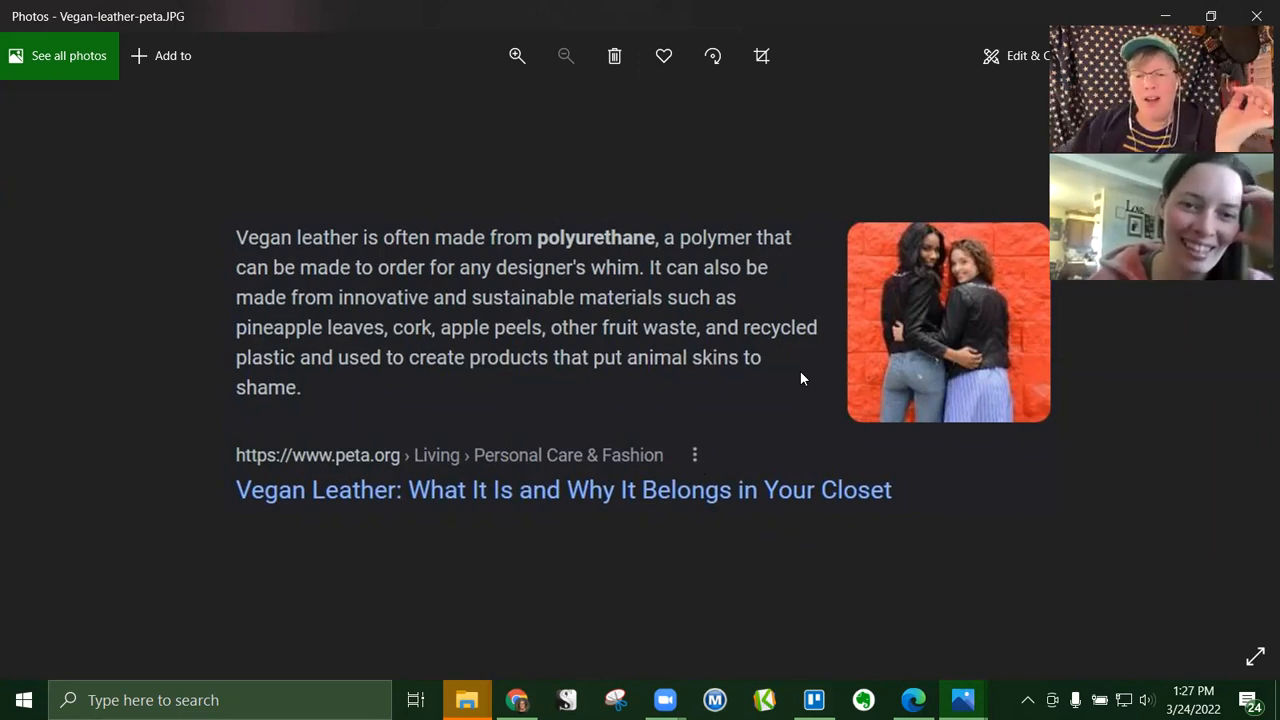
mouse_move(1164, 412)
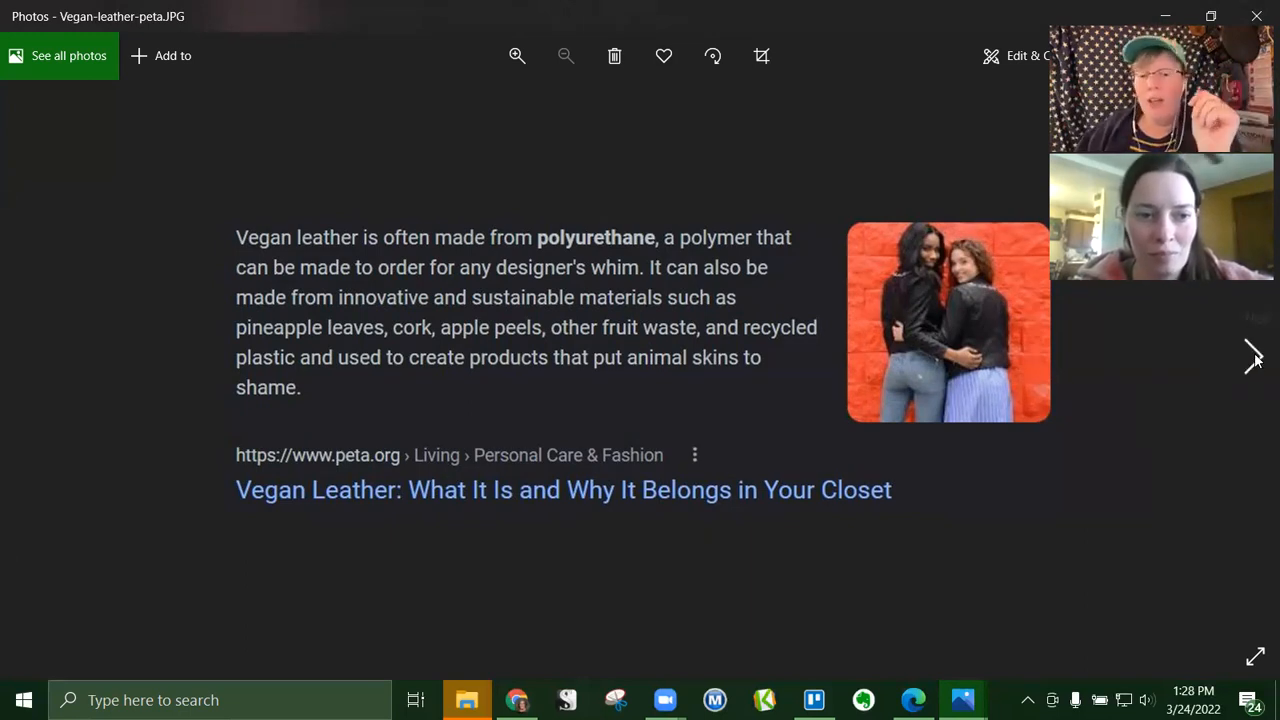
mouse_move(1254, 355)
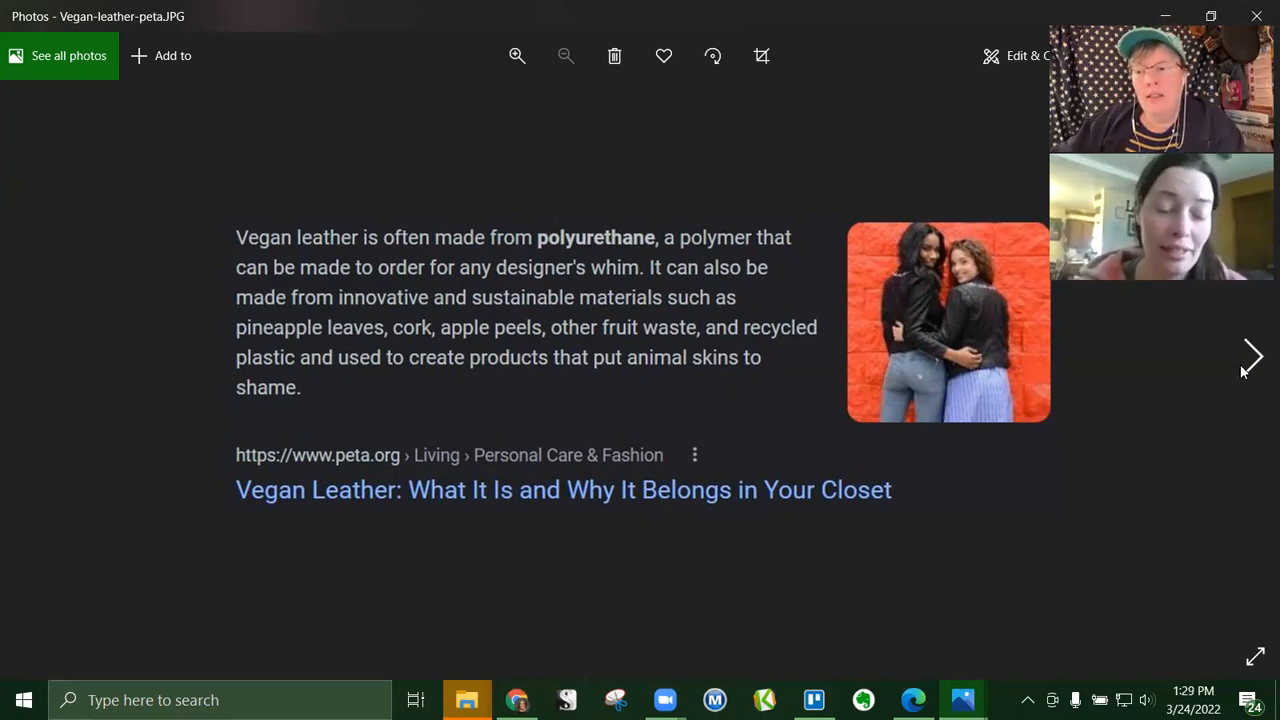
mouse_move(1253, 356)
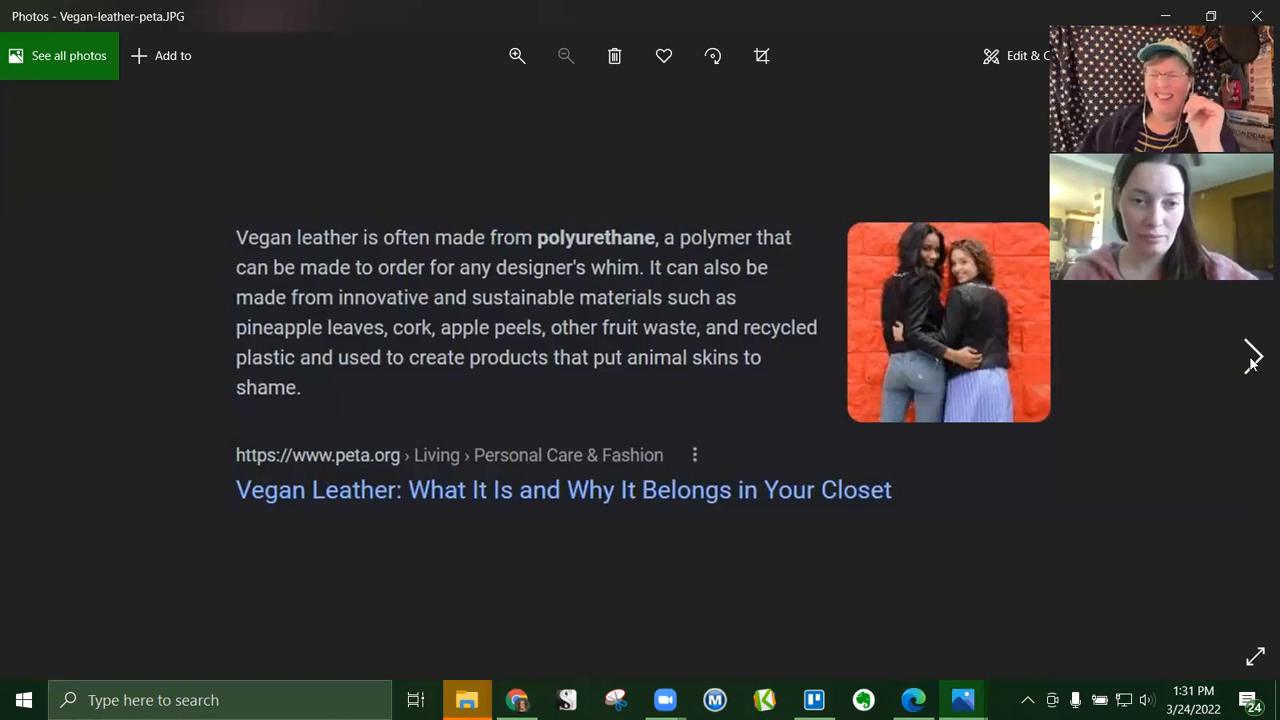
left_click(1253, 356)
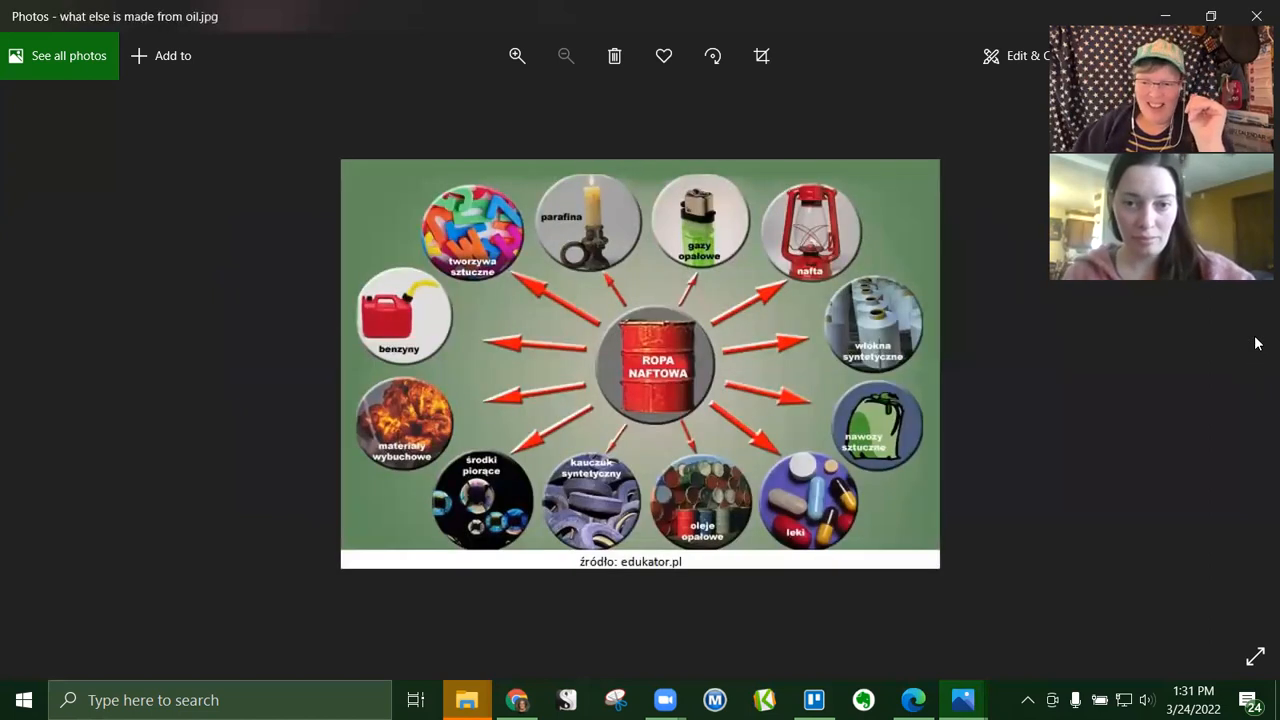
mouse_move(550, 68)
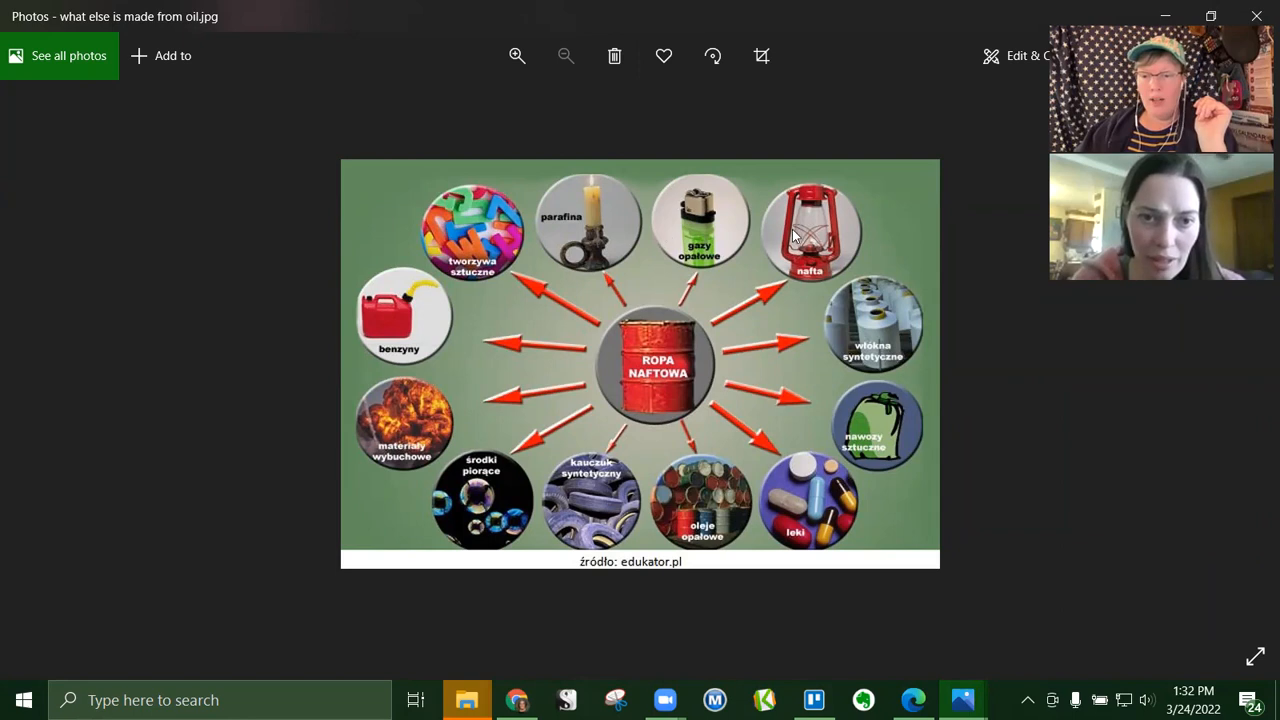
mouse_move(705, 240)
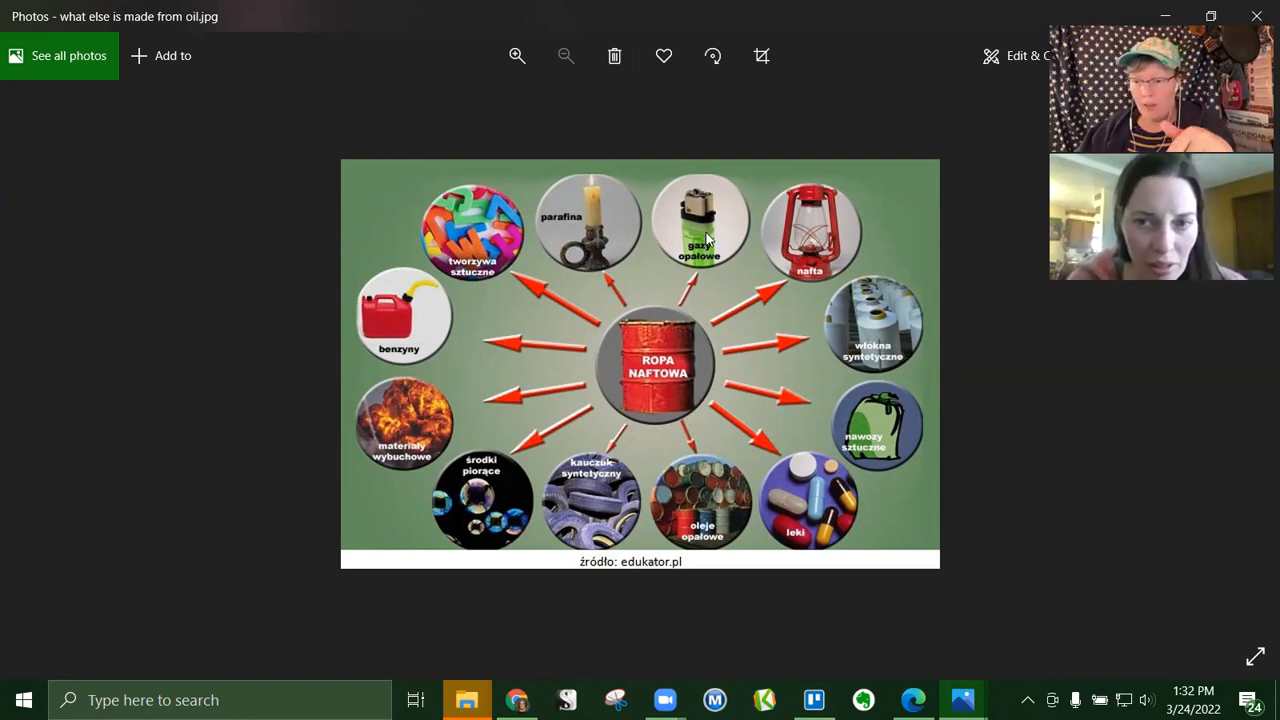
mouse_move(820, 245)
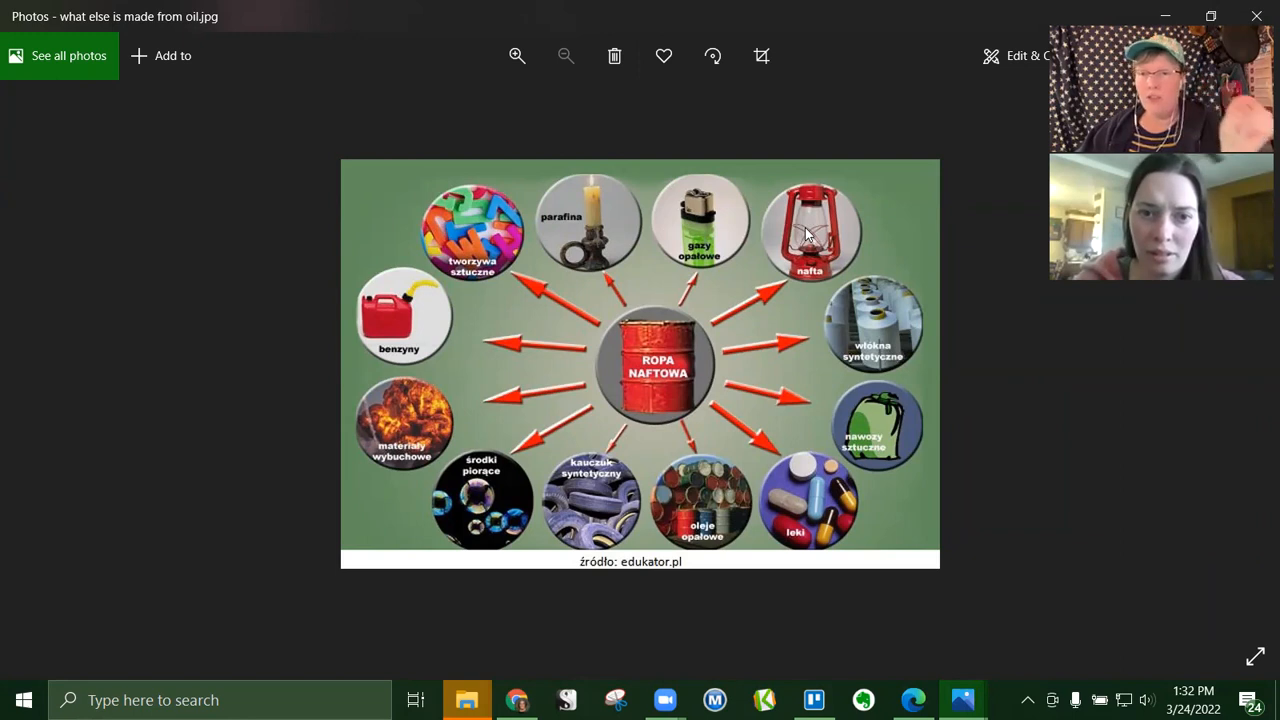
mouse_move(919, 377)
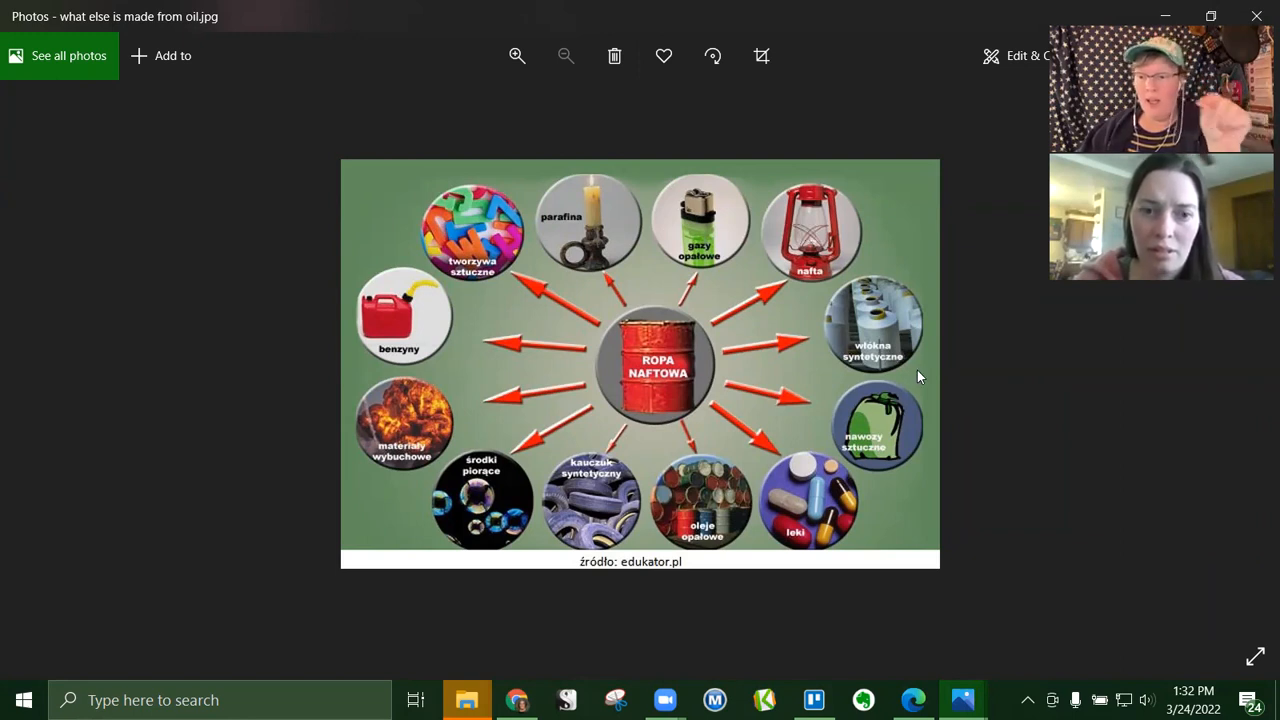
mouse_move(913, 345)
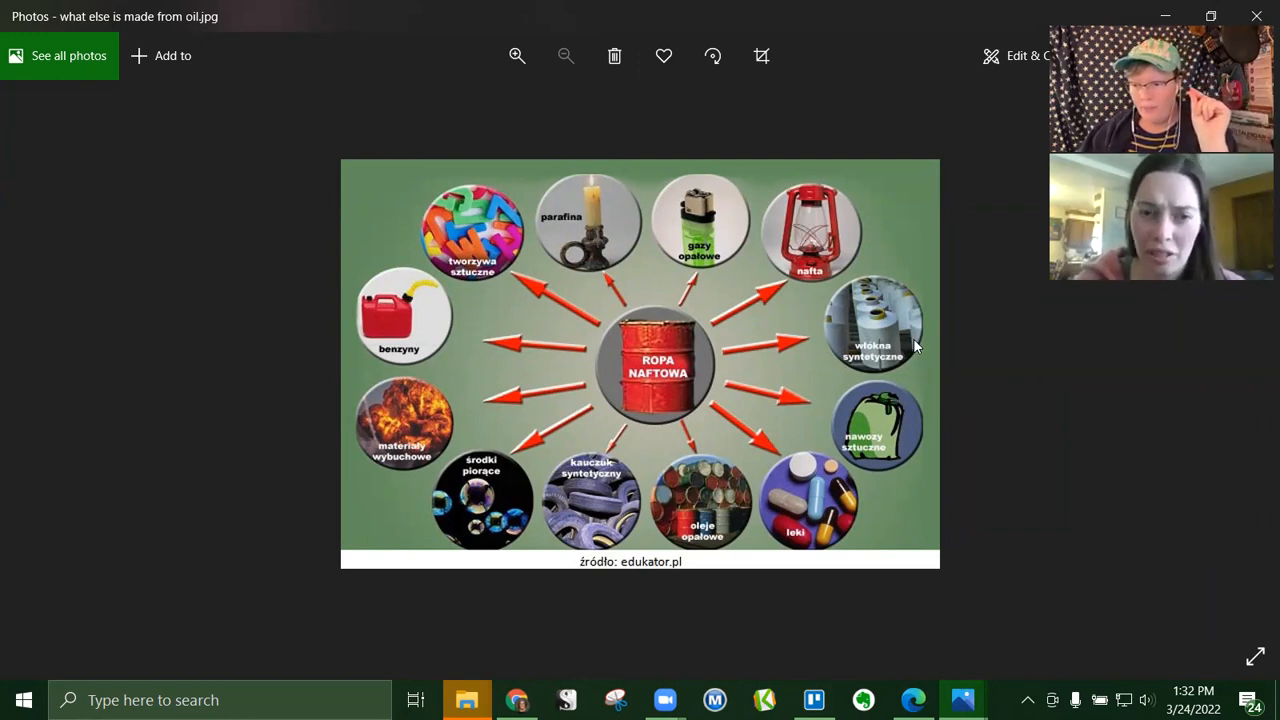
mouse_move(855, 331)
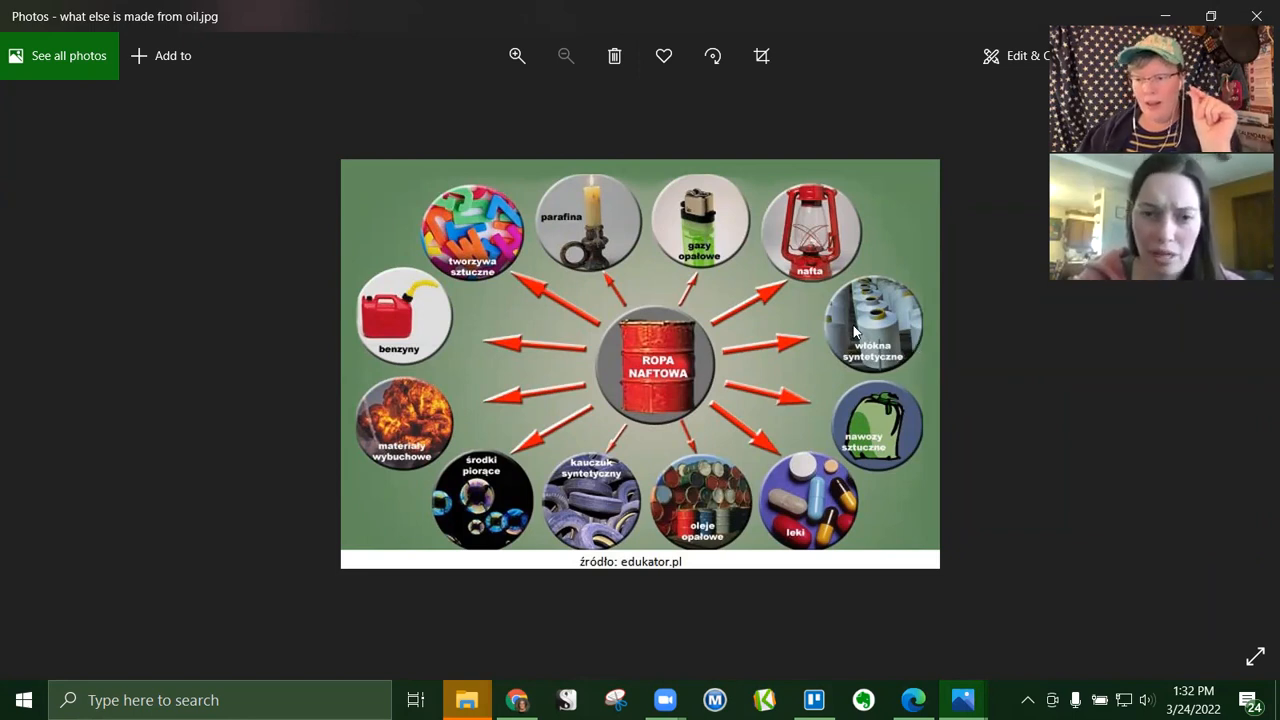
mouse_move(857, 328)
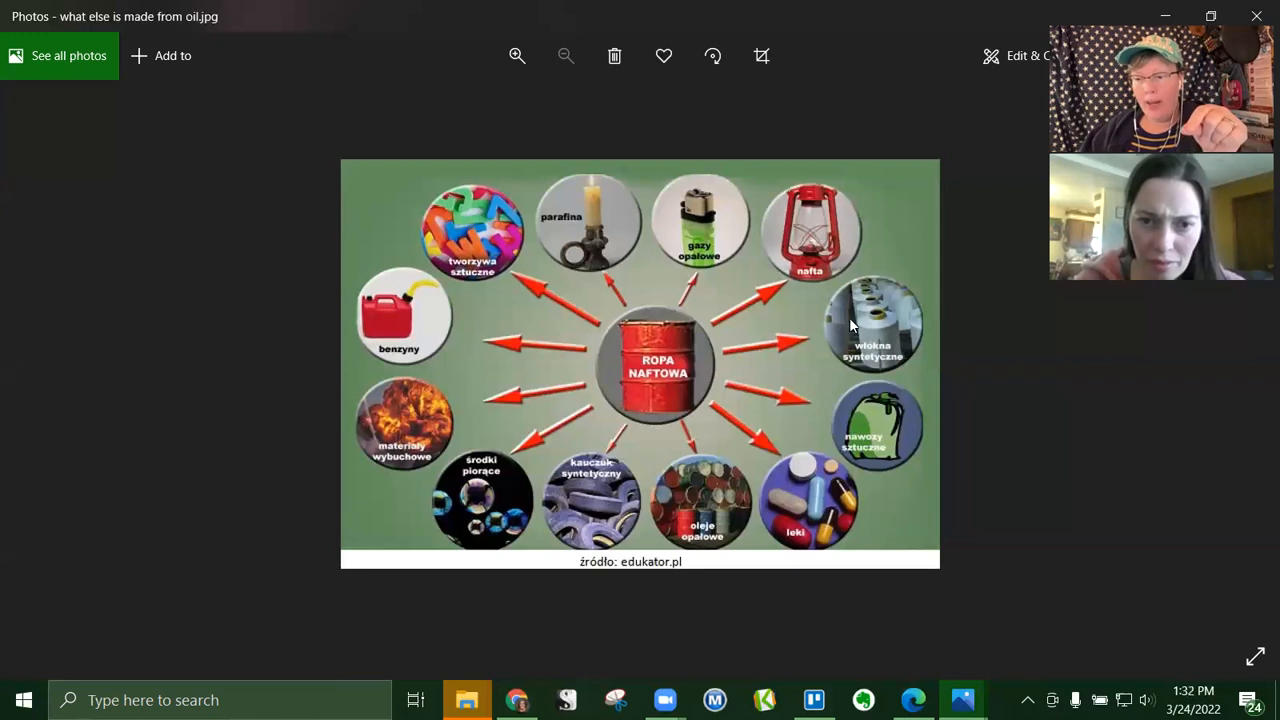
mouse_move(868, 335)
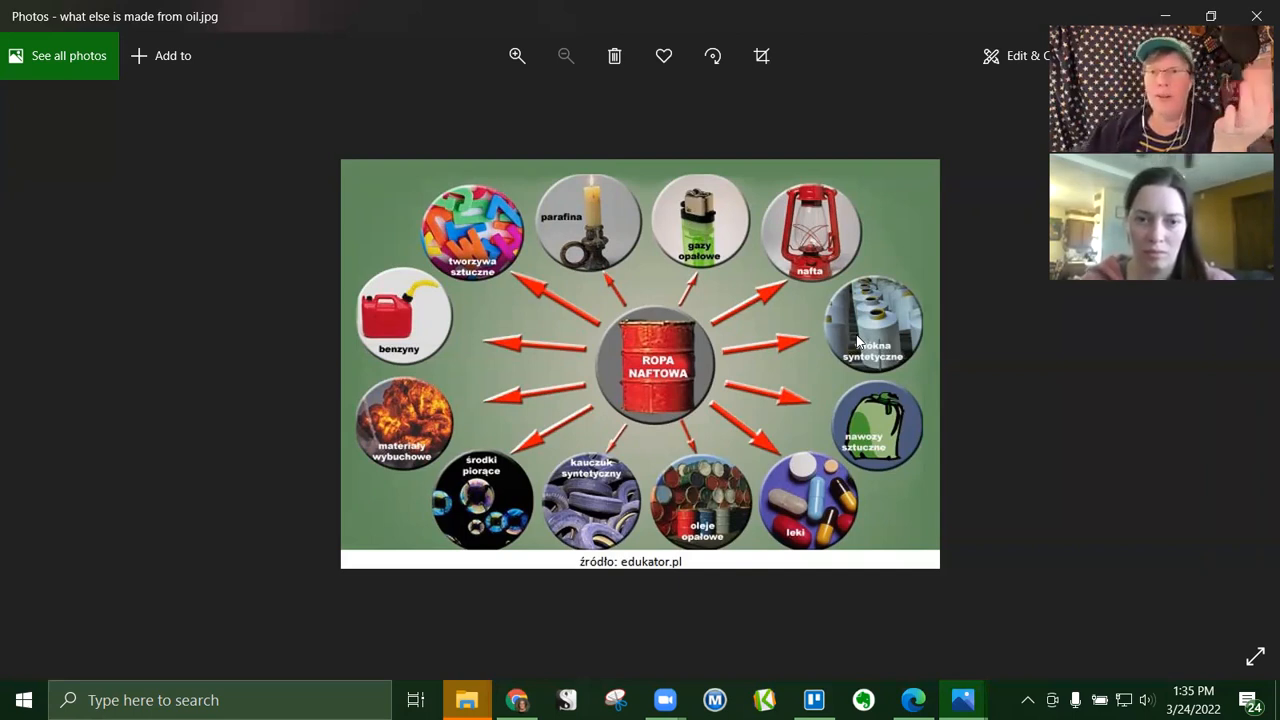
mouse_move(878, 306)
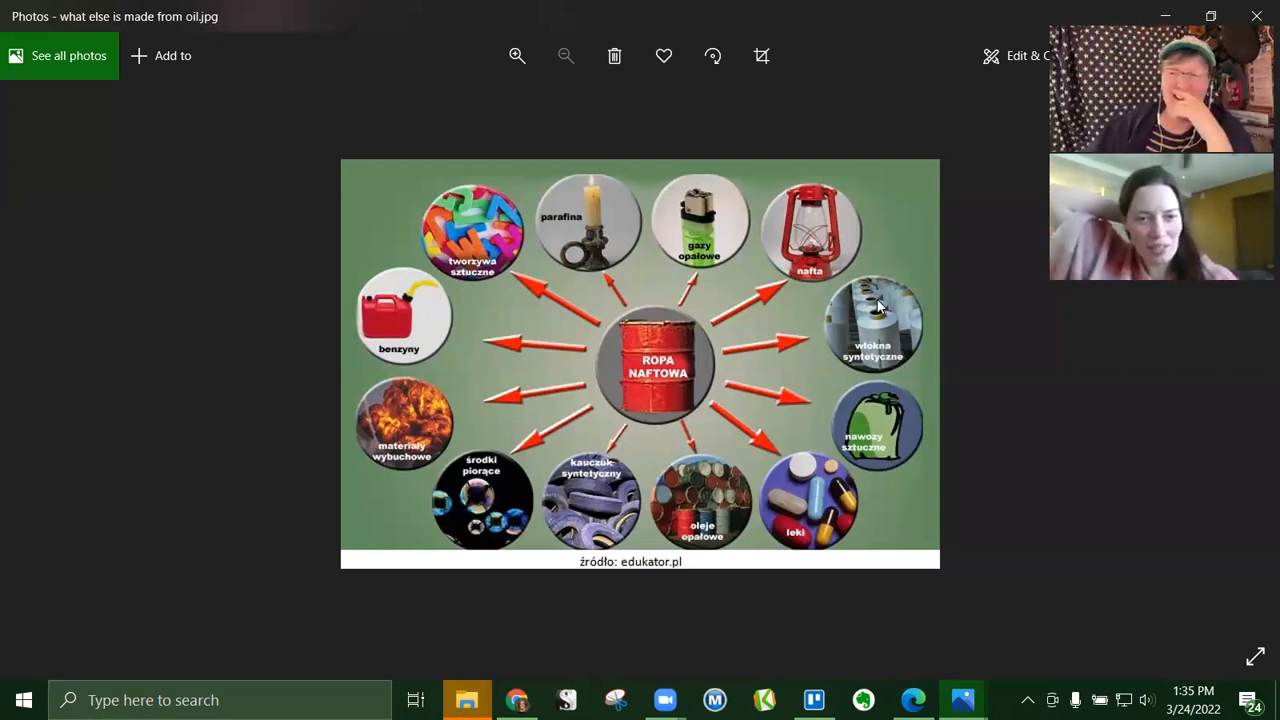
mouse_move(1059, 340)
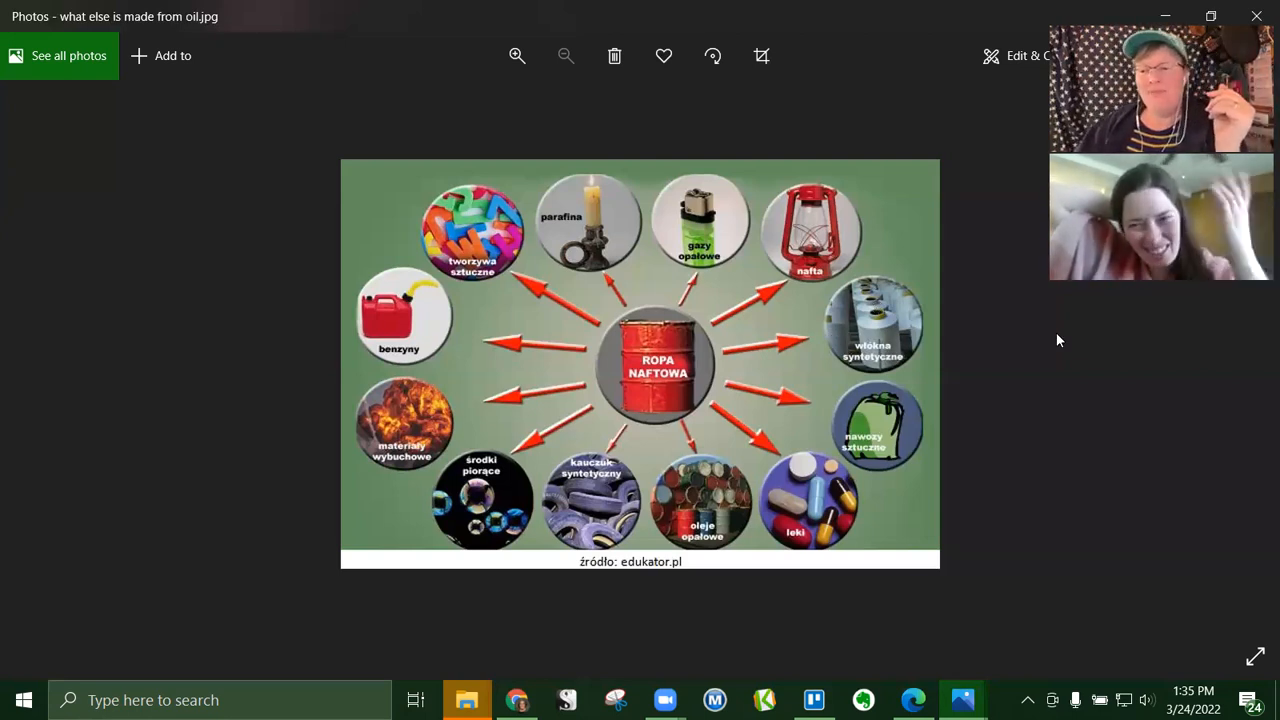
mouse_move(1012, 382)
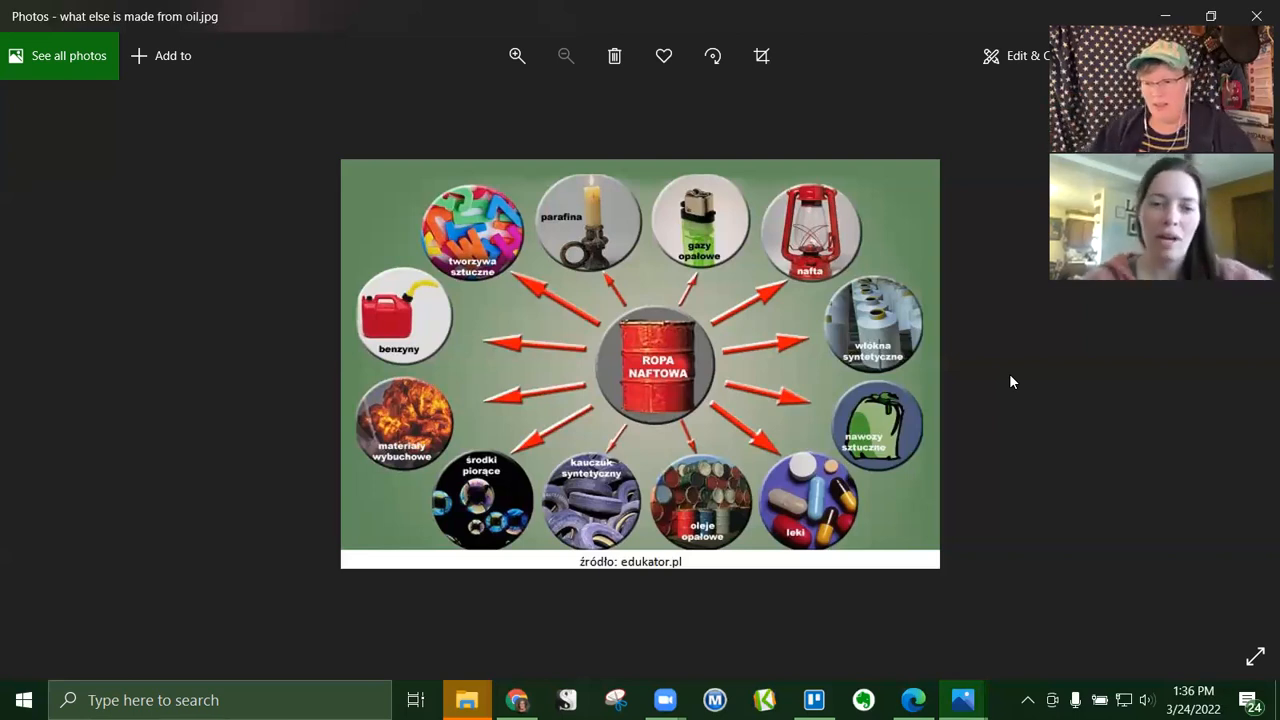
mouse_move(884, 461)
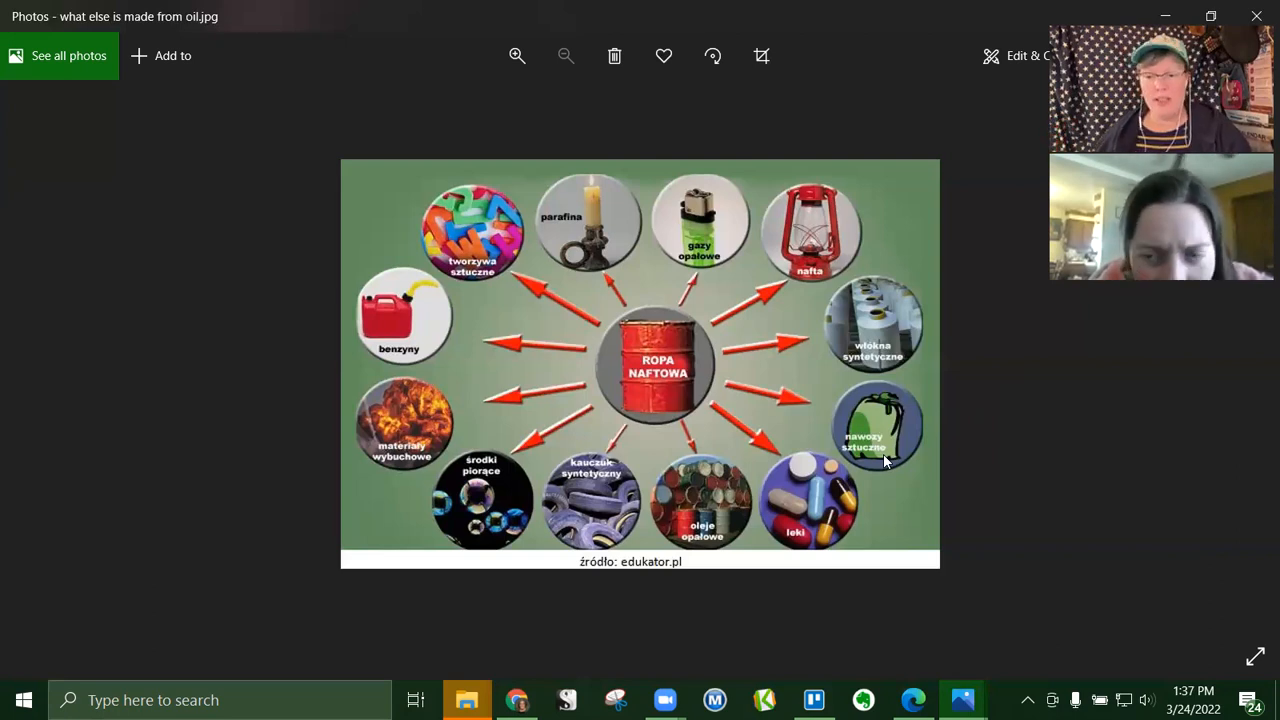
mouse_move(915, 445)
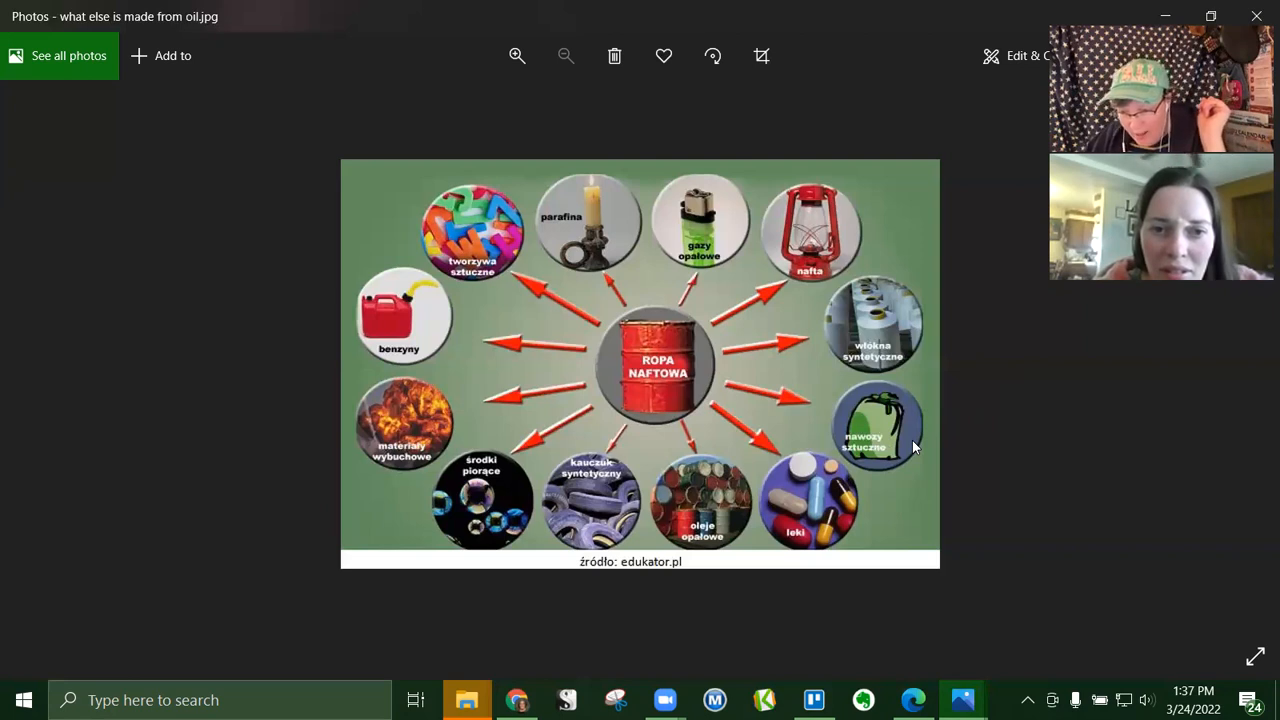
mouse_move(905, 440)
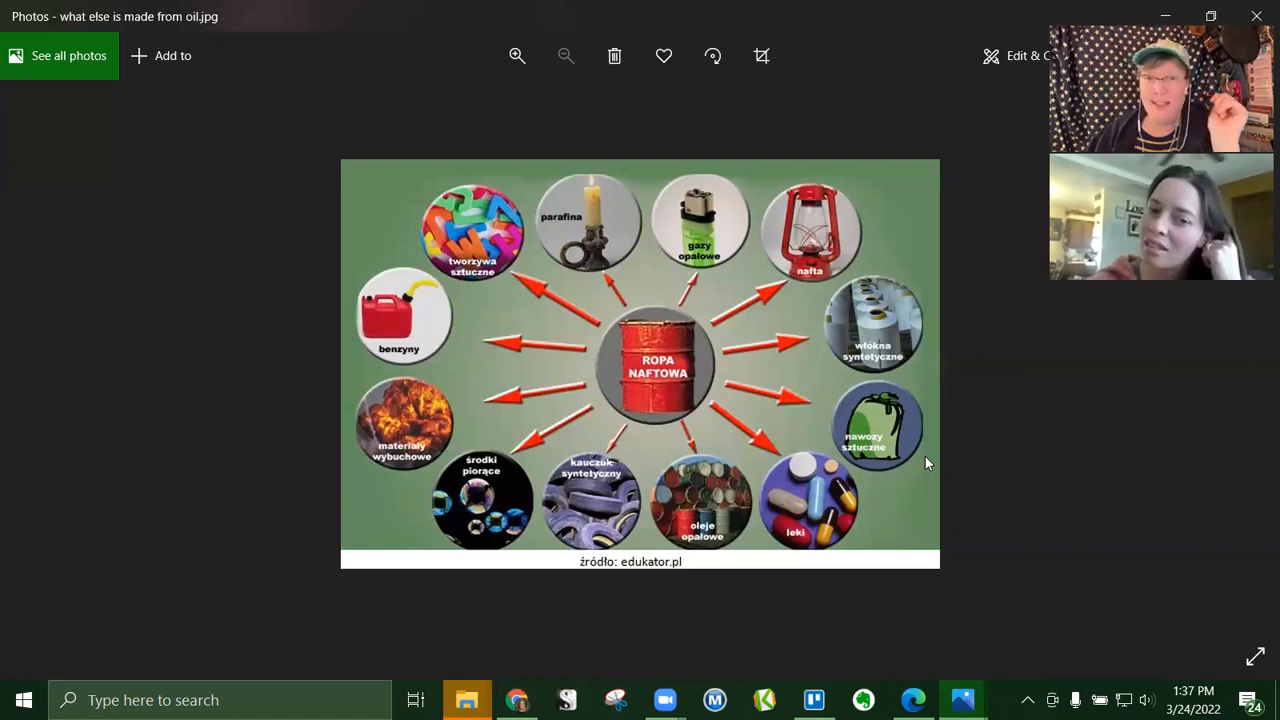
mouse_move(910, 452)
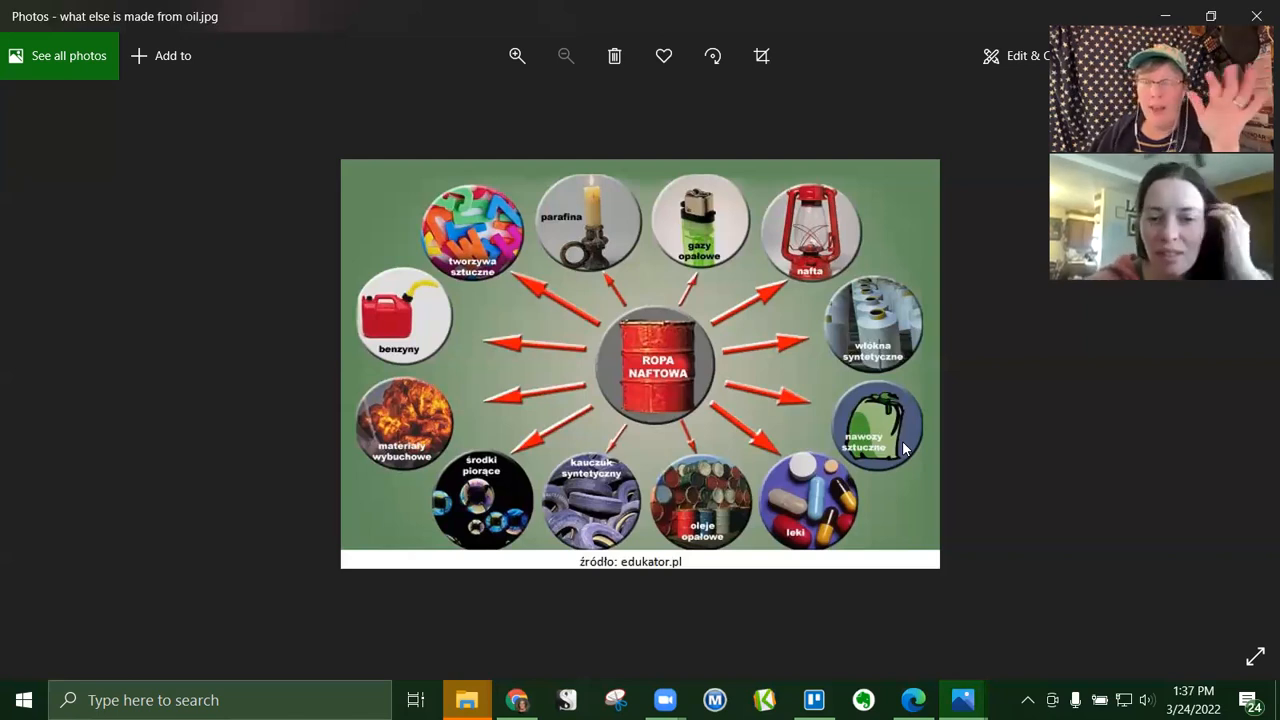
mouse_move(898, 443)
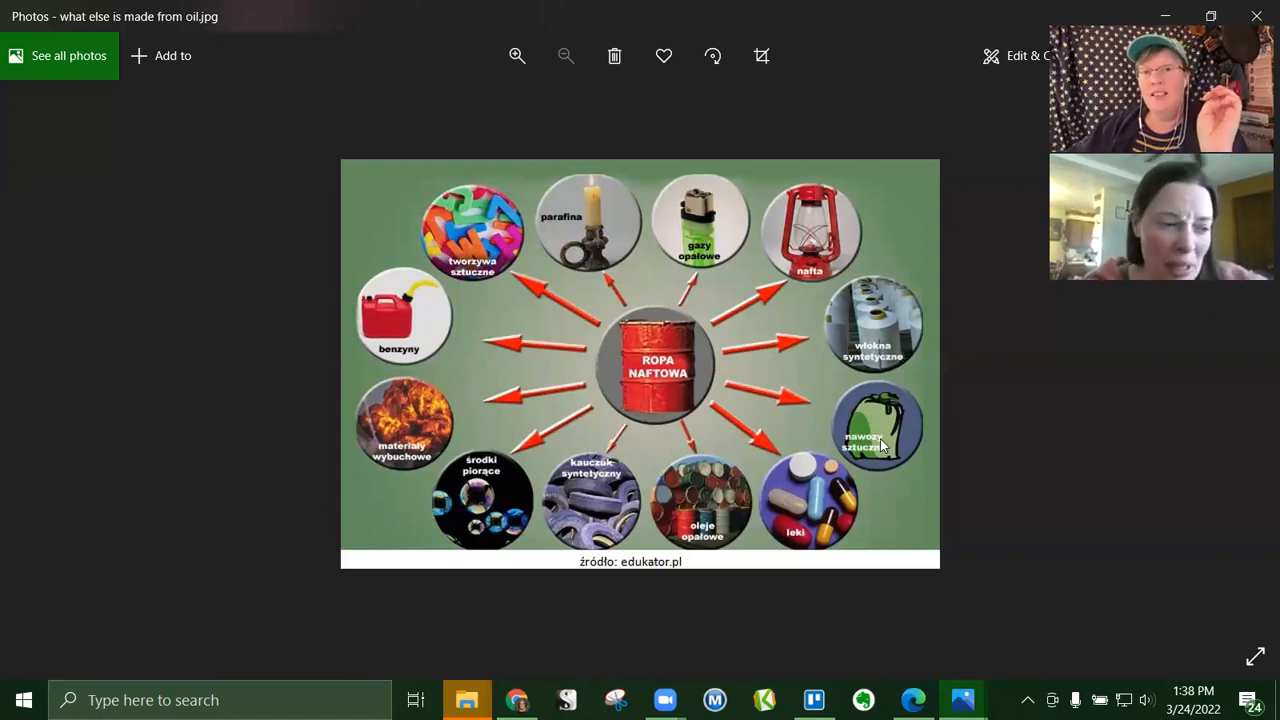
mouse_move(1092, 423)
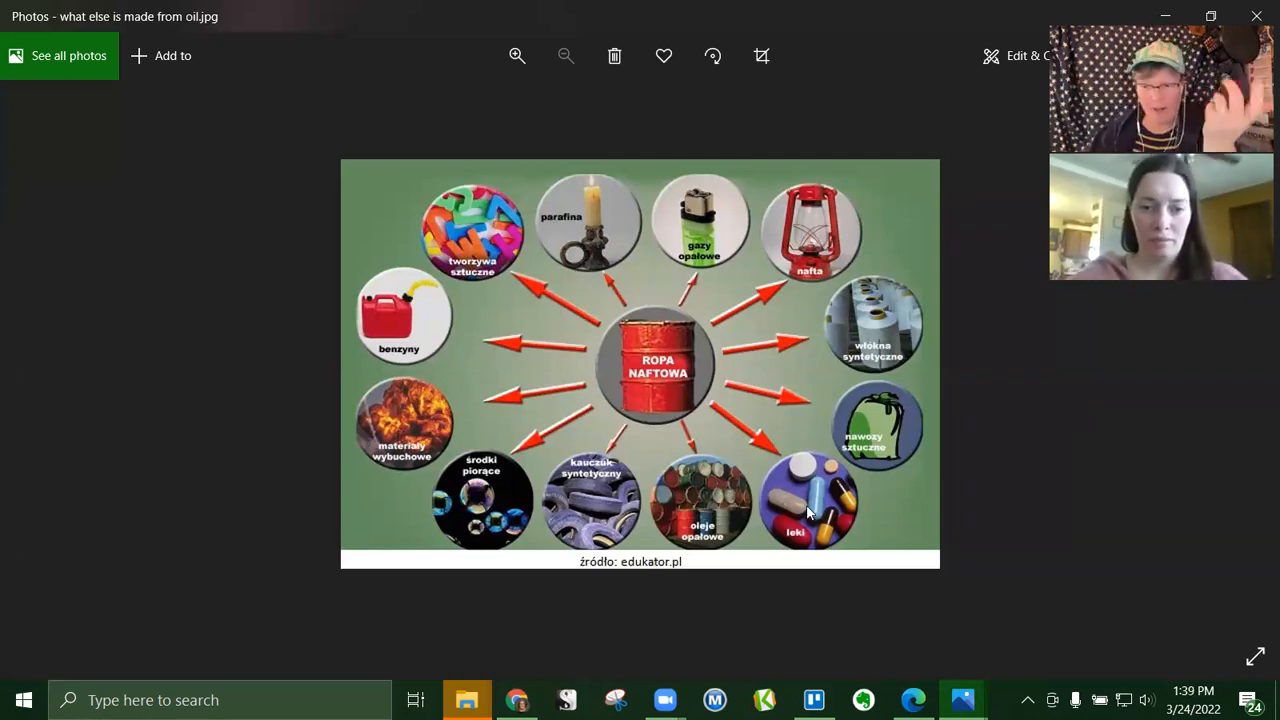
mouse_move(840, 545)
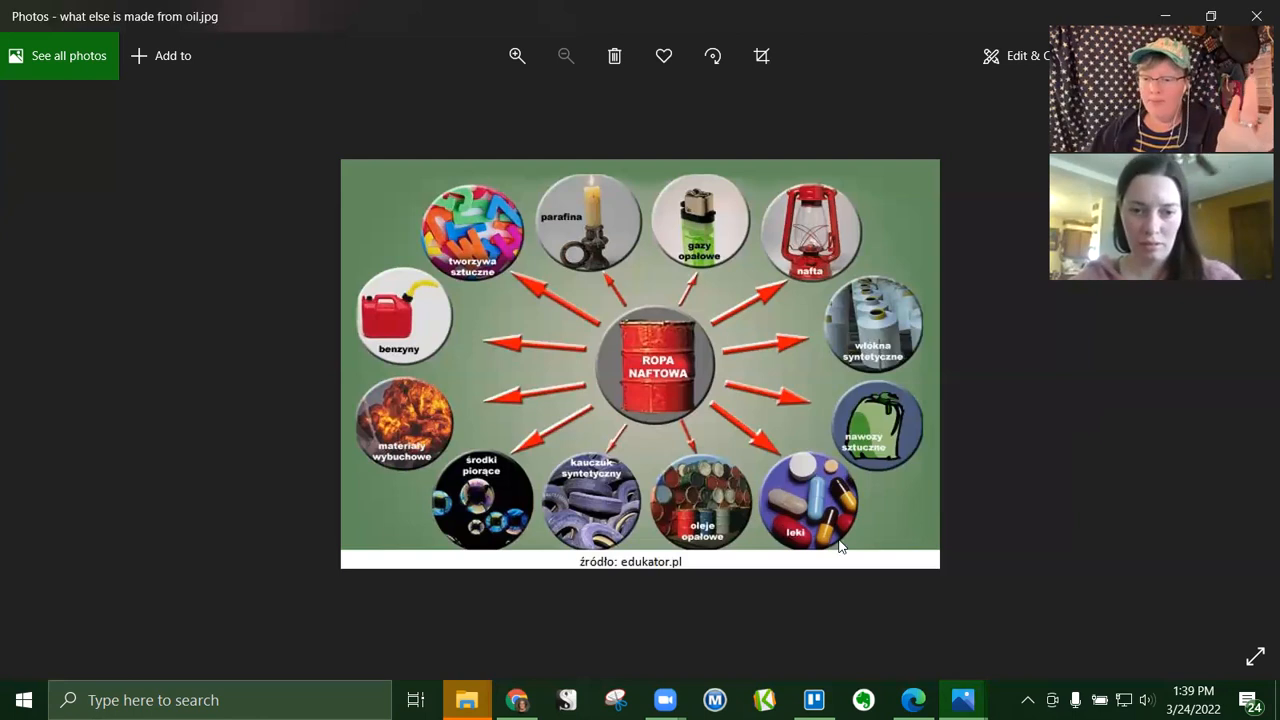
mouse_move(820, 518)
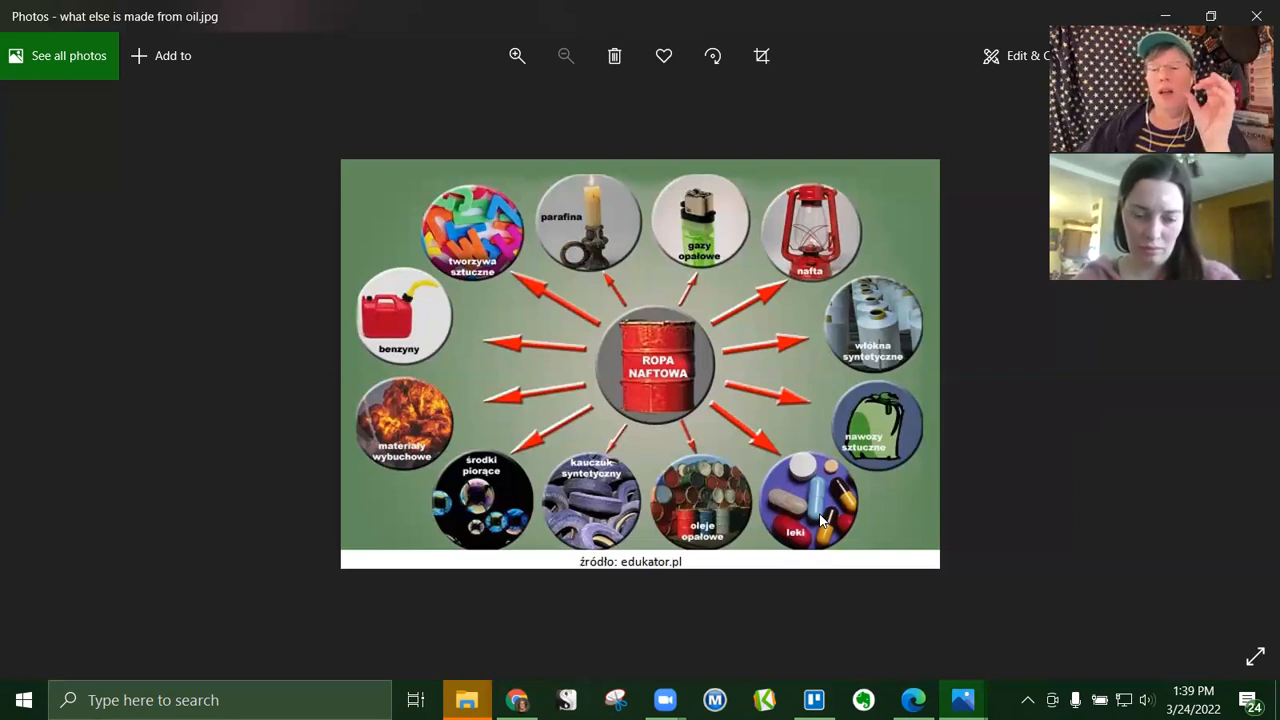
mouse_move(820, 523)
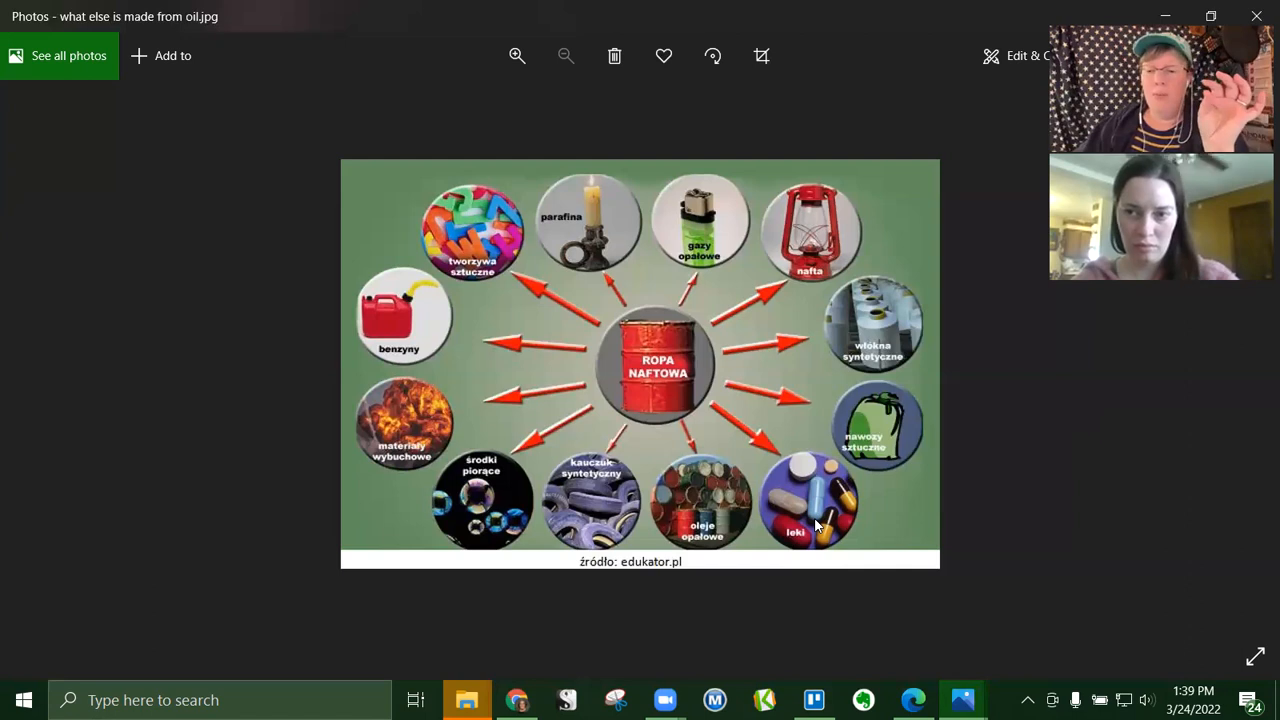
mouse_move(778, 505)
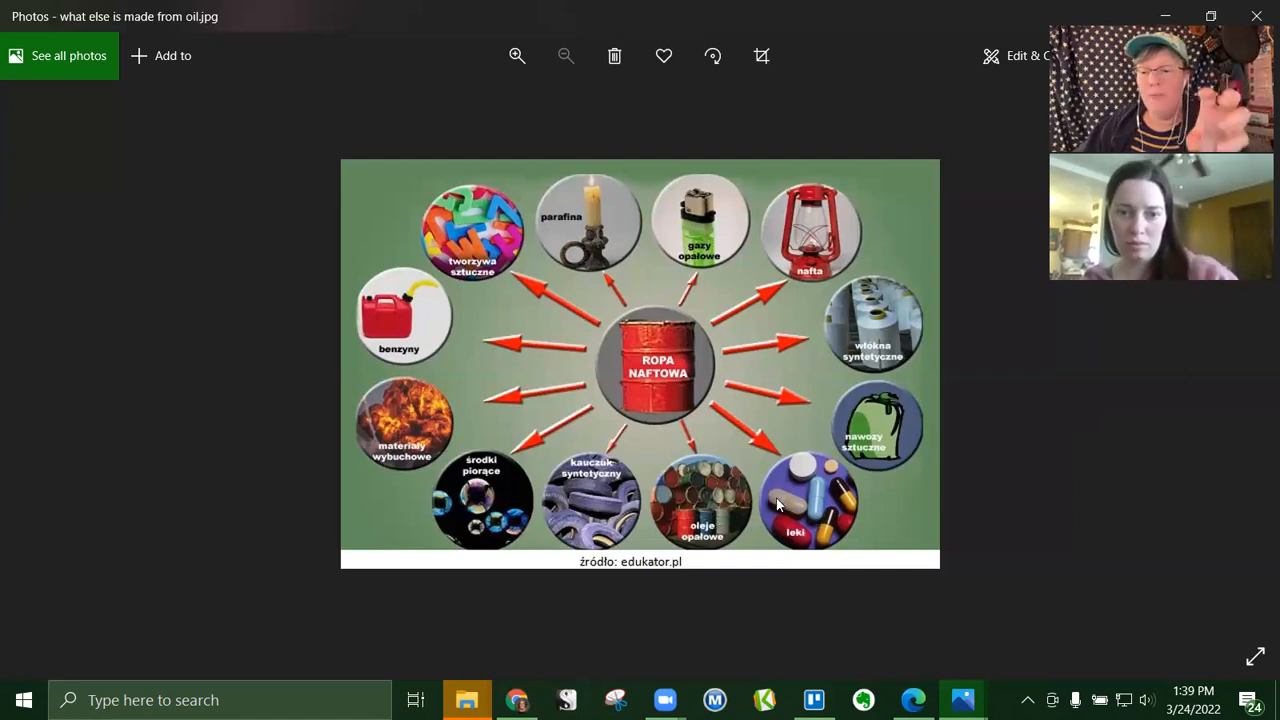
mouse_move(845, 528)
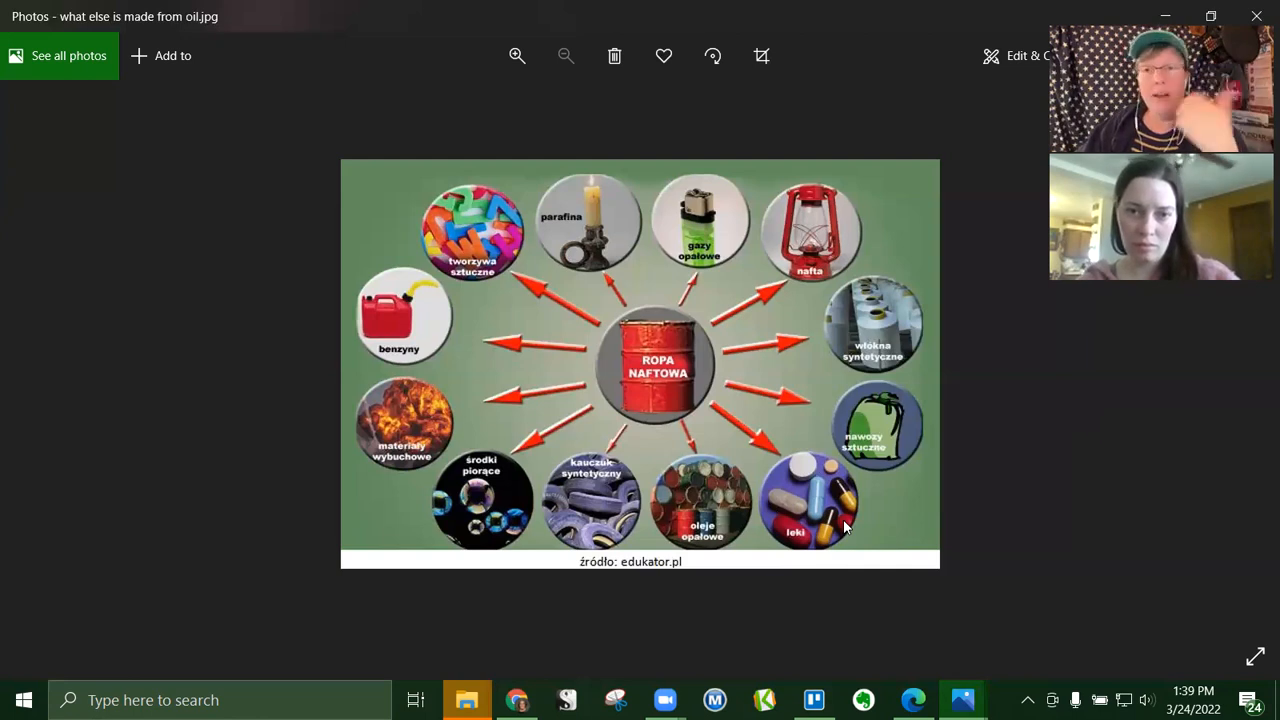
mouse_move(730, 500)
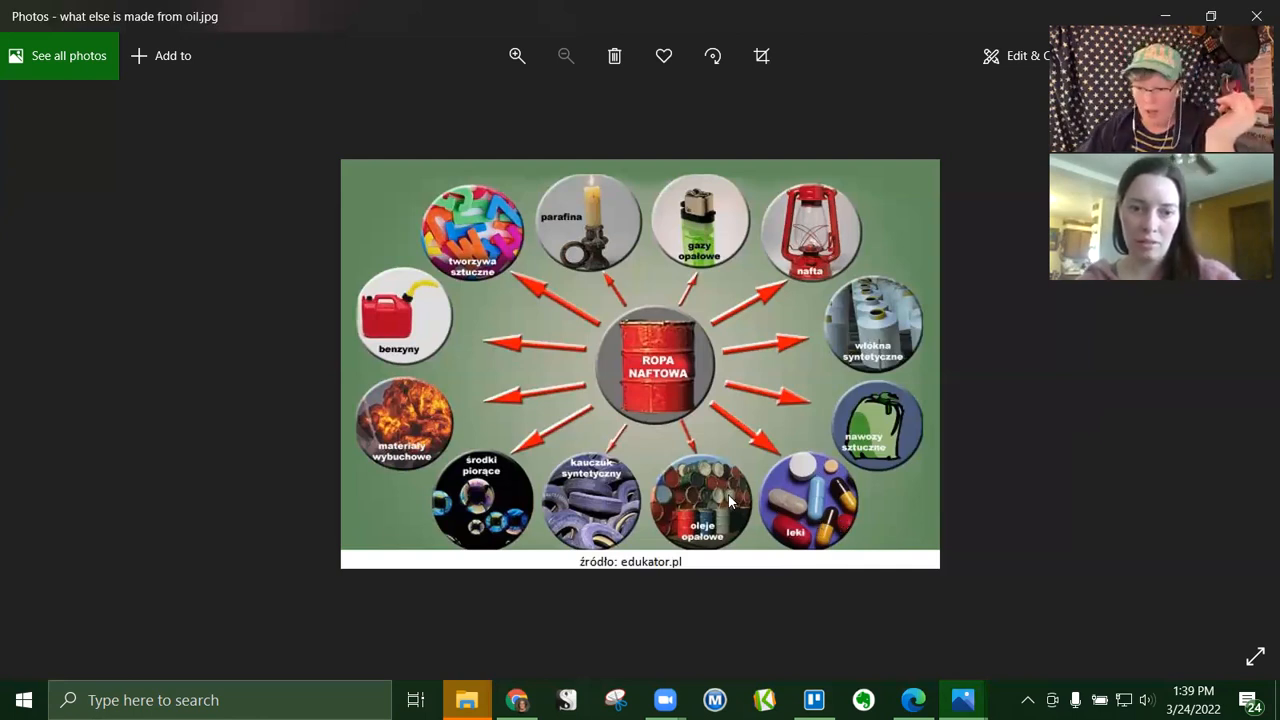
mouse_move(710, 524)
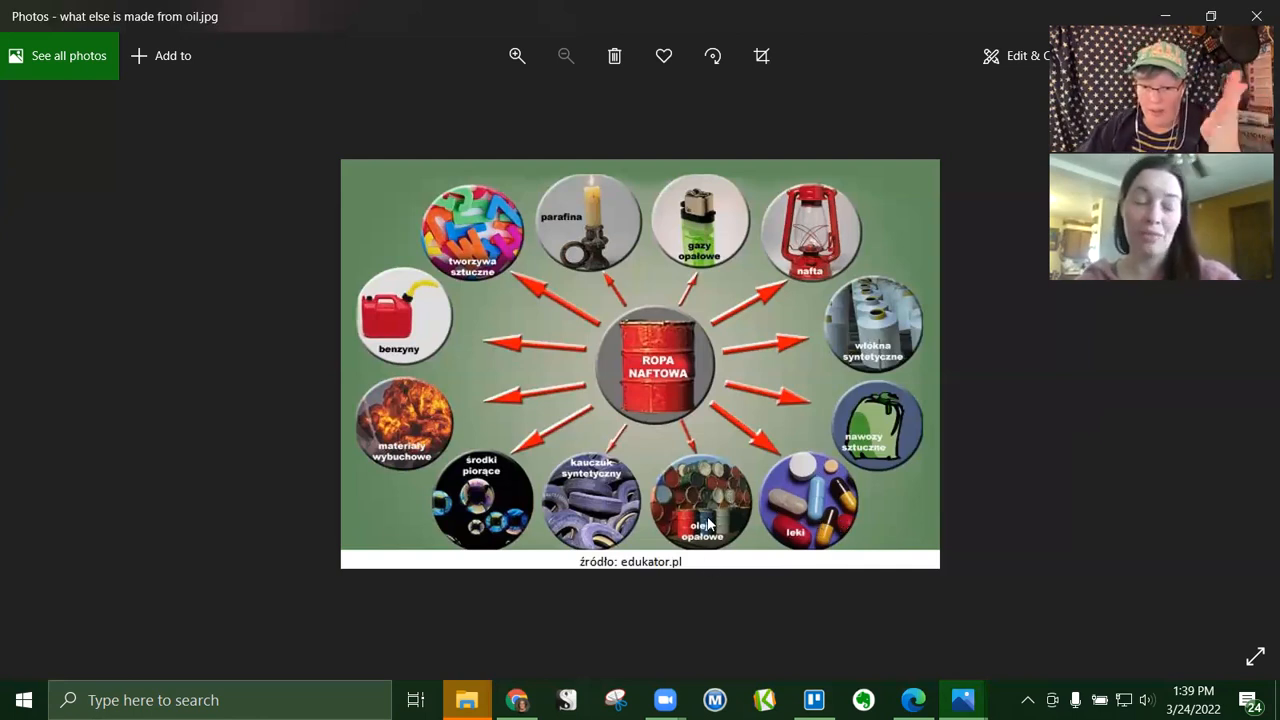
mouse_move(615, 490)
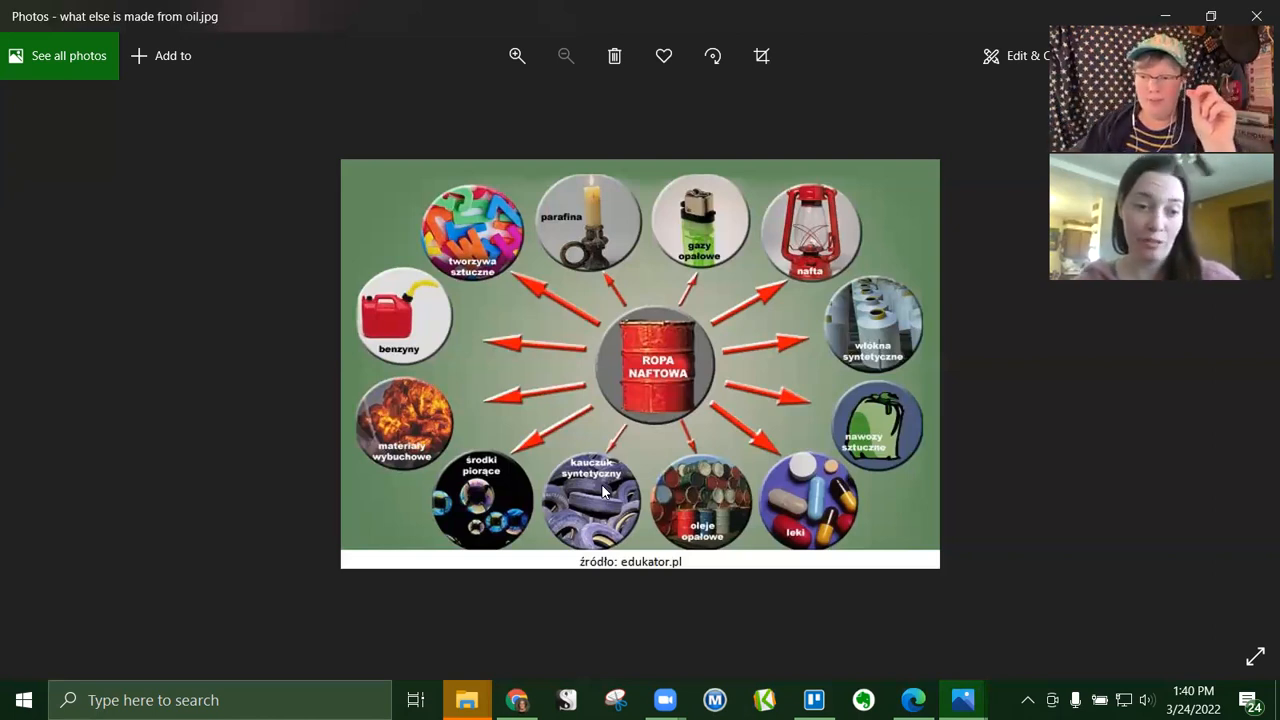
mouse_move(482, 543)
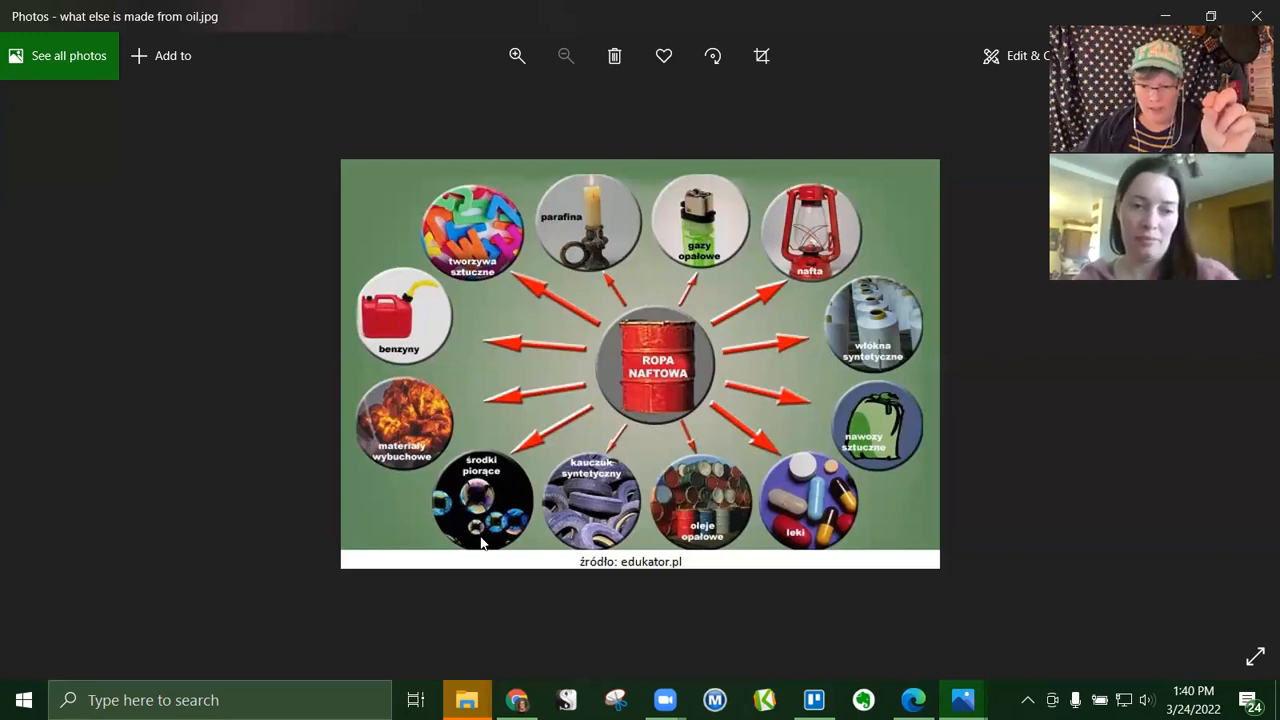
mouse_move(395, 420)
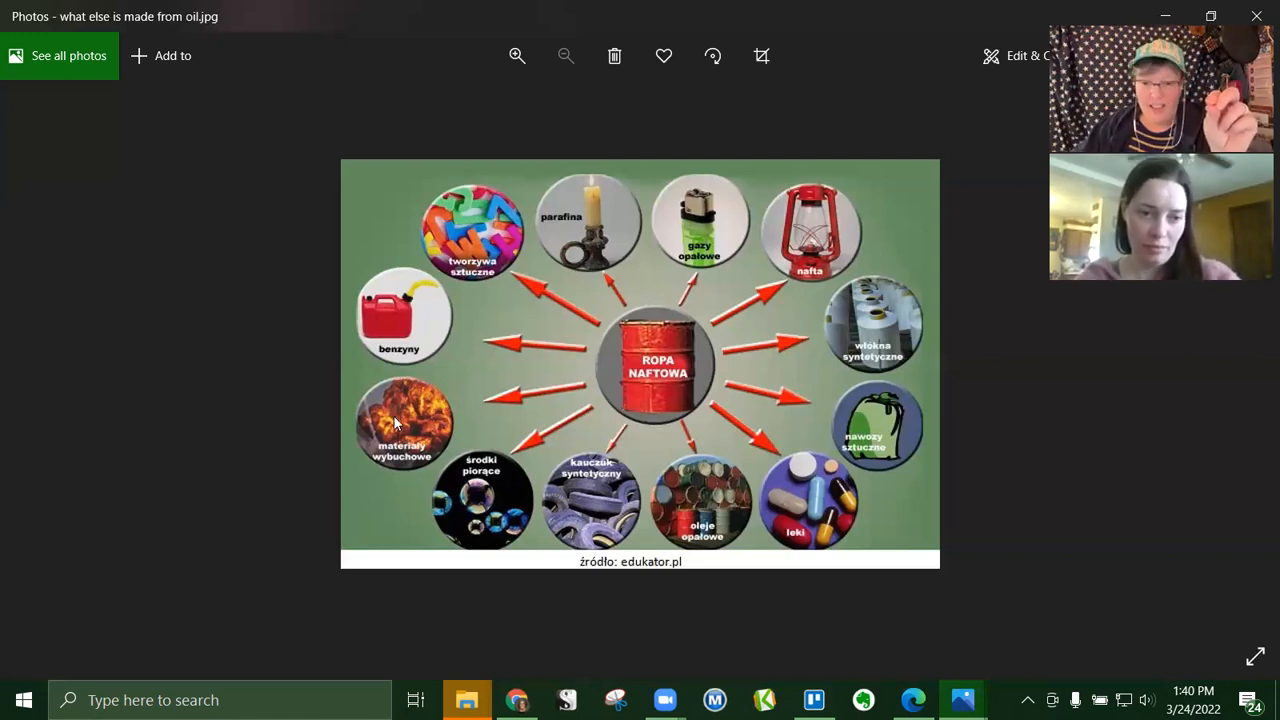
mouse_move(449, 228)
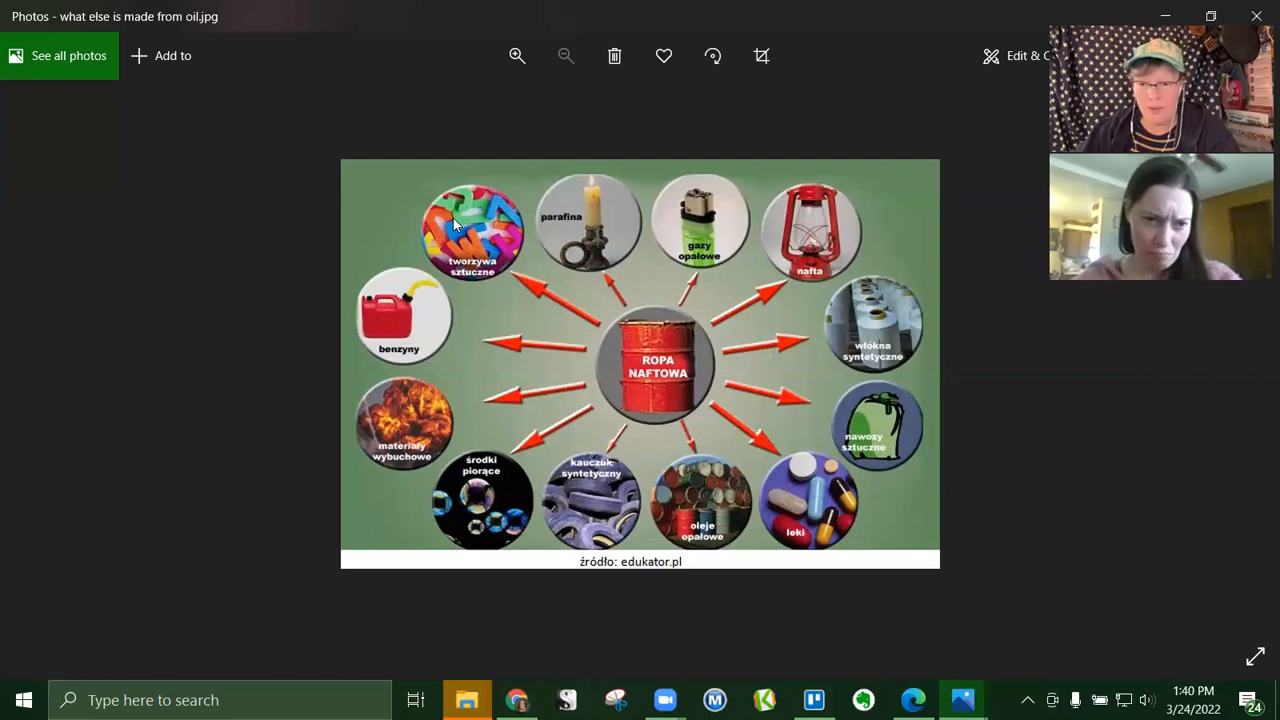
mouse_move(481, 237)
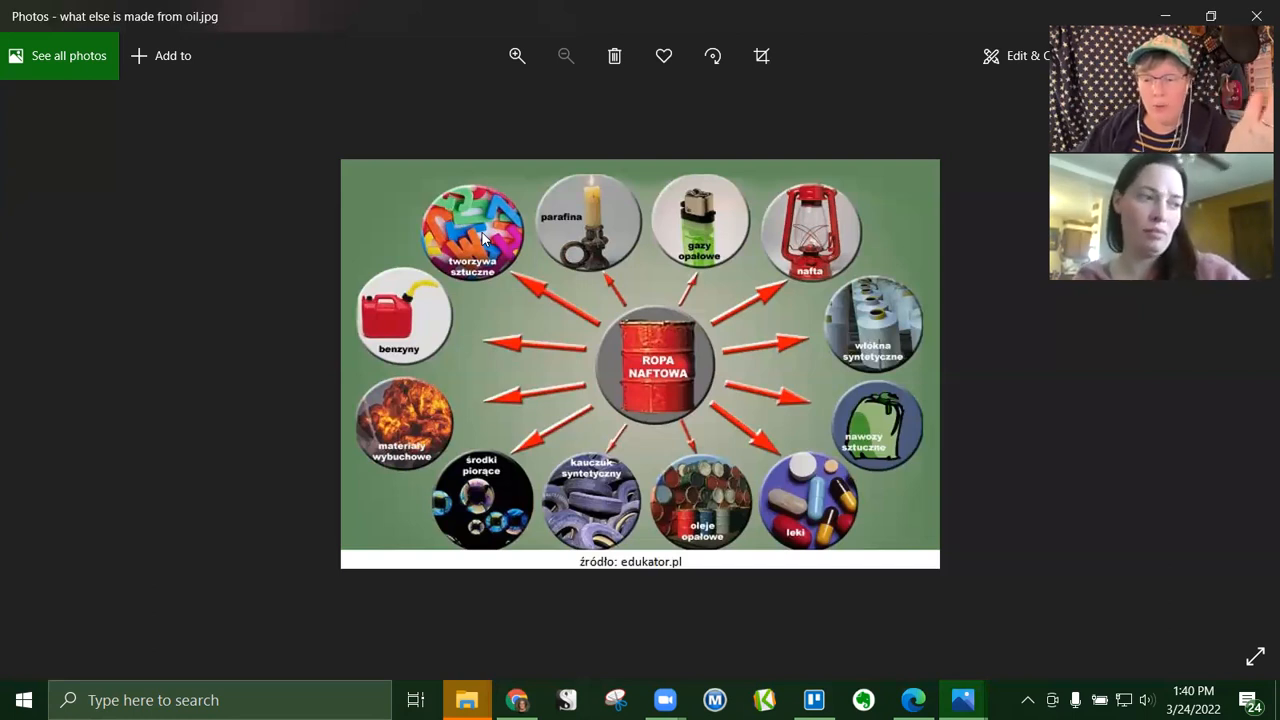
mouse_move(1087, 451)
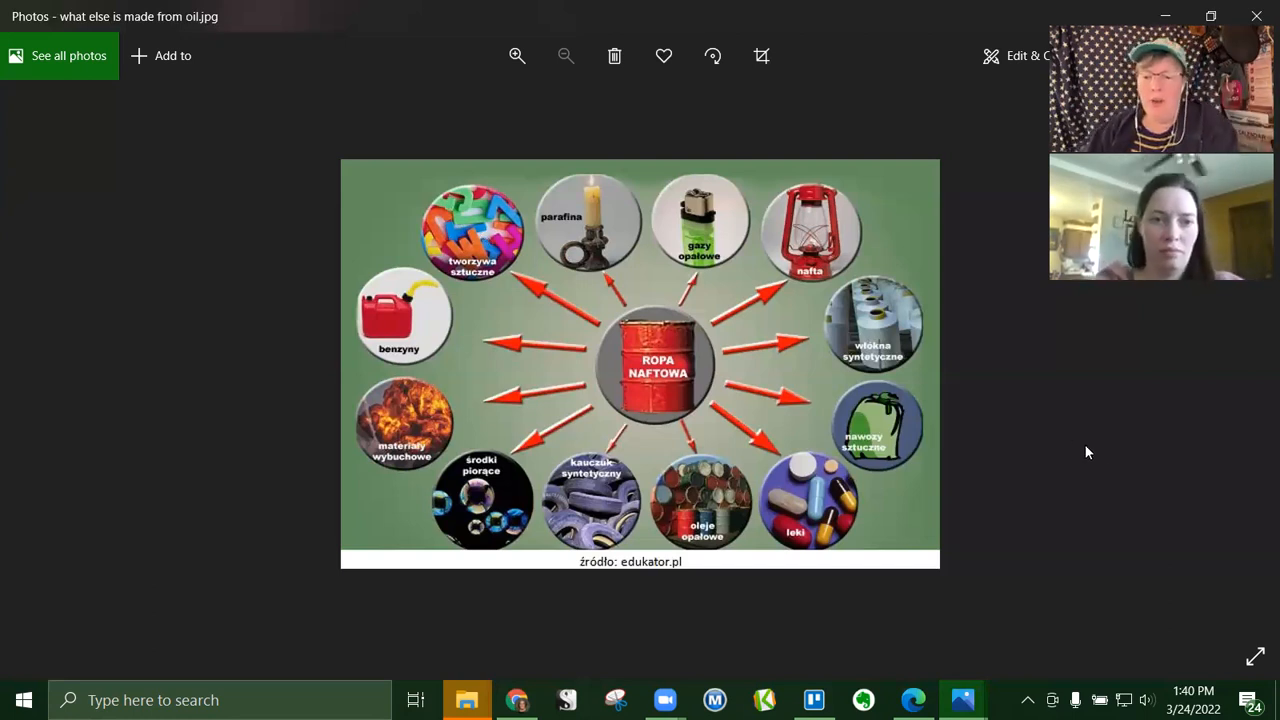
mouse_move(792, 148)
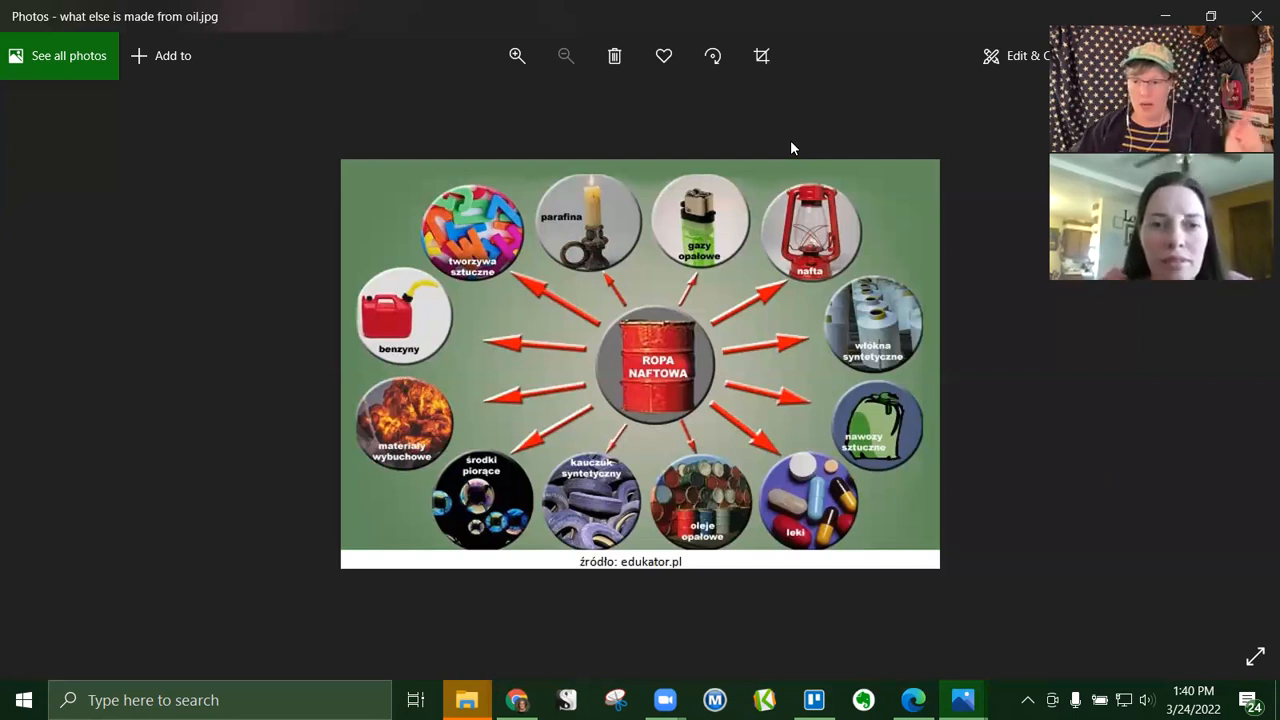
mouse_move(725, 200)
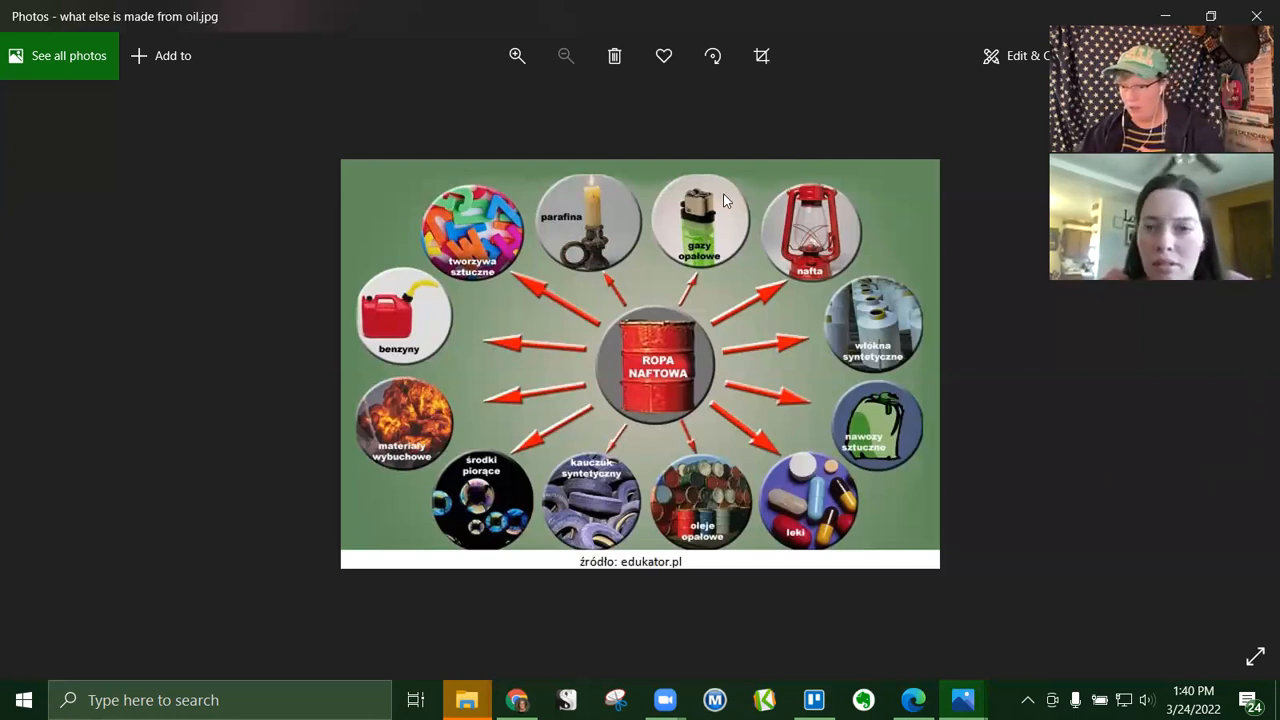
mouse_move(1173, 446)
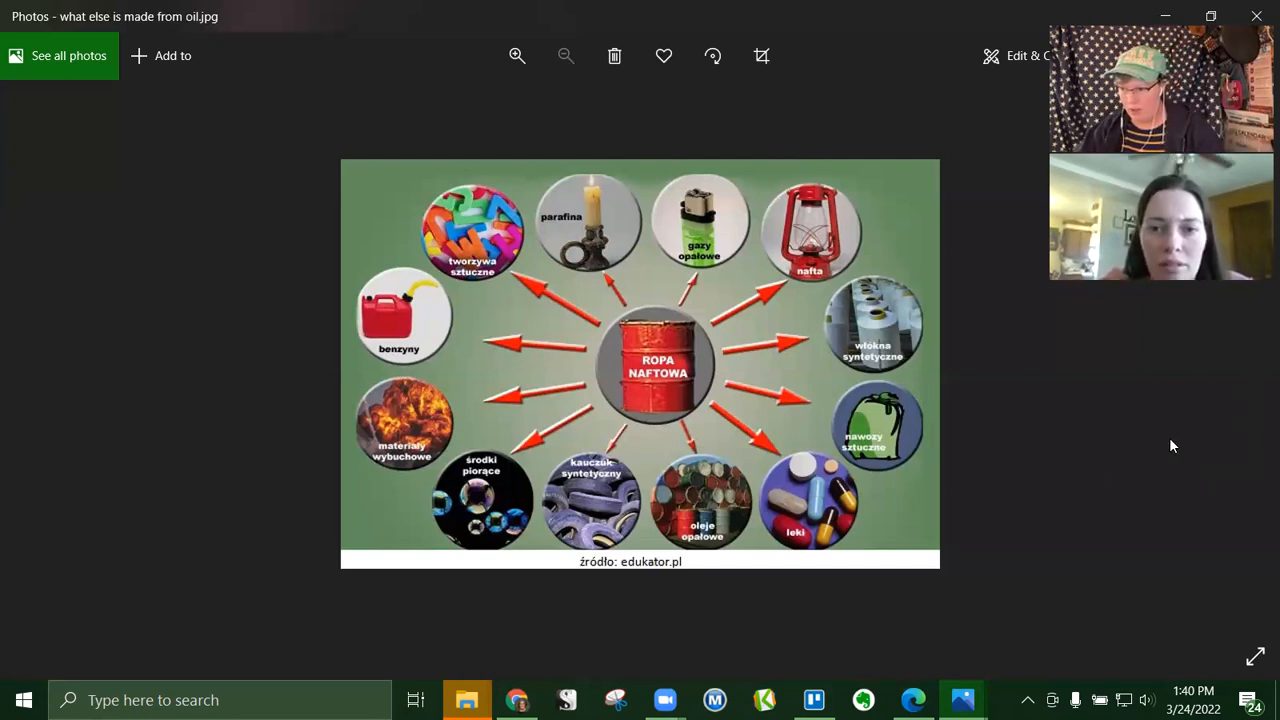
mouse_move(1000, 610)
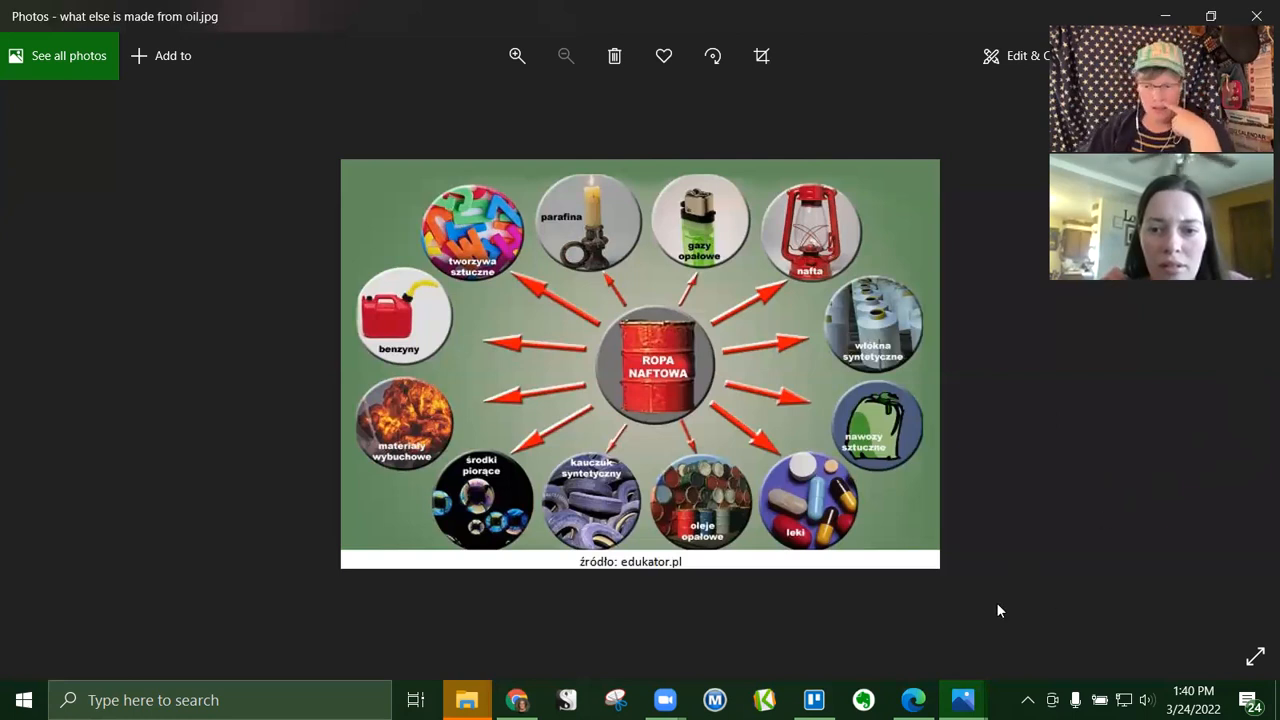
mouse_move(467, 699)
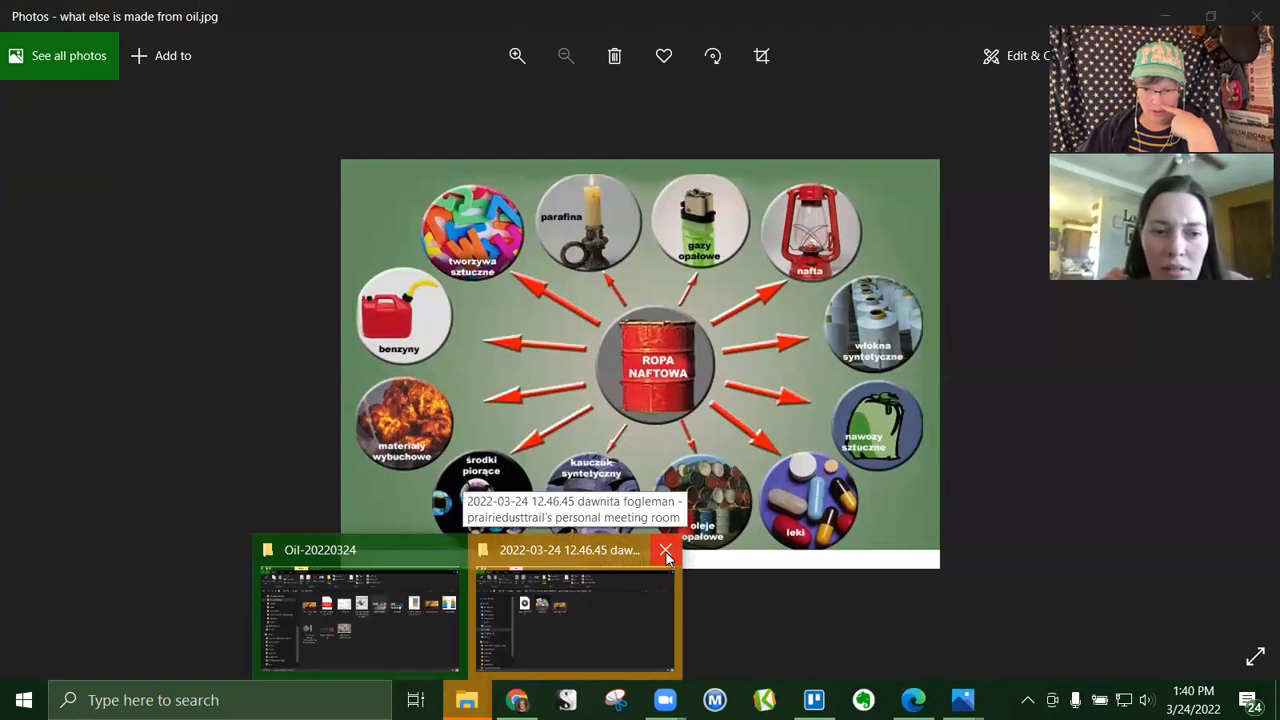
Bring the Oil-20220324 folder to the front and open the oil-conversation PDF
left_click(360, 615)
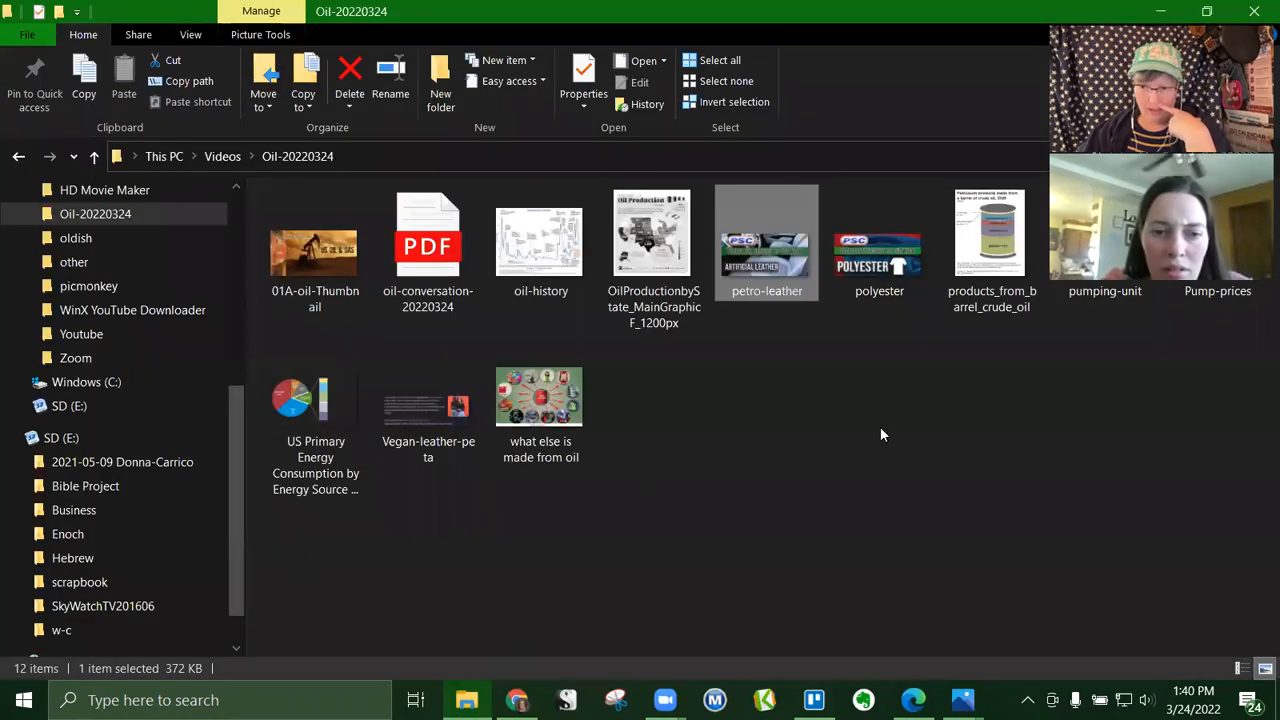
mouse_move(897, 428)
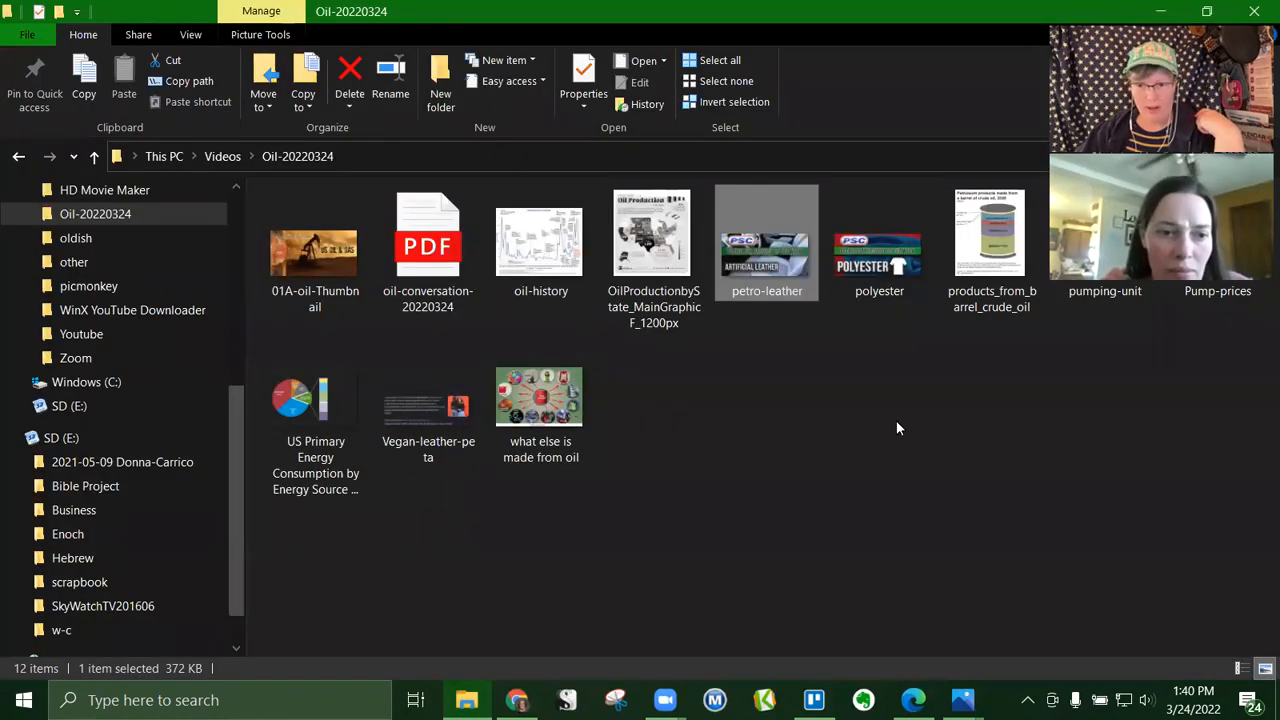
mouse_move(990, 444)
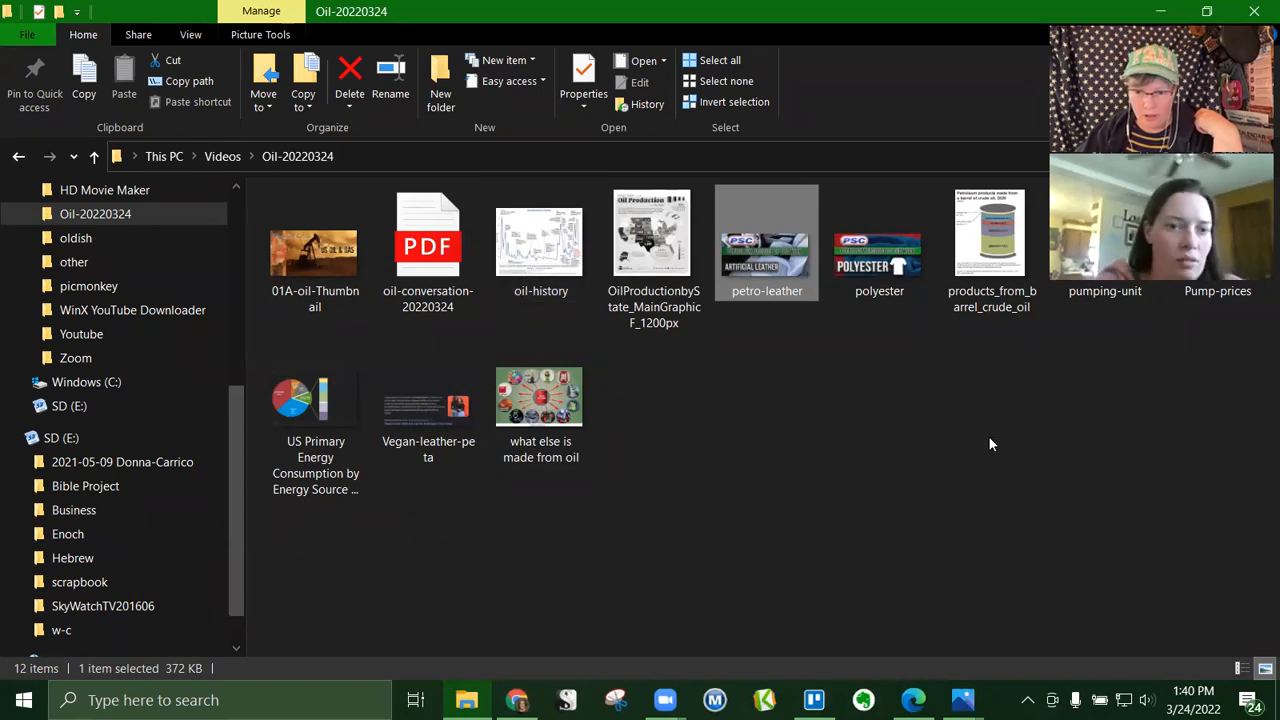
mouse_move(979, 48)
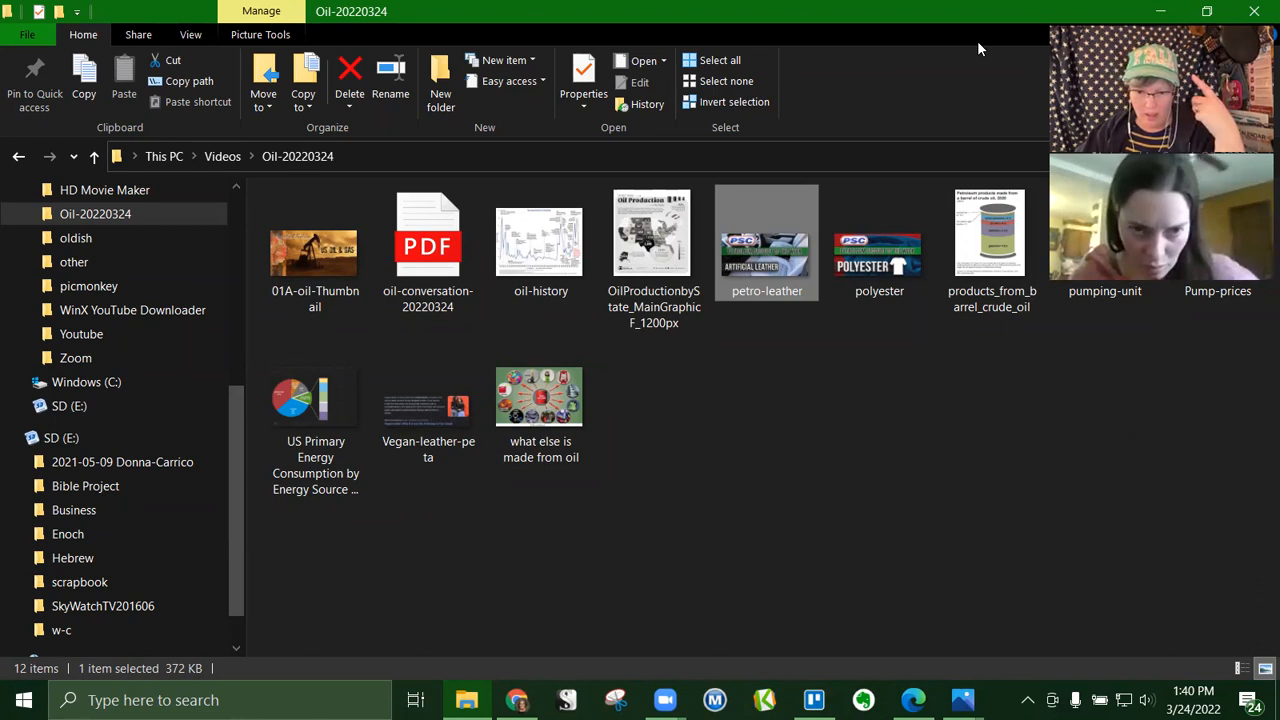
double_click(538, 396)
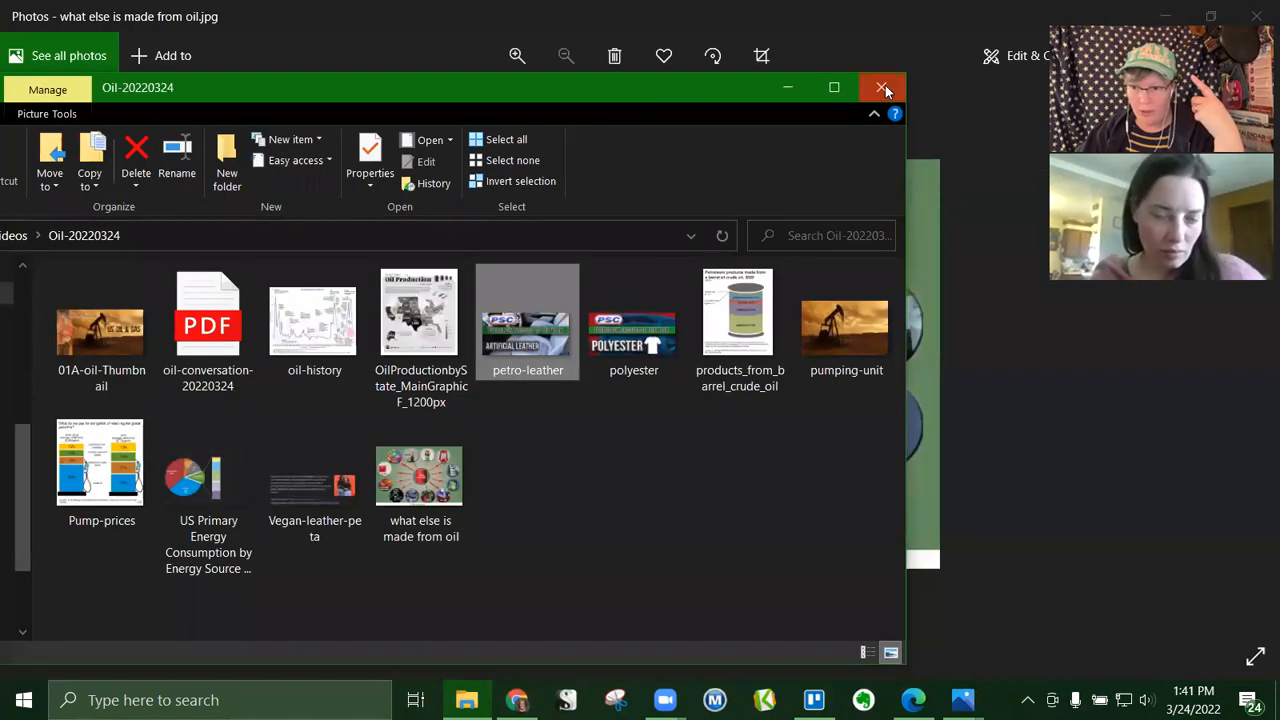
Close the Oil-20220324 folder and scroll the PDF to page 2's running-out-of-oil comments
left_click(882, 87)
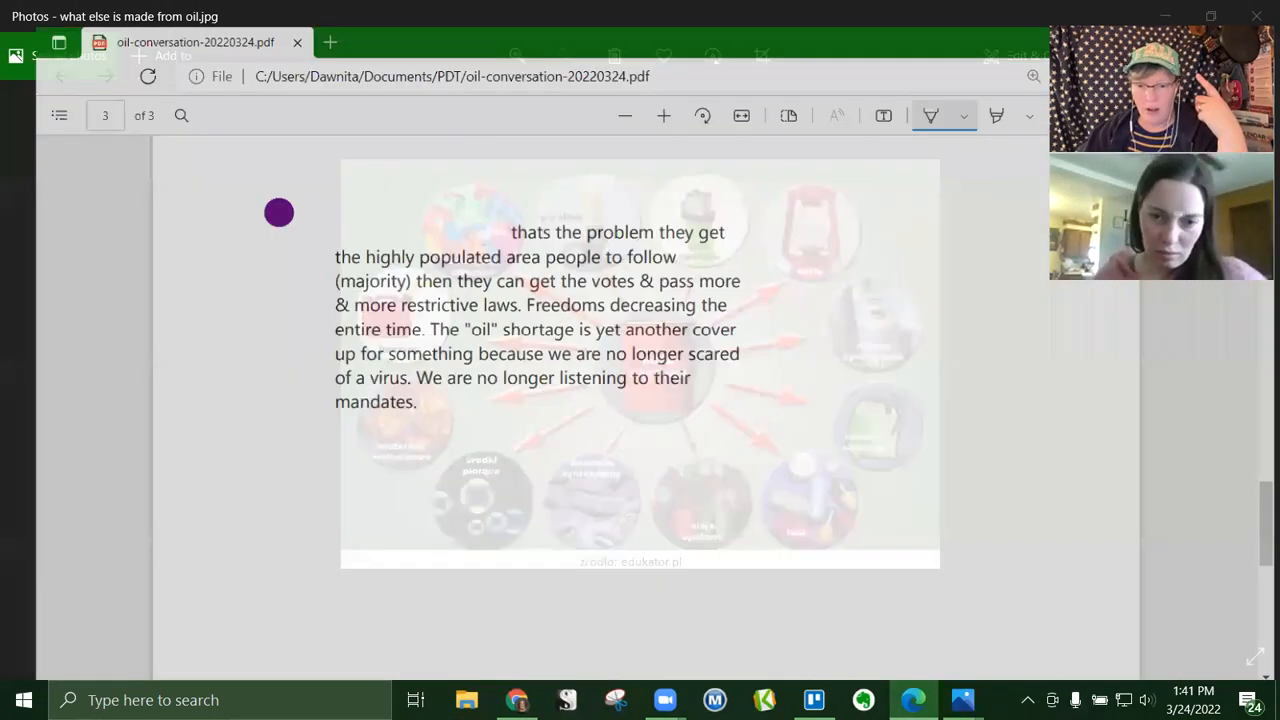
scroll("up", 3)
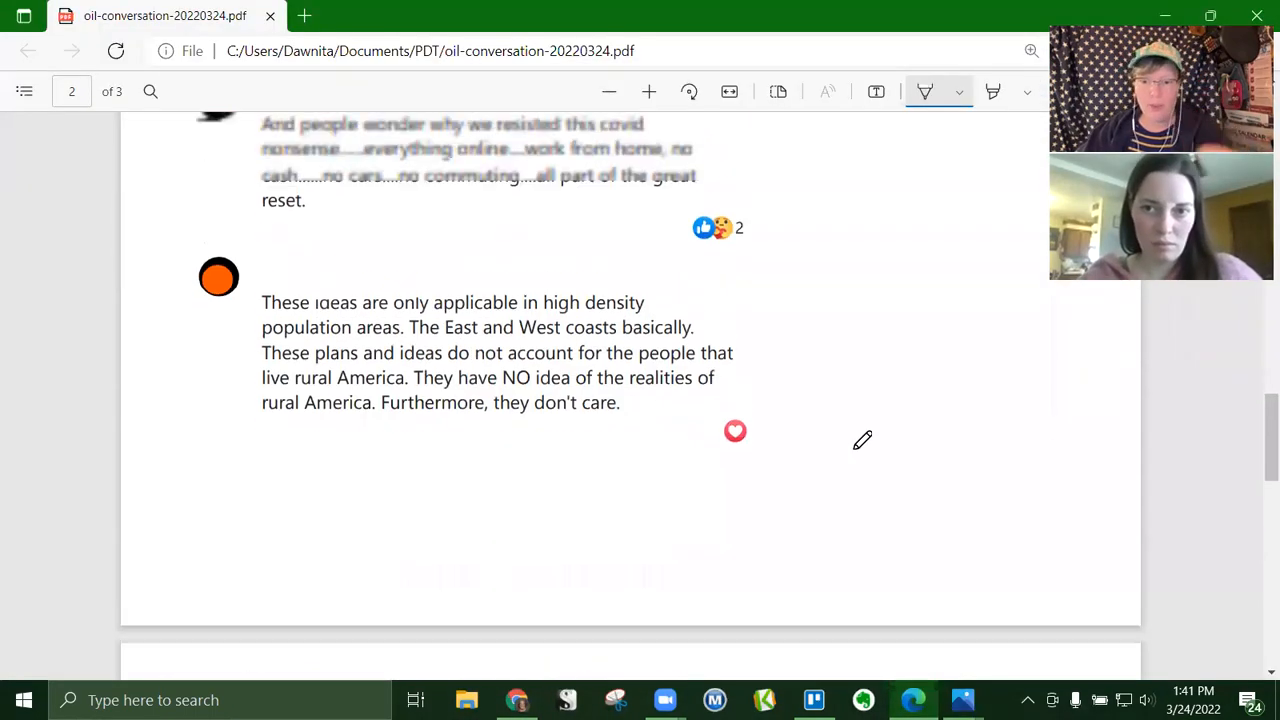
scroll("down", 3)
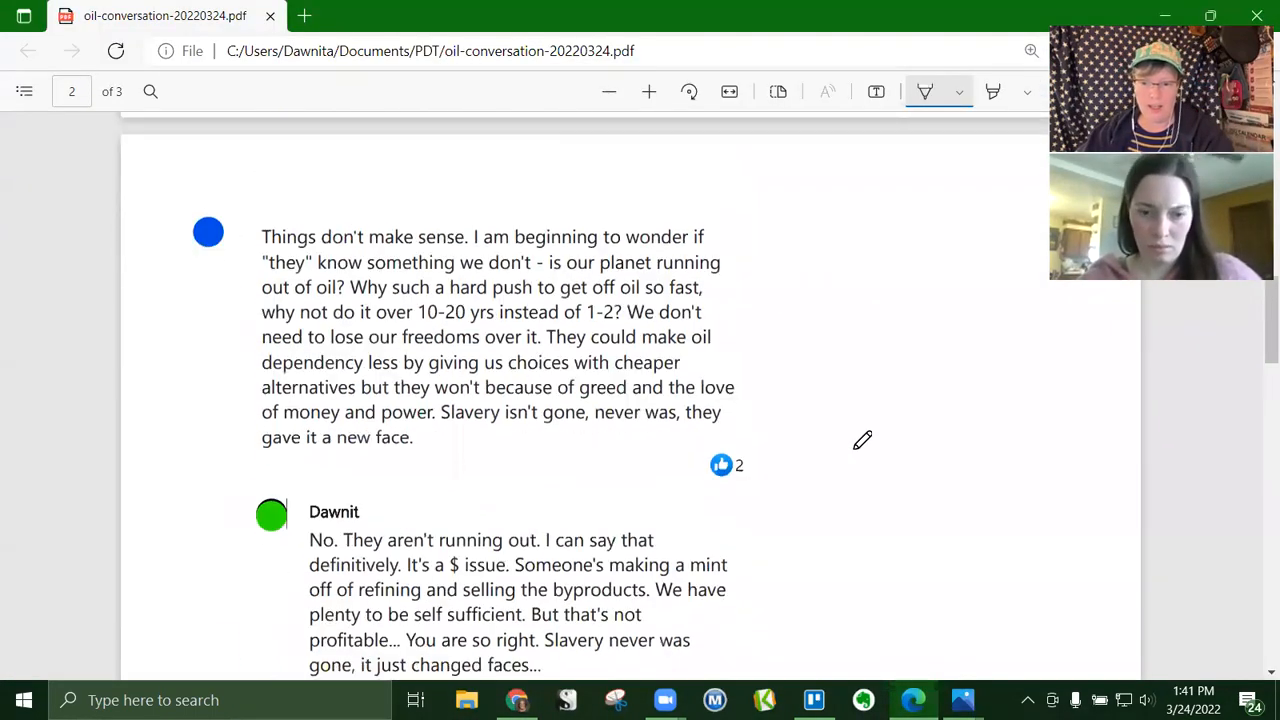
scroll("down", 3)
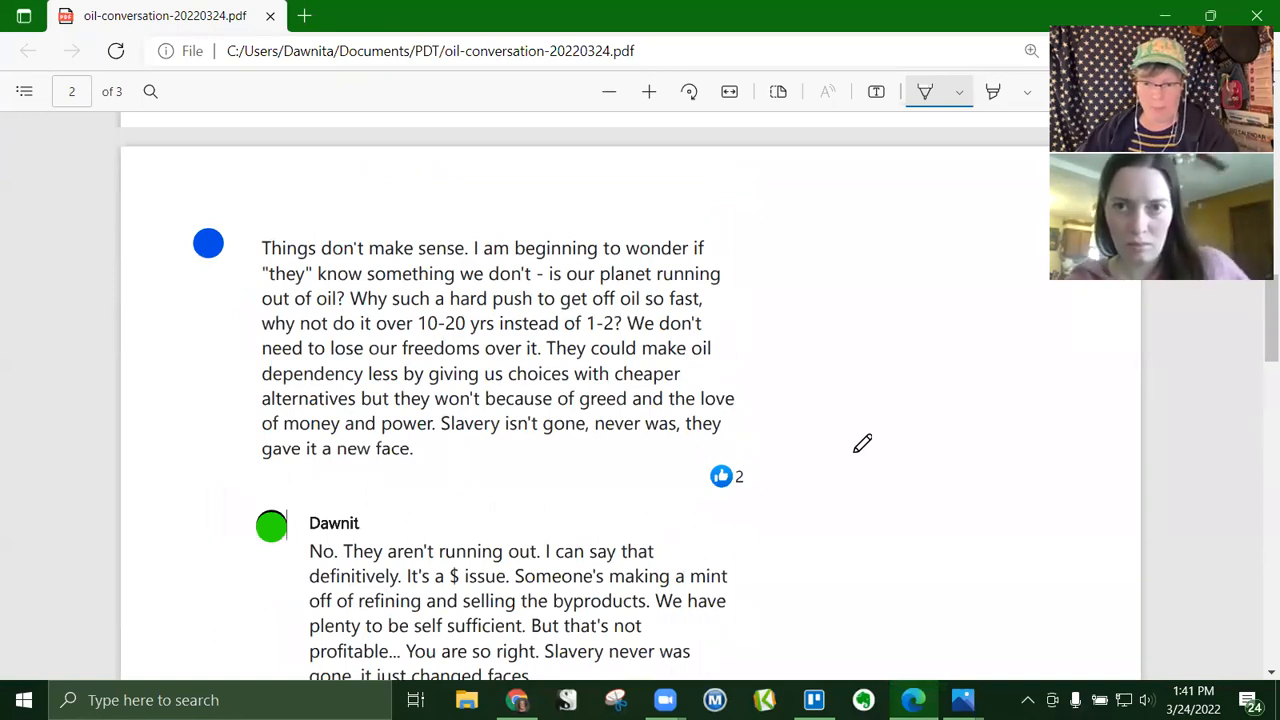
scroll("up", 3)
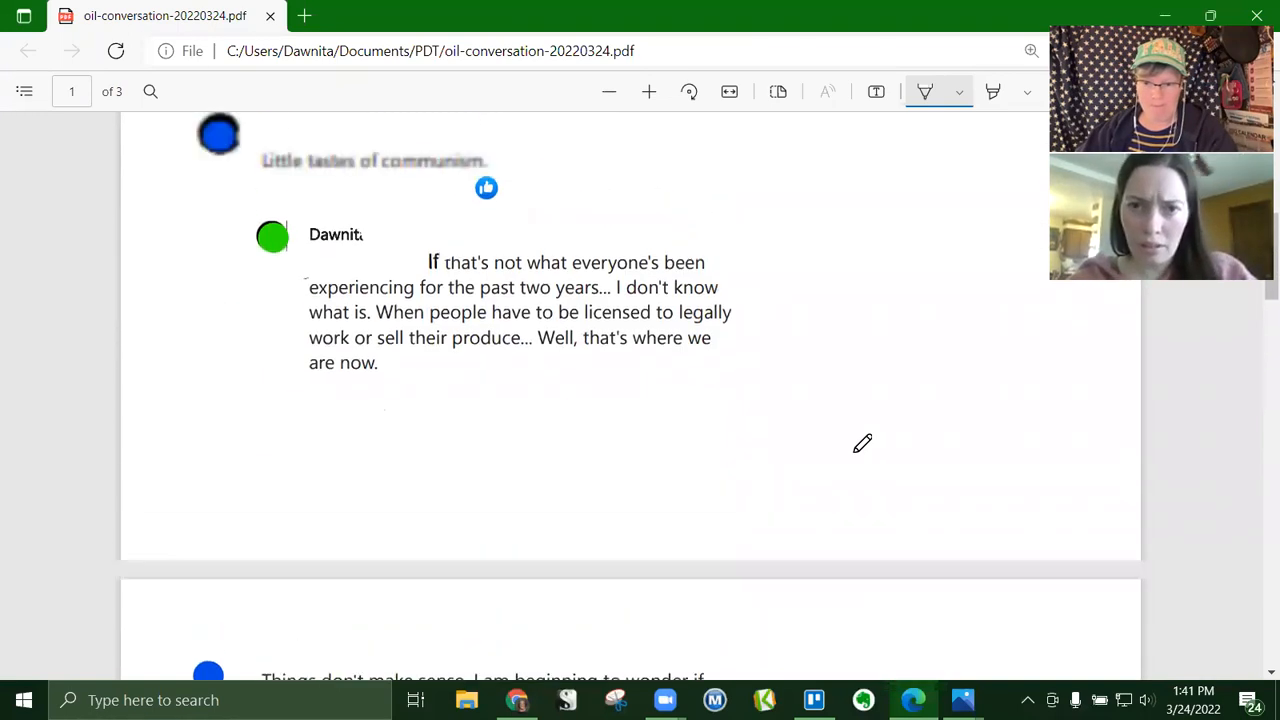
scroll("up", 3)
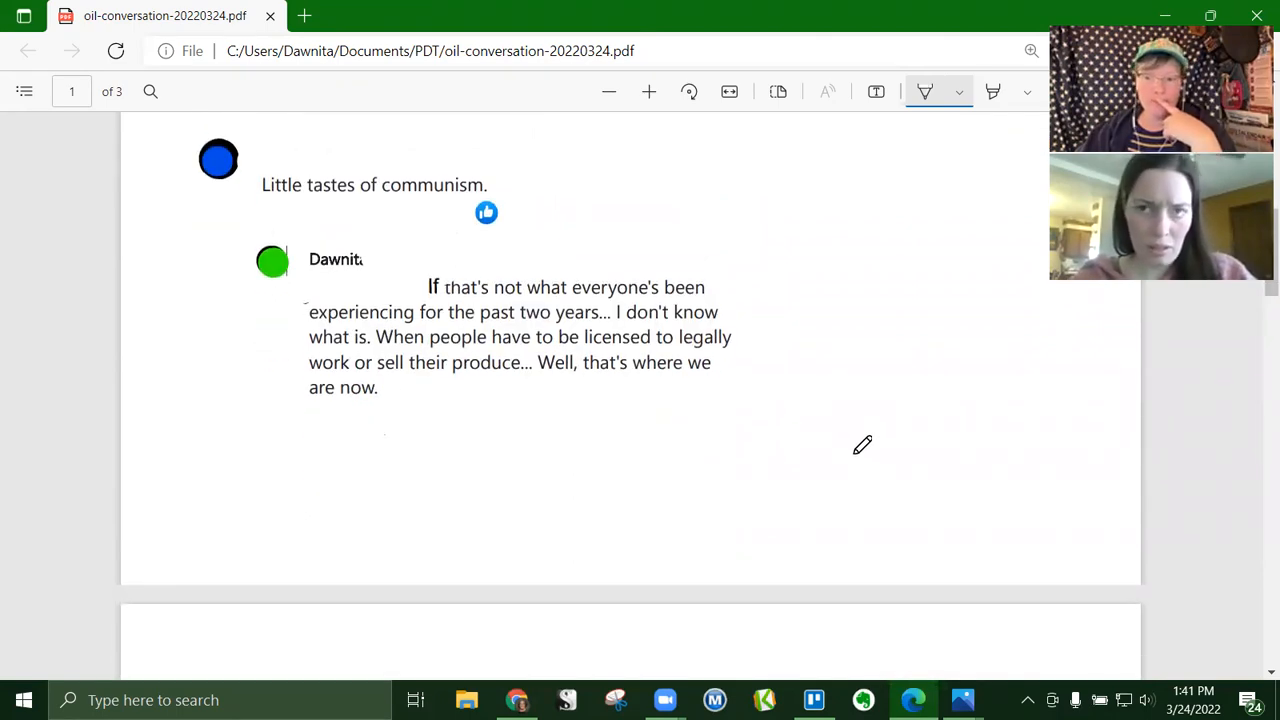
scroll("up", 3)
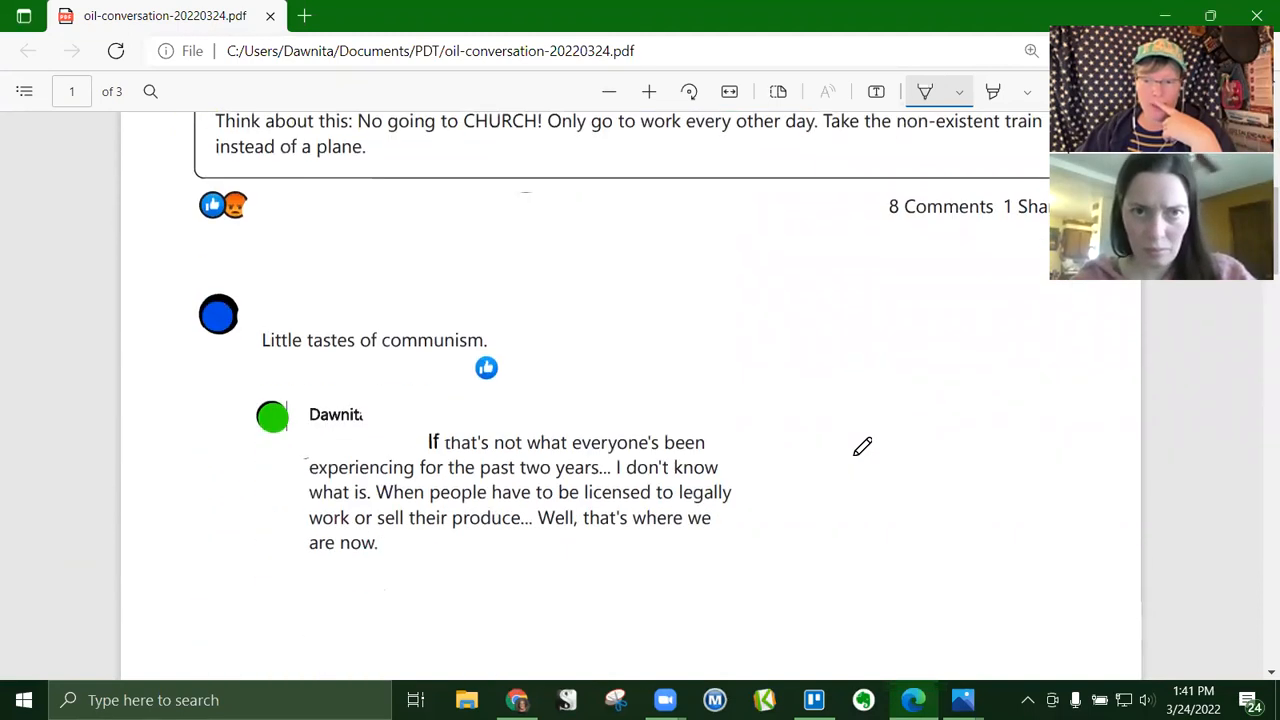
scroll("down", 3)
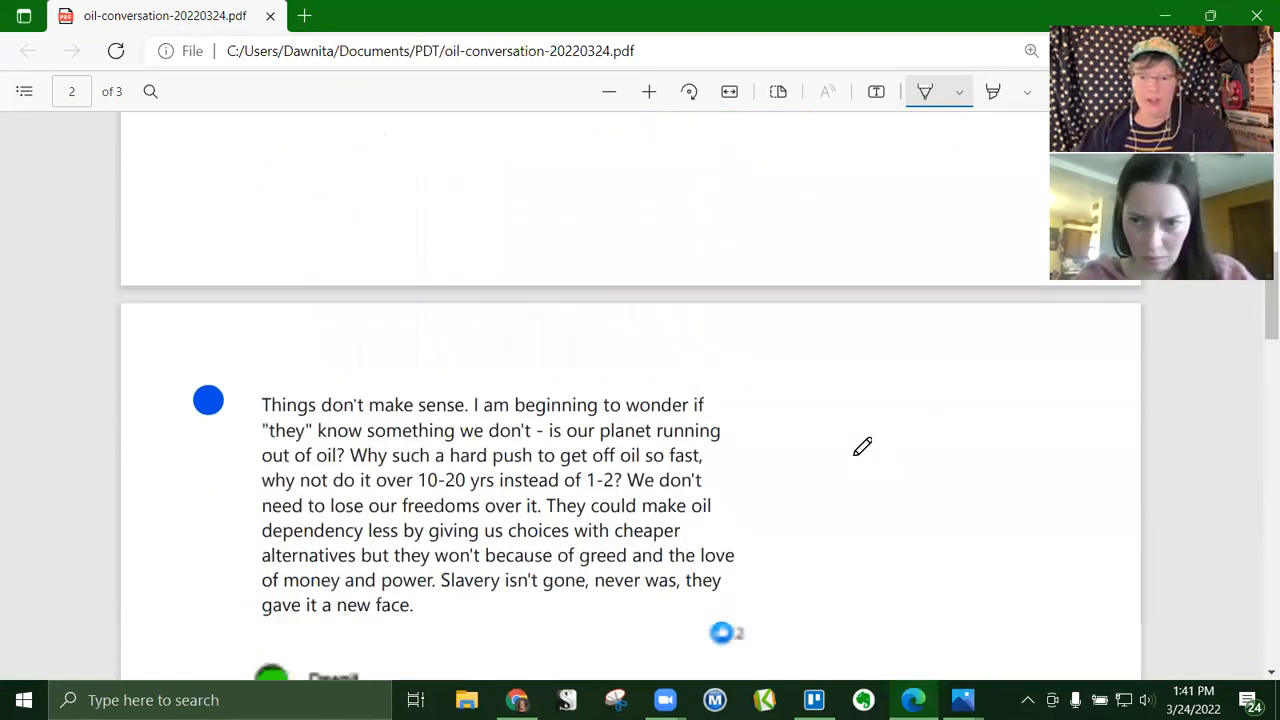
scroll("down", 3)
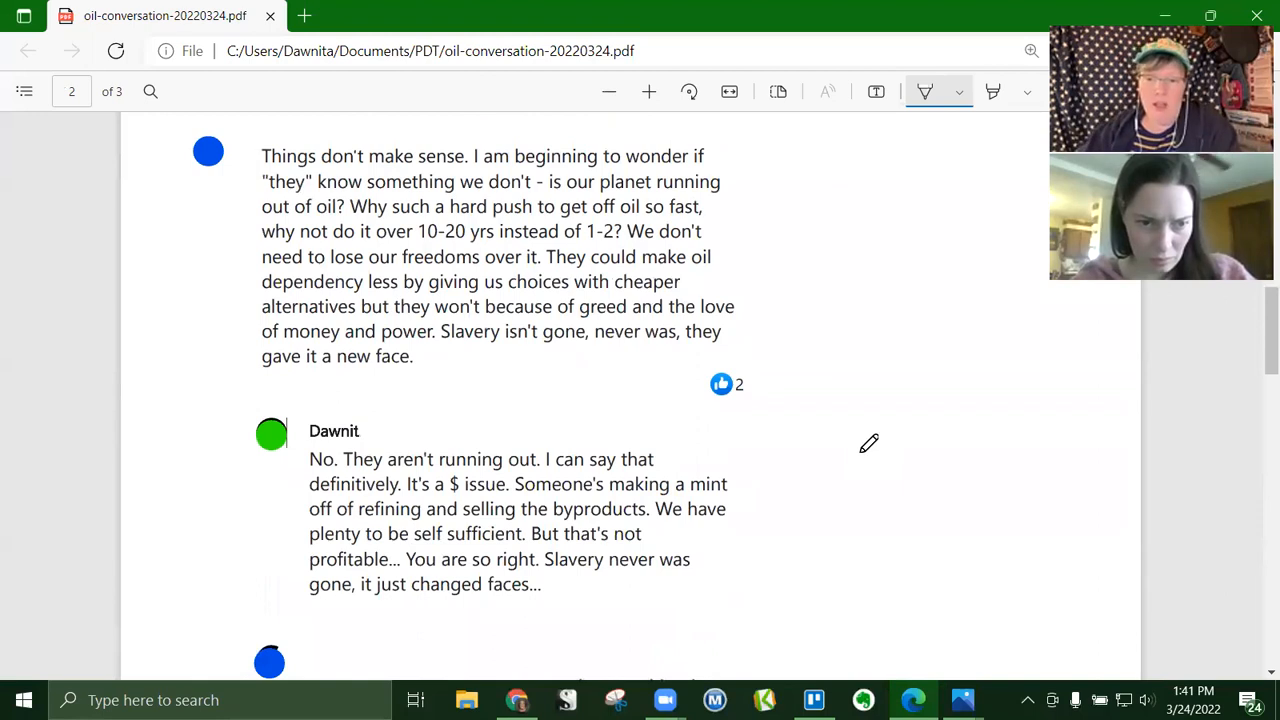
scroll("down", 3)
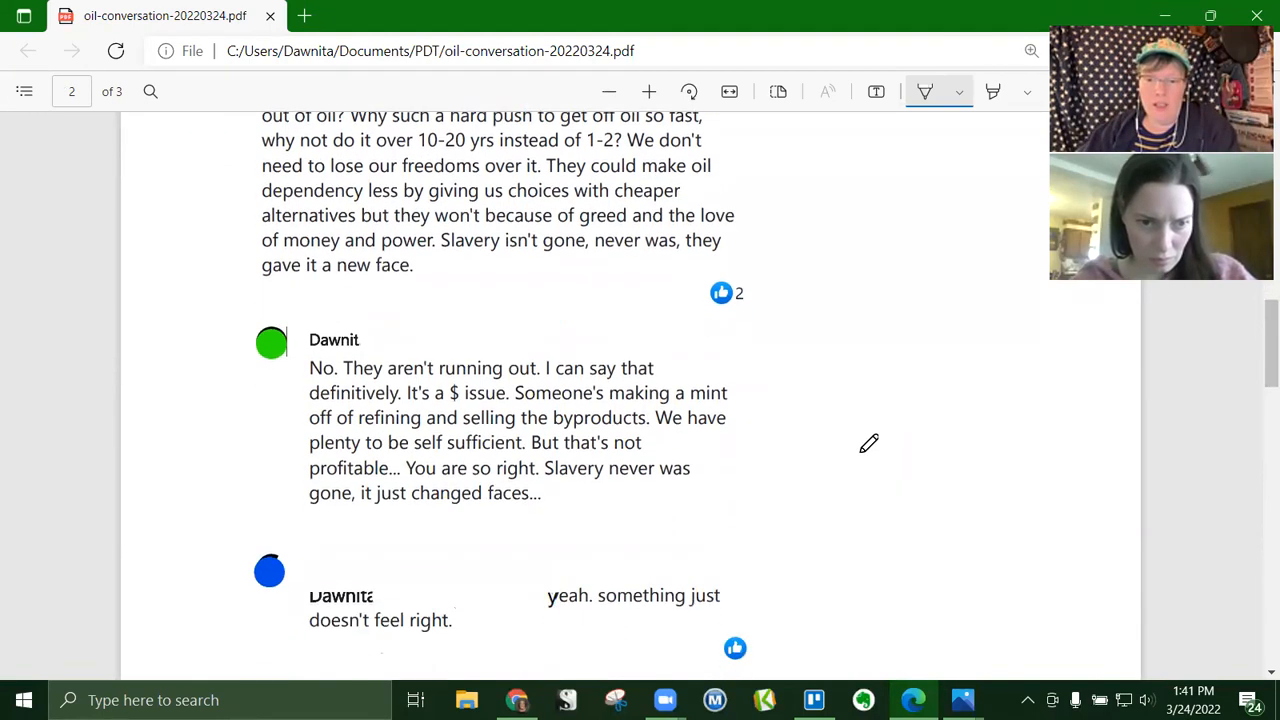
scroll("up", 3)
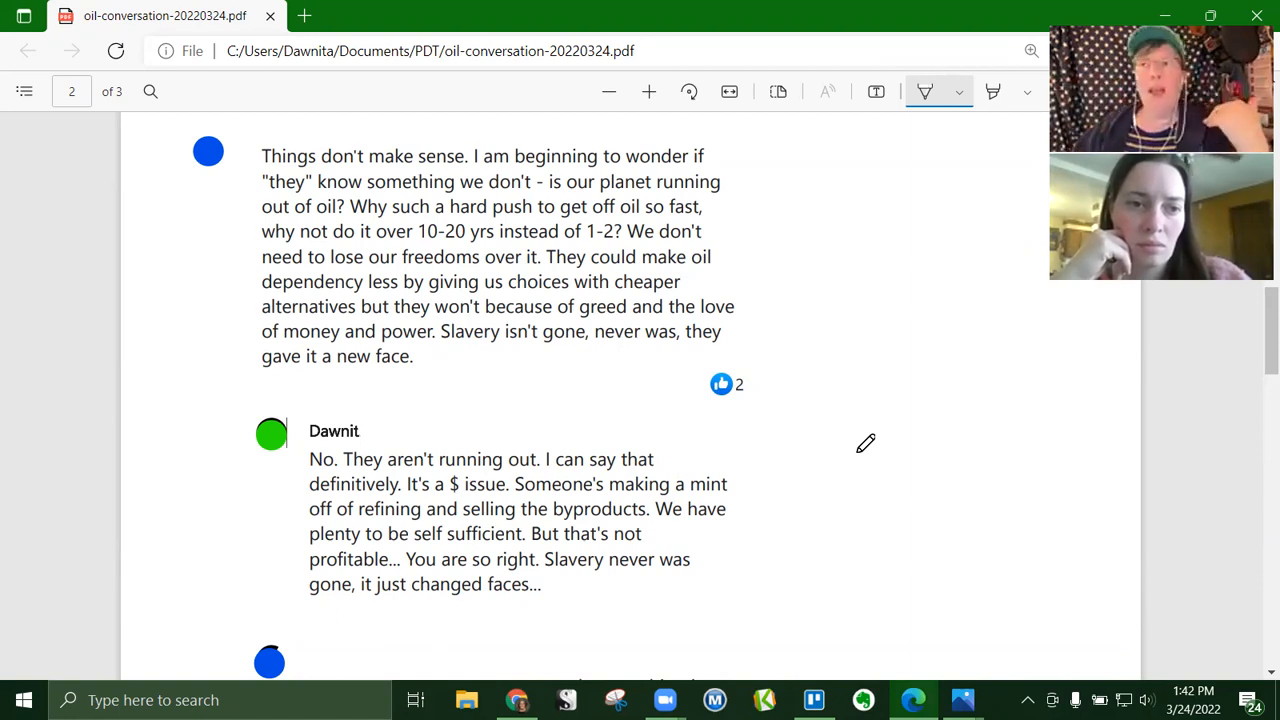
mouse_move(924, 469)
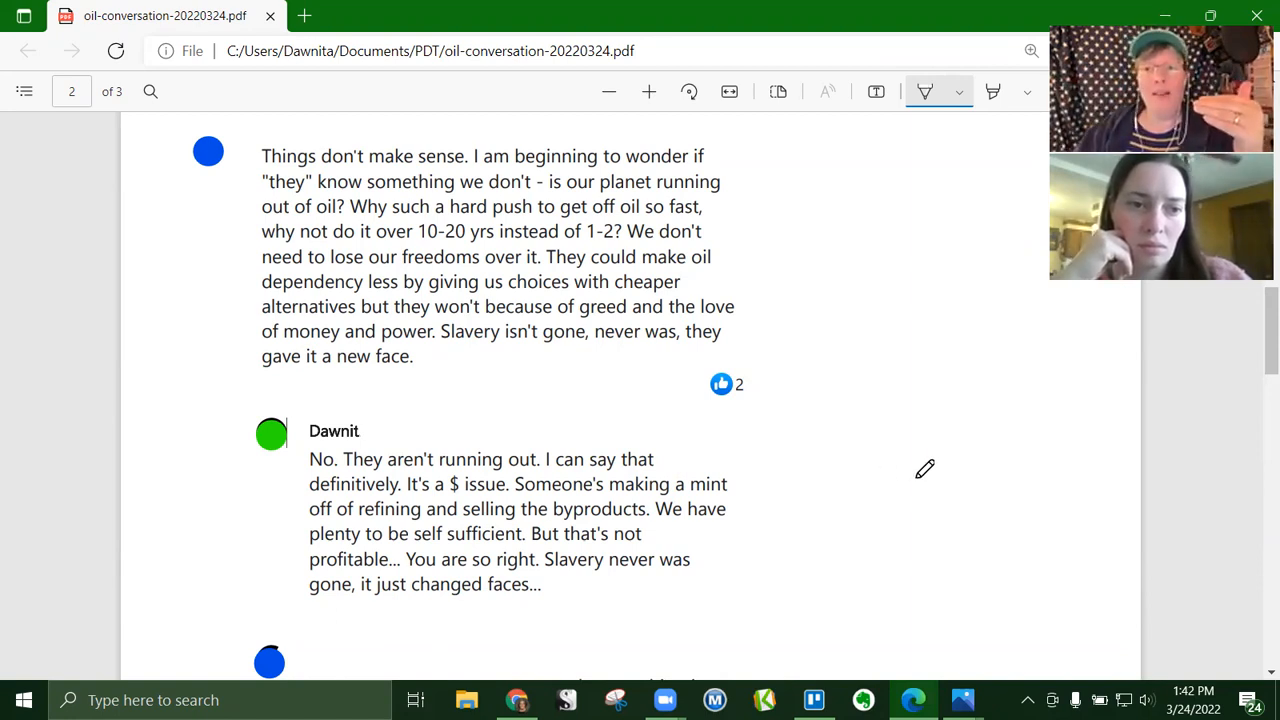
mouse_move(1118, 347)
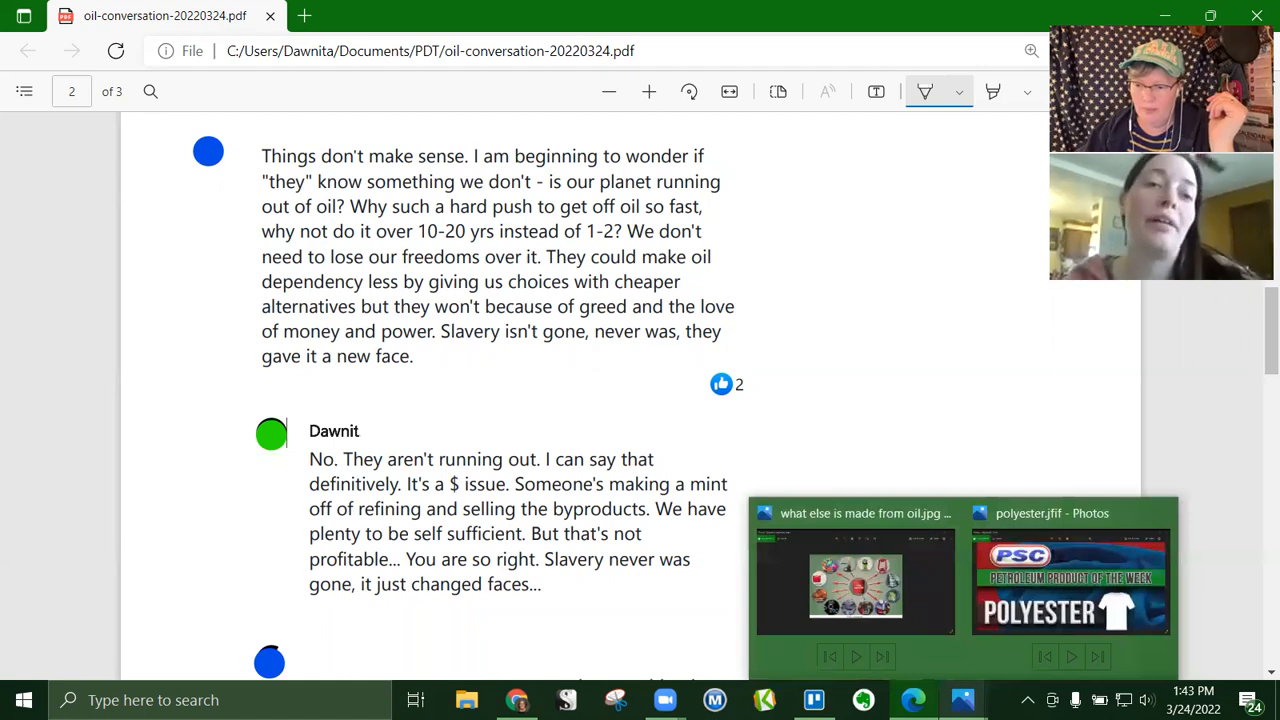
mouse_move(948, 537)
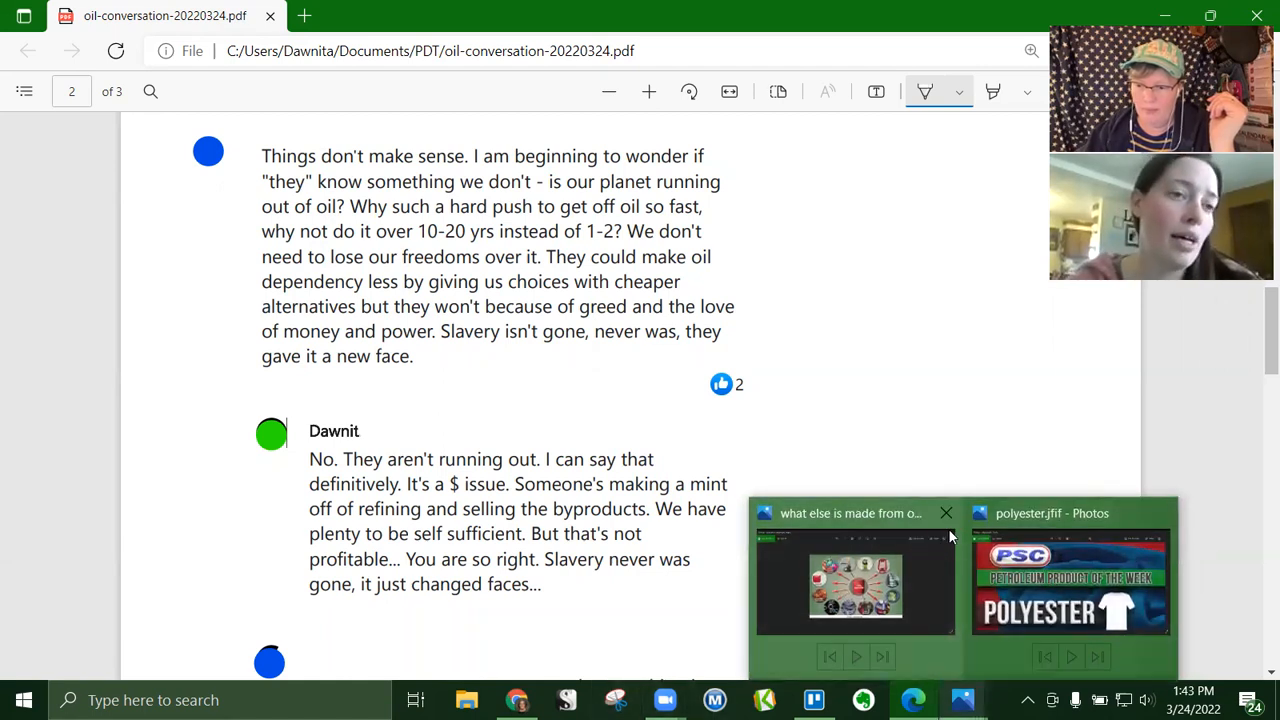
left_click(945, 513)
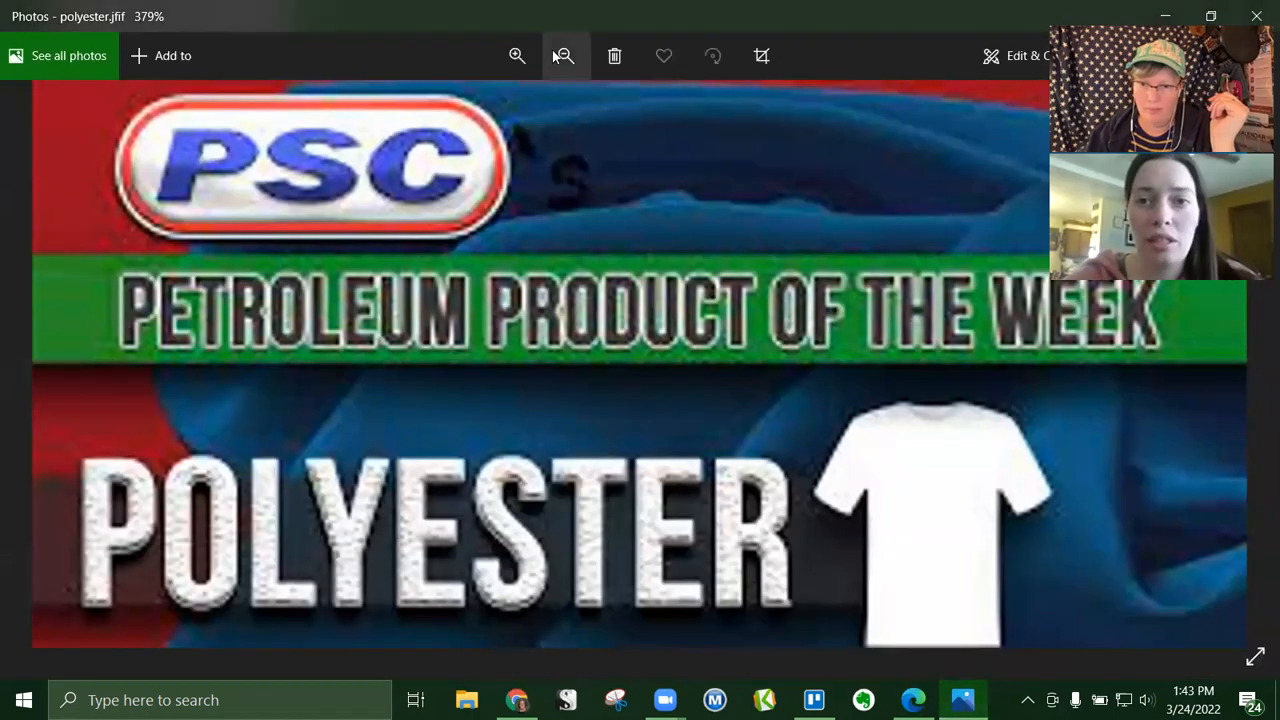
Zoom the polyester image out to fit, then advance to the pumping-unit photo
left_click(564, 55)
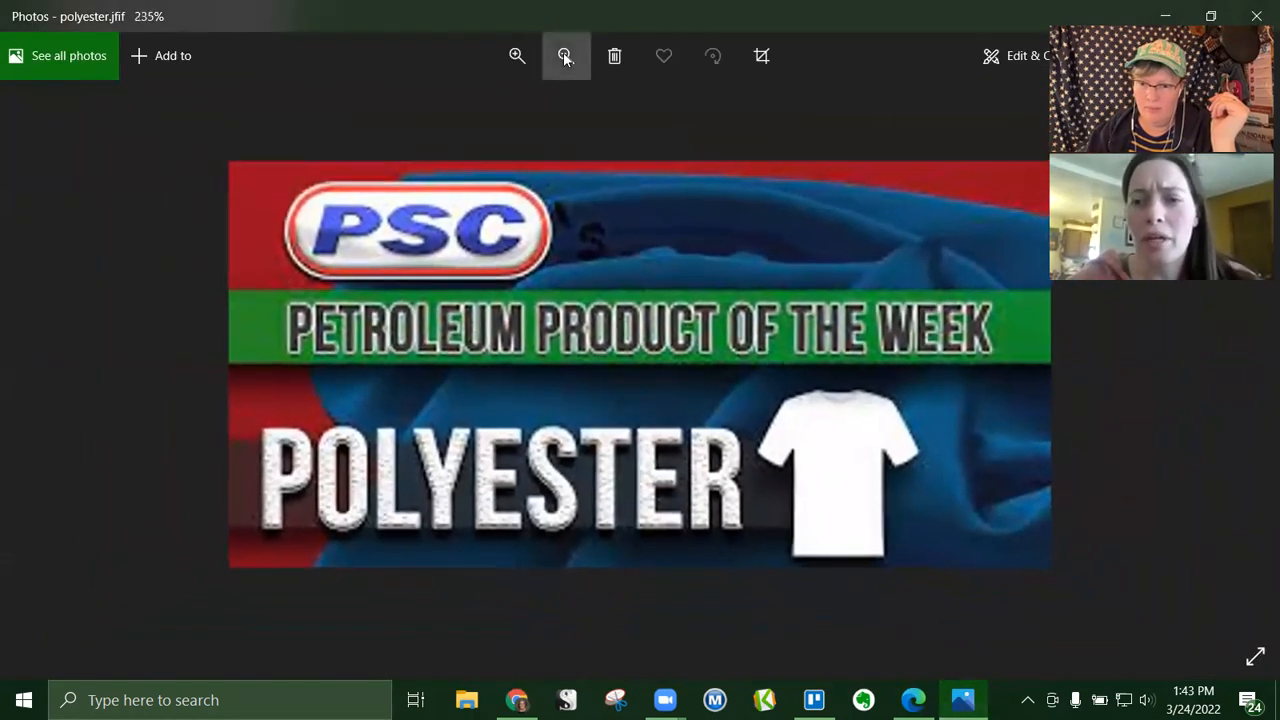
left_click(565, 55)
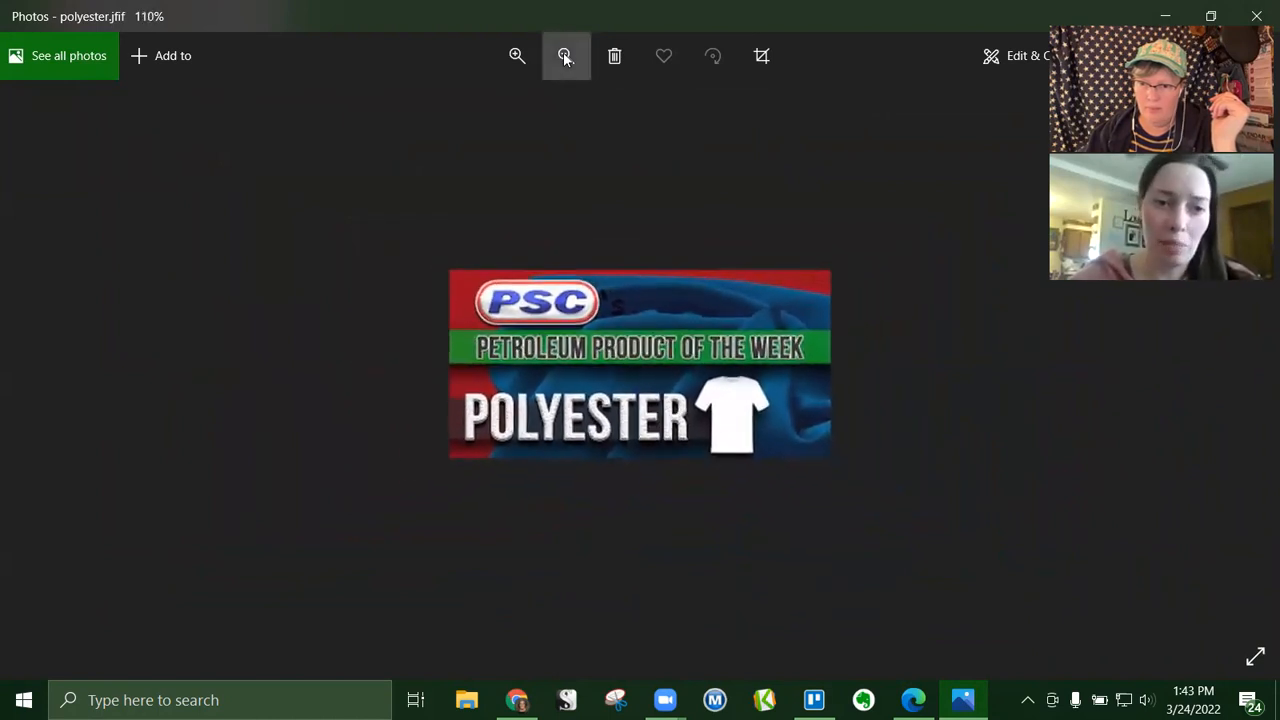
left_click(566, 55)
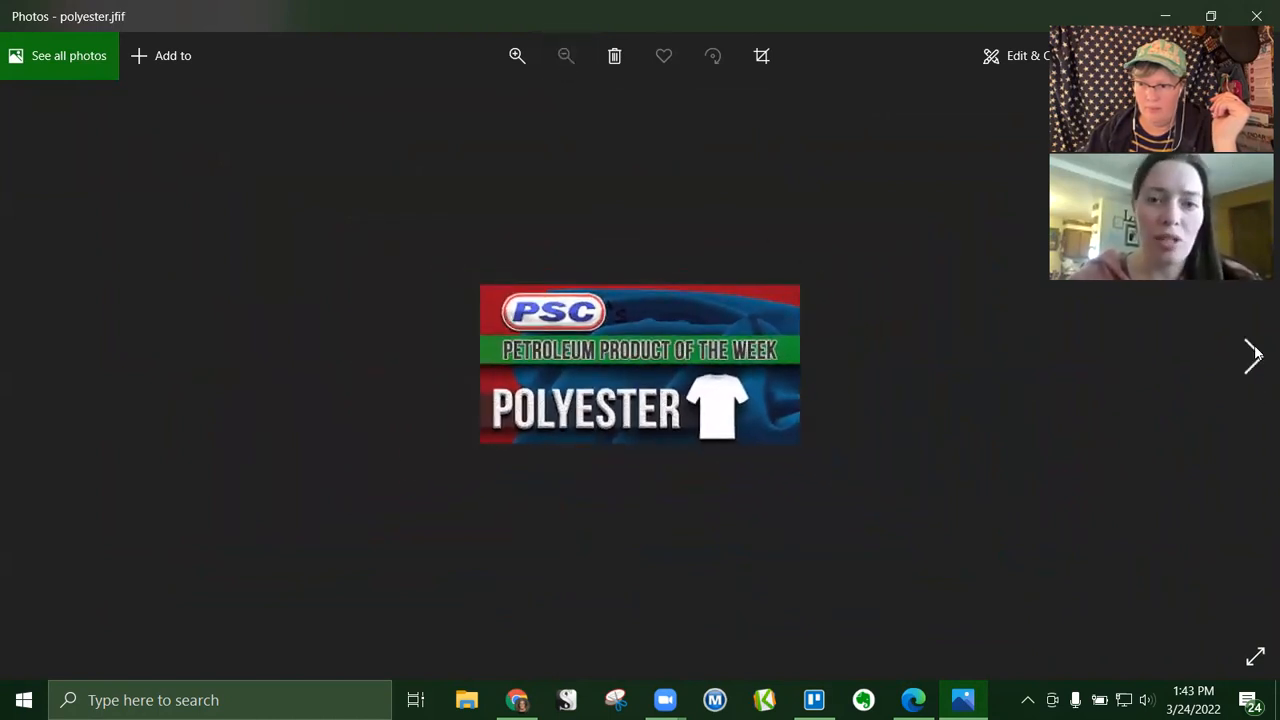
left_click(1254, 356)
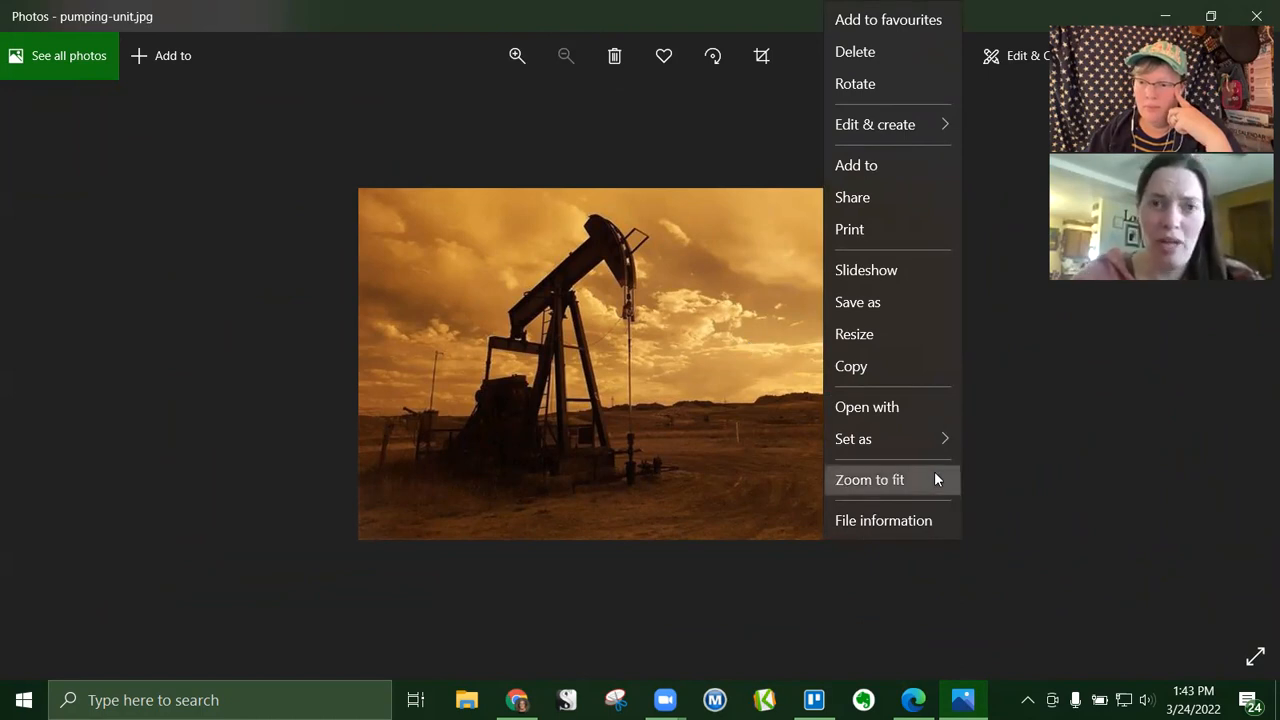
Fit the pumping-unit photo, then adjust the zoom to about 236%, filling the window
left_click(869, 479)
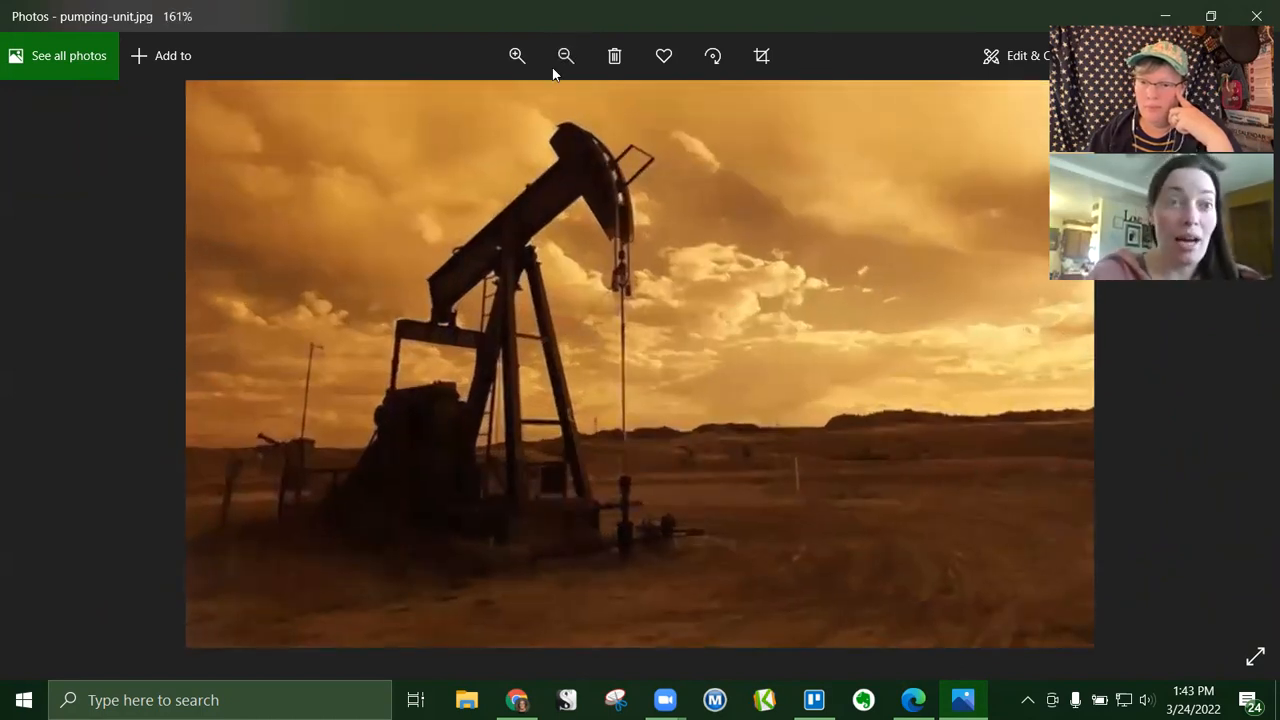
left_click(517, 55)
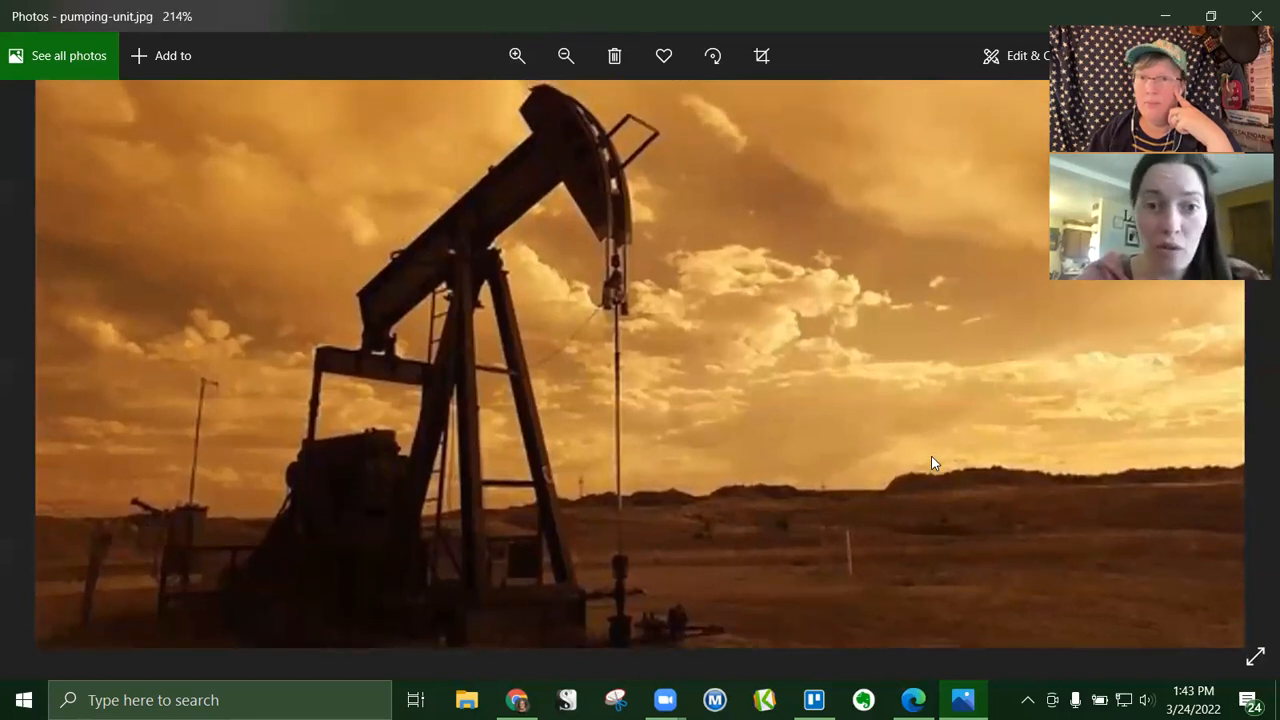
left_click(565, 55)
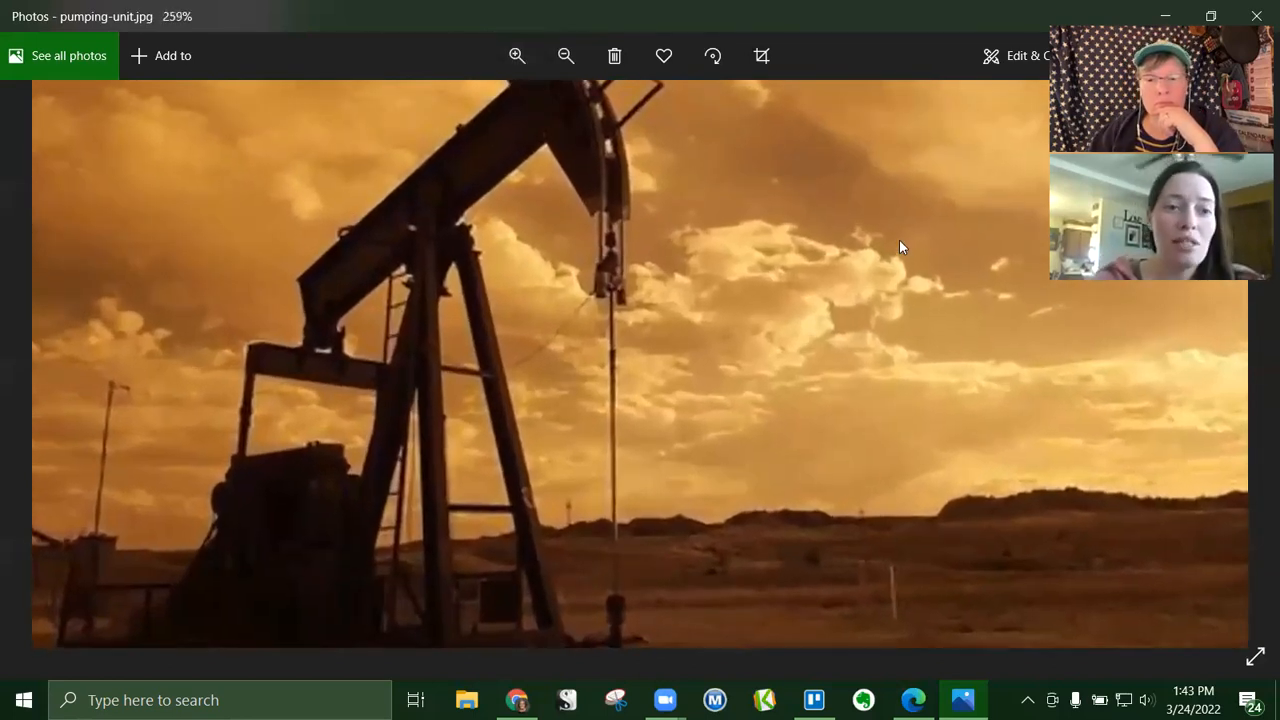
left_click(566, 55)
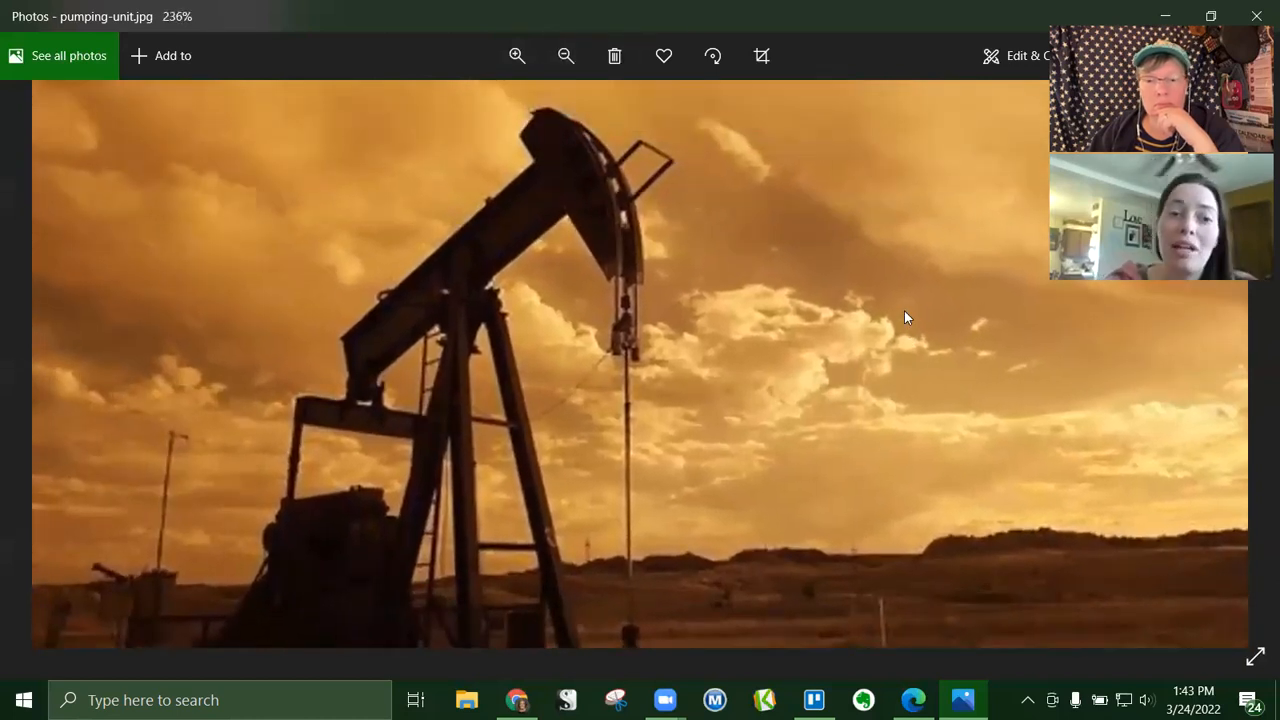